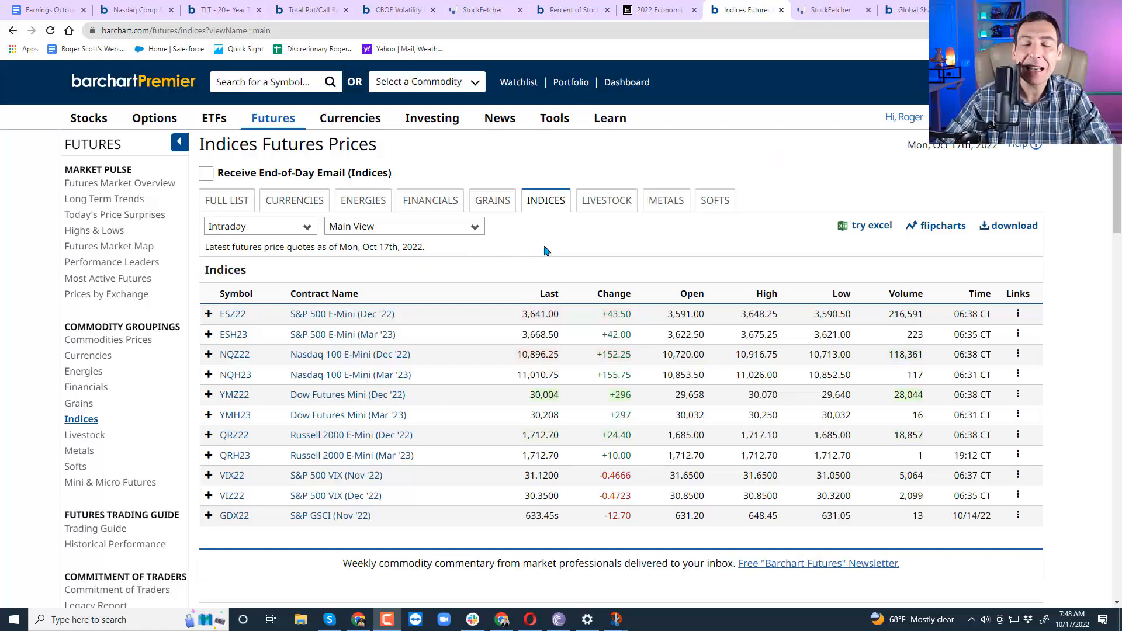
mouse_move(550, 245)
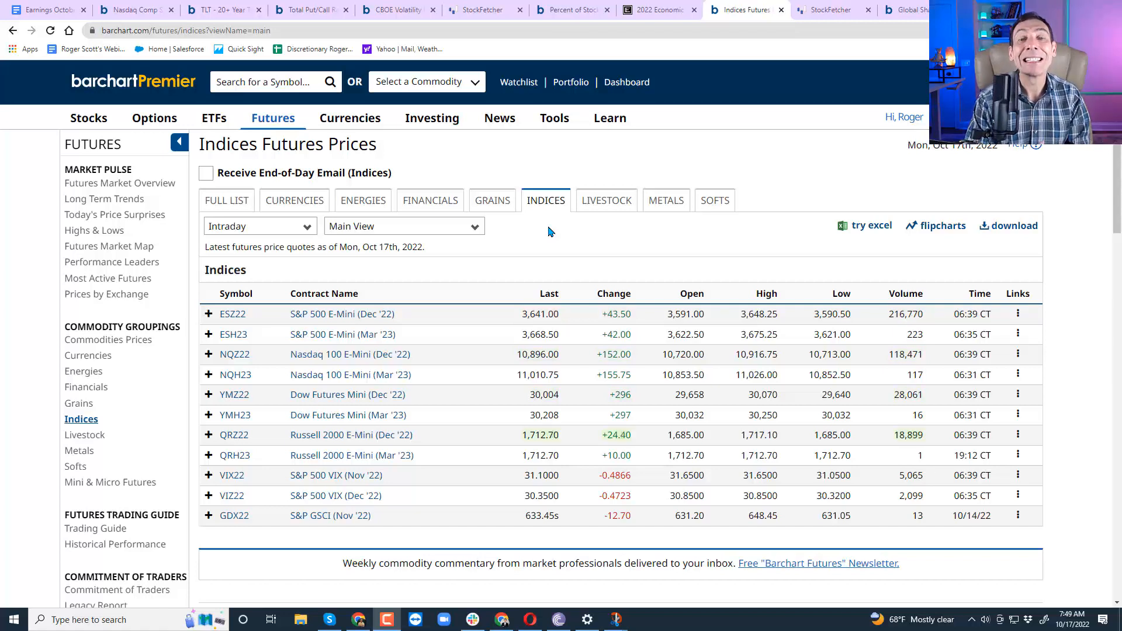
mouse_move(567, 249)
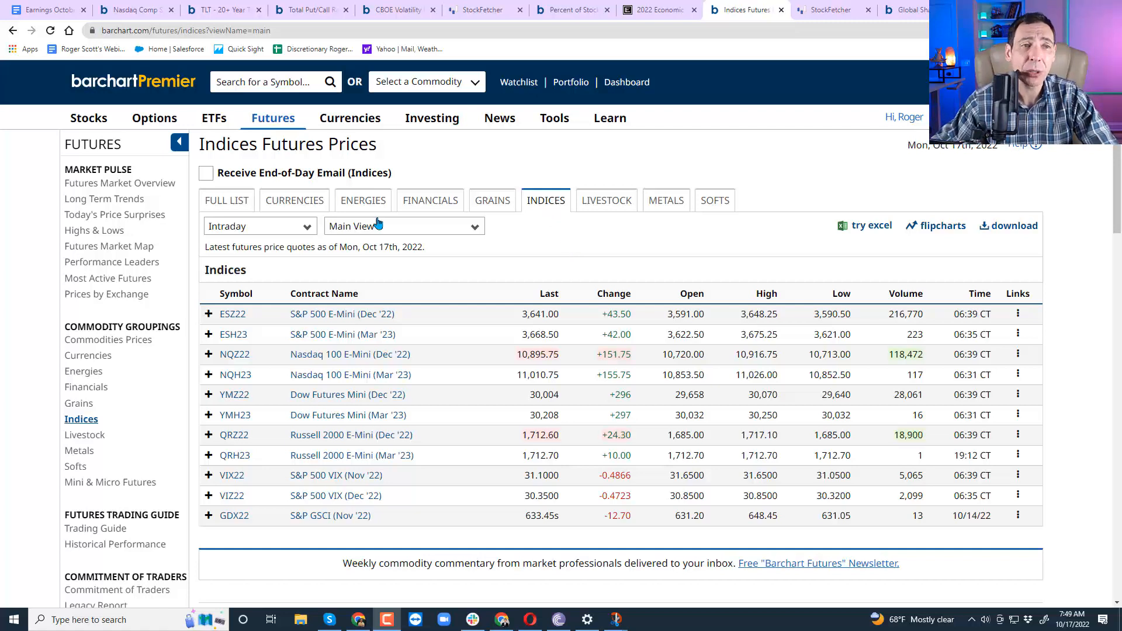
Step: Bring up the Earnings October 17th doc and highlight Tuesday's NFLX estimate of $2.13
click(43, 10)
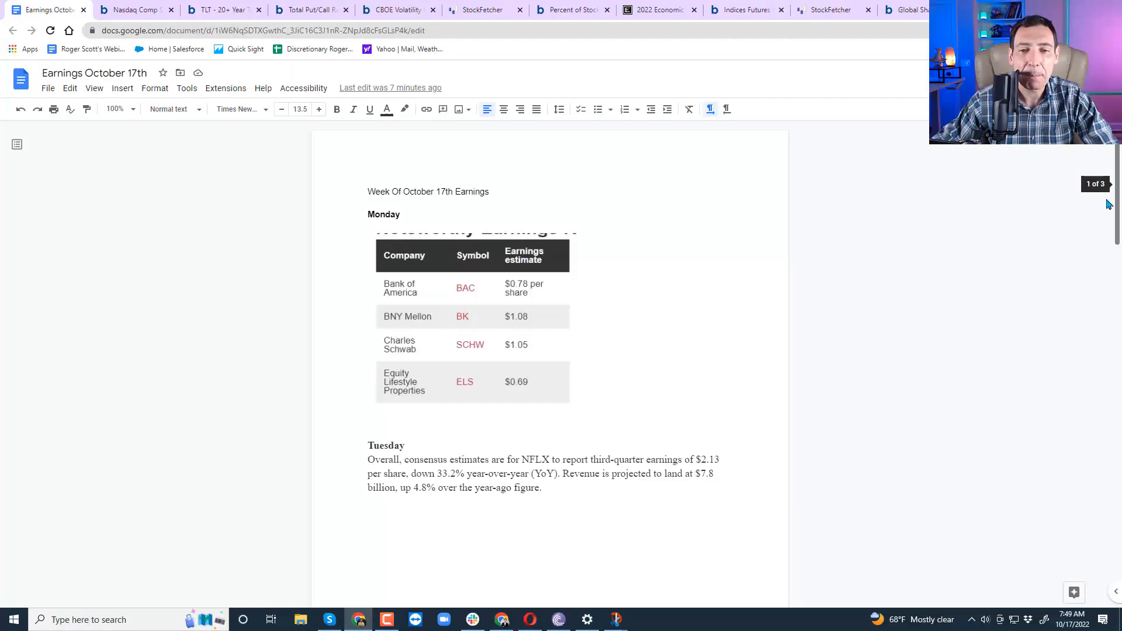
mouse_move(896, 315)
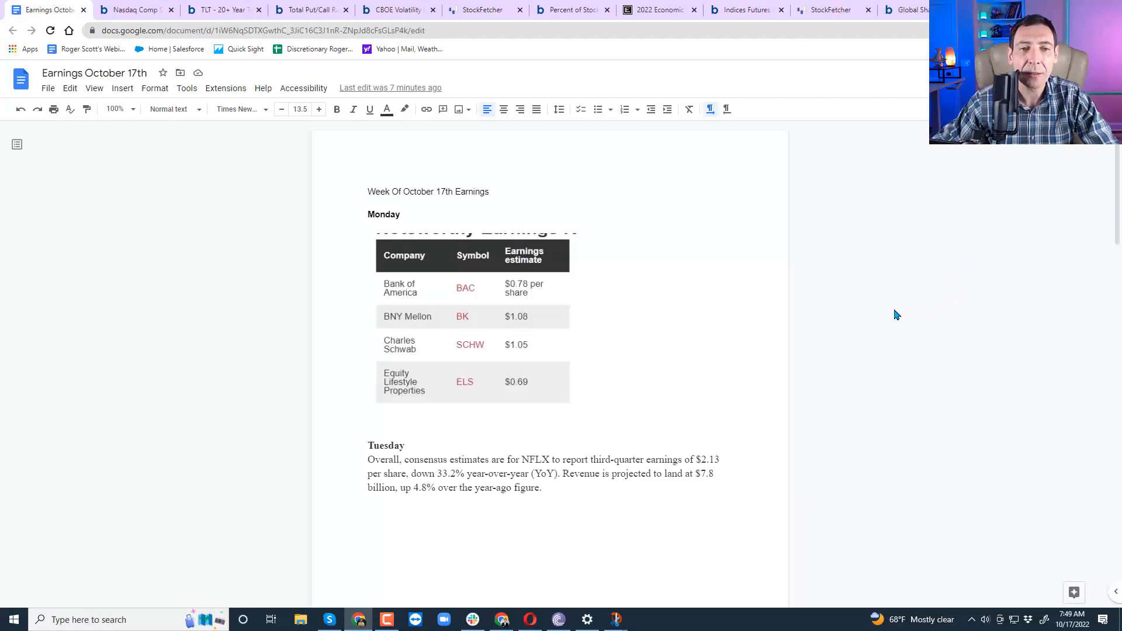
mouse_move(958, 500)
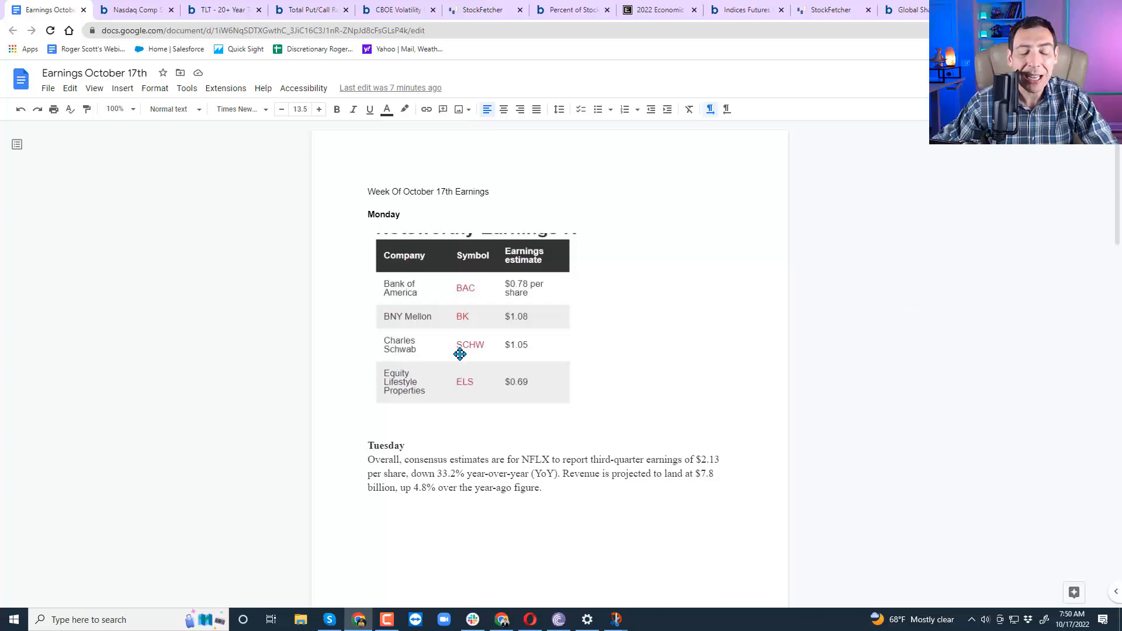
mouse_move(463, 310)
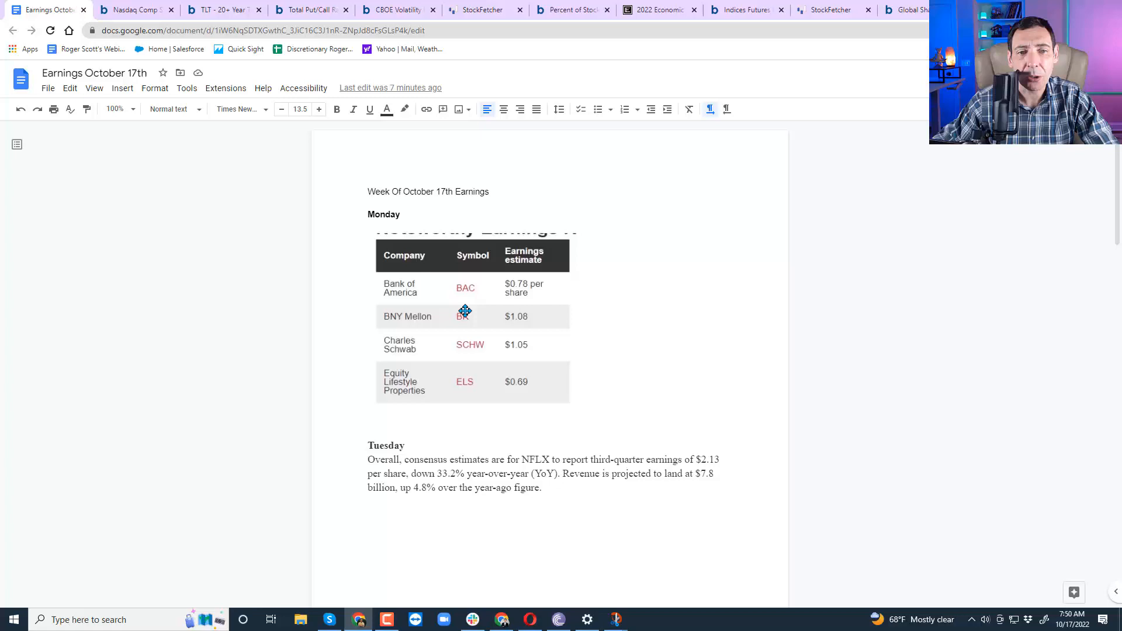
mouse_move(475, 355)
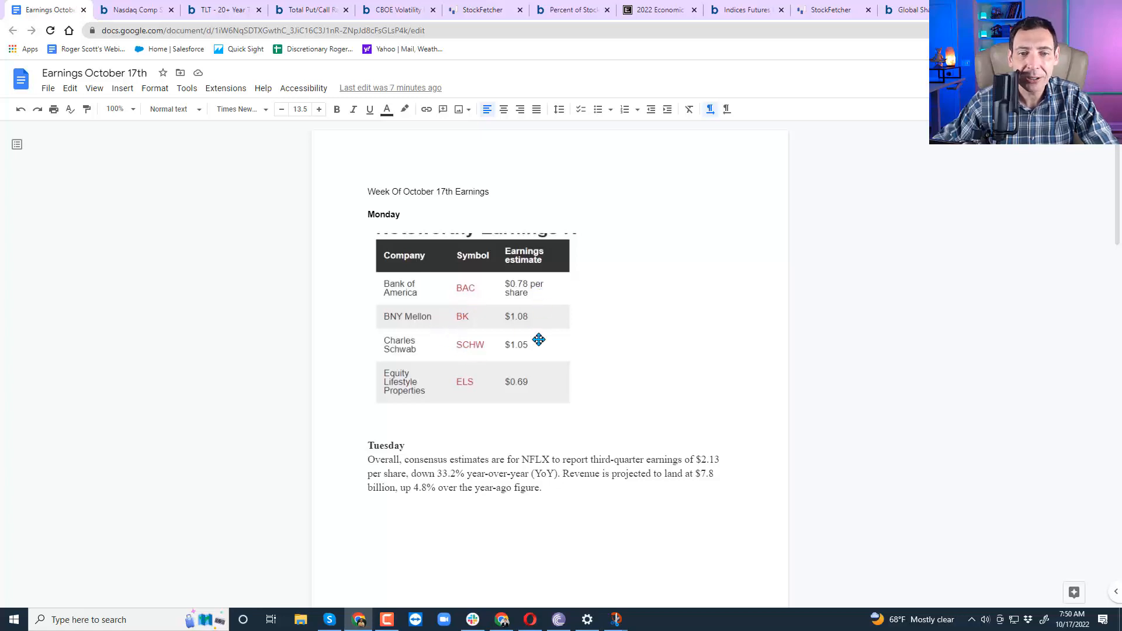
mouse_move(540, 309)
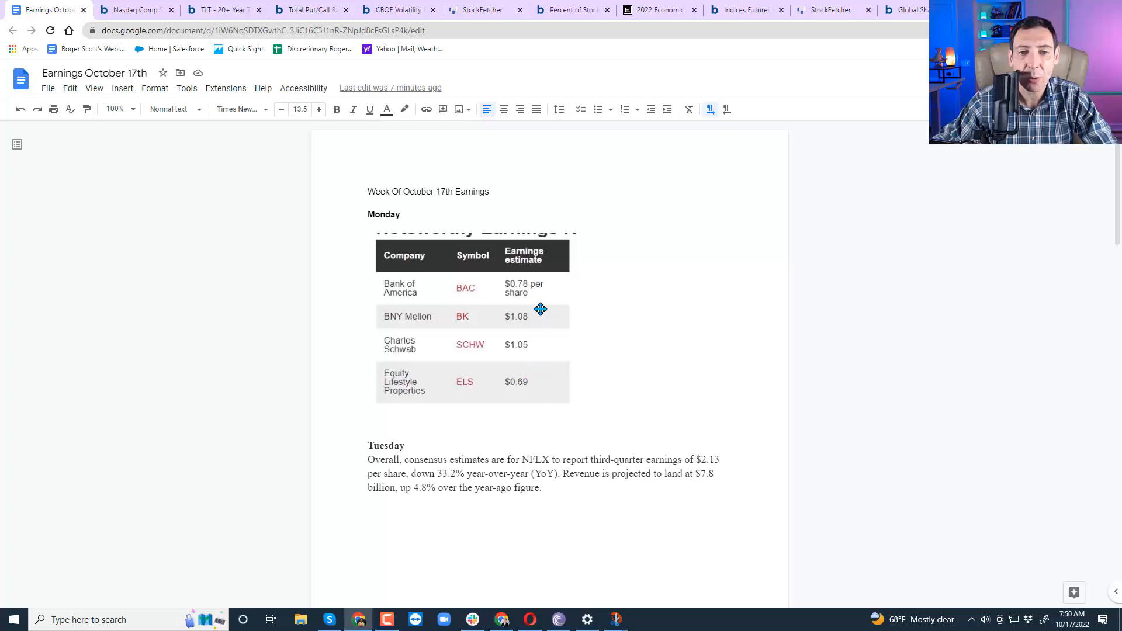
mouse_move(541, 294)
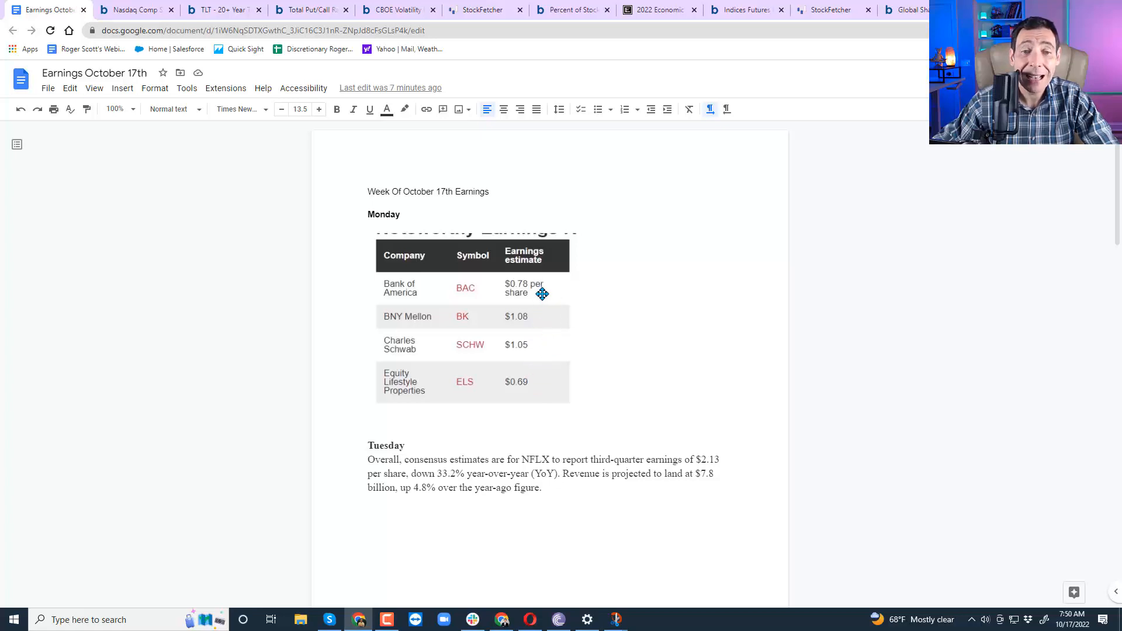
mouse_move(551, 299)
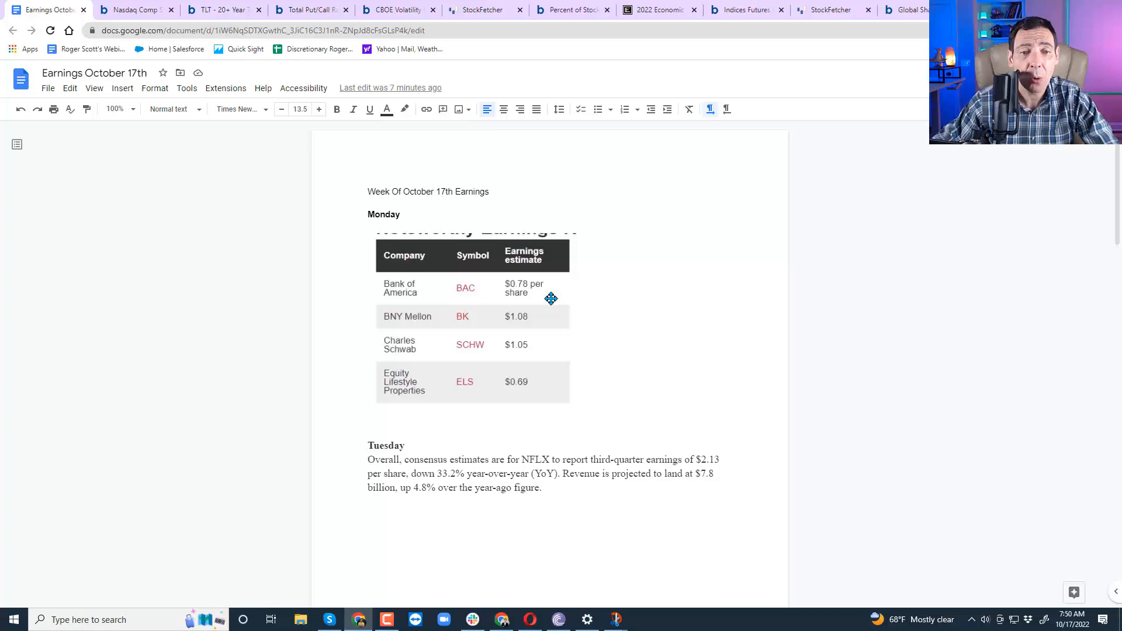
mouse_move(482, 486)
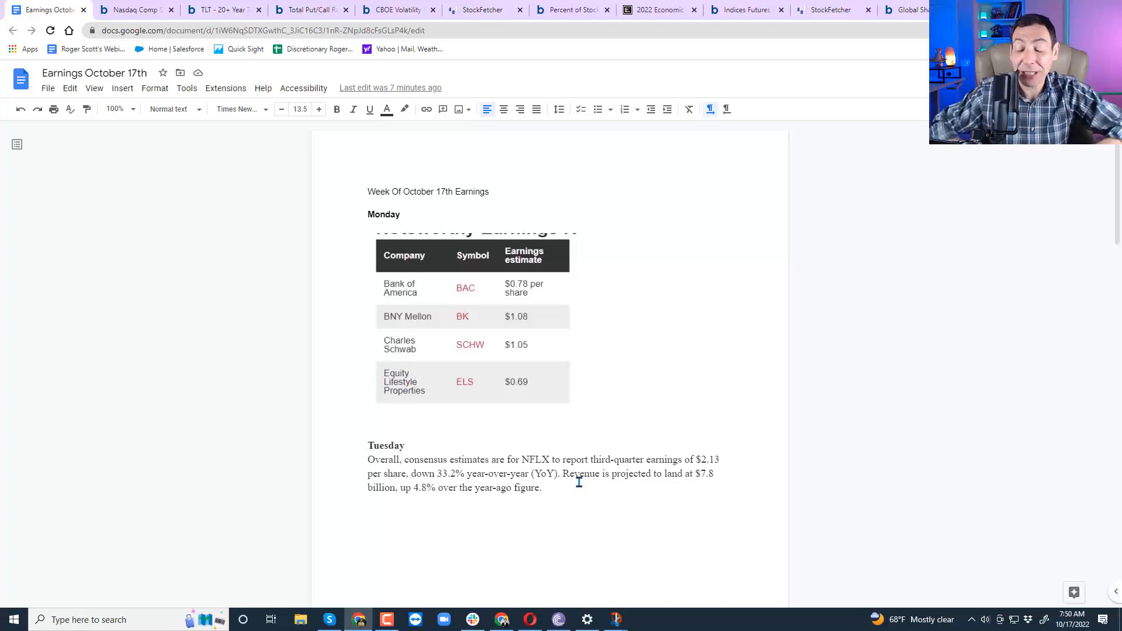
mouse_move(593, 501)
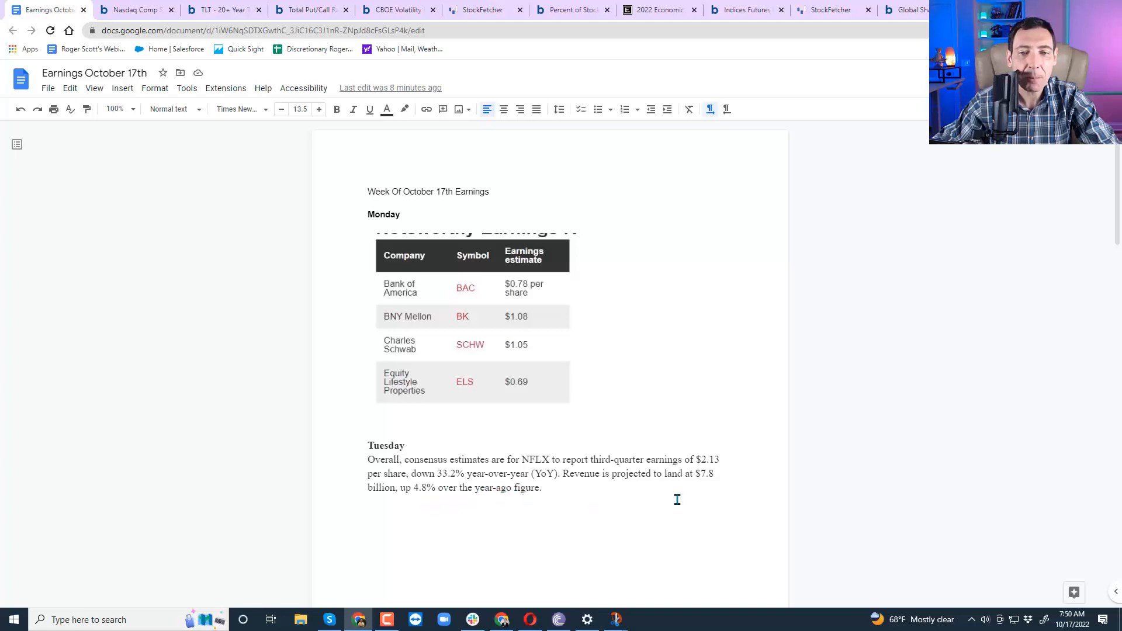
double_click(707, 459)
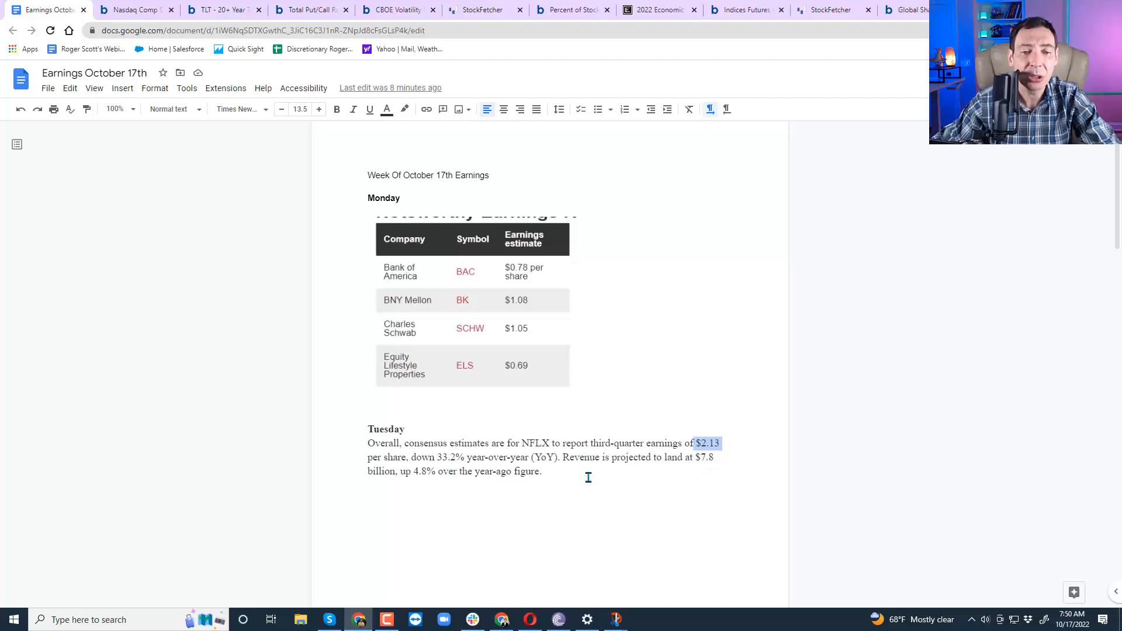
Step: Scroll down to Tuesday's earnings table, Albertsons through Truist Financial
scroll(down, 3)
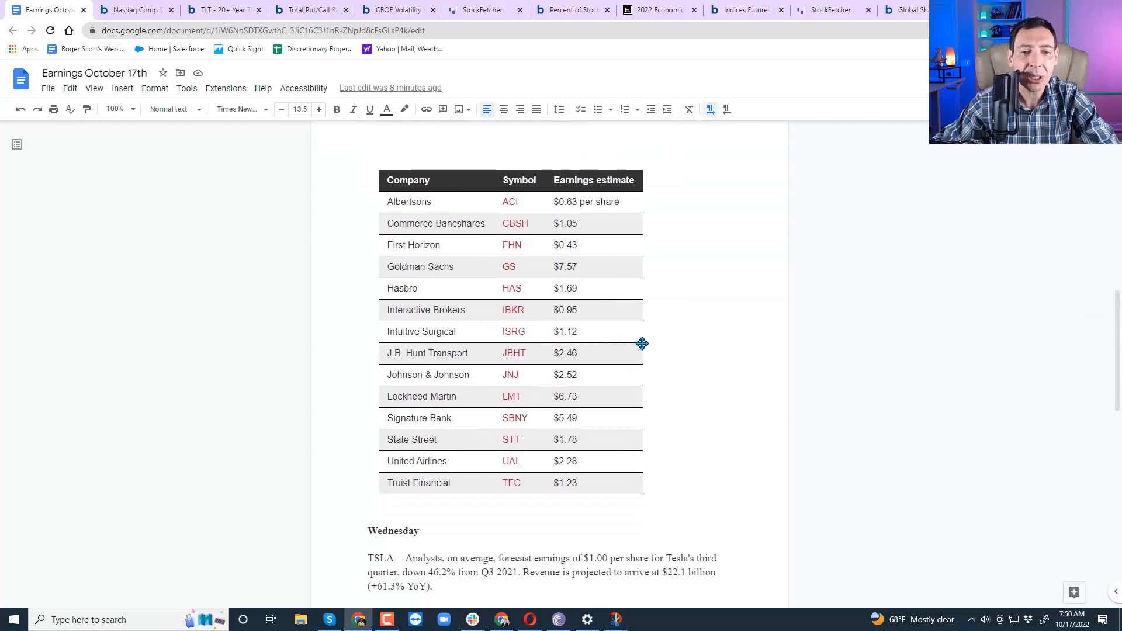
mouse_move(409, 439)
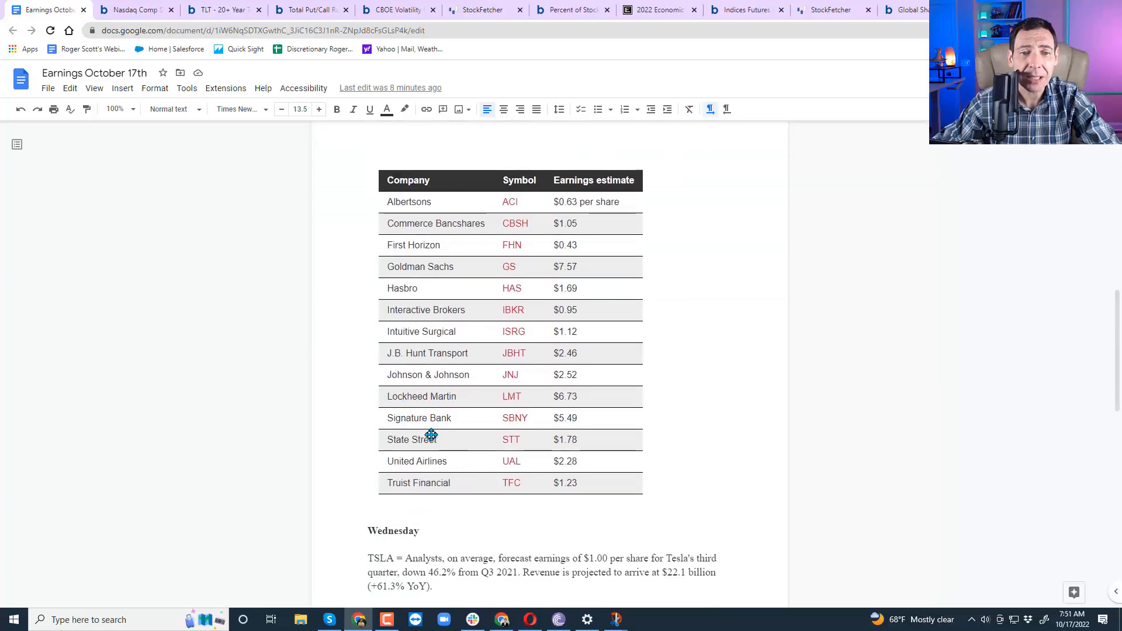
mouse_move(451, 267)
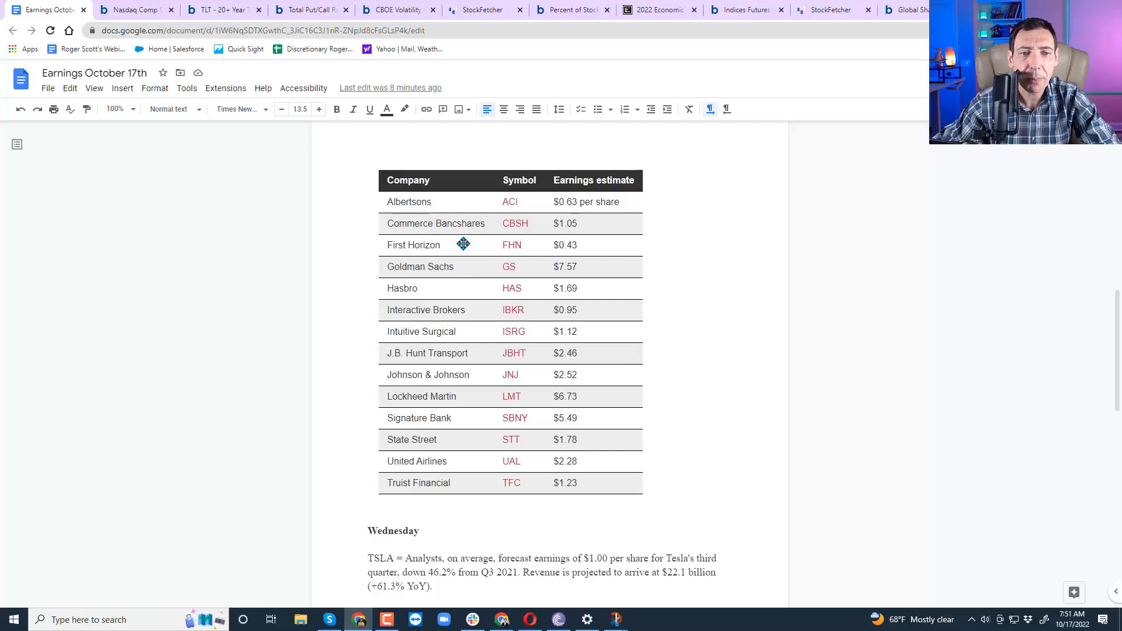
mouse_move(404, 364)
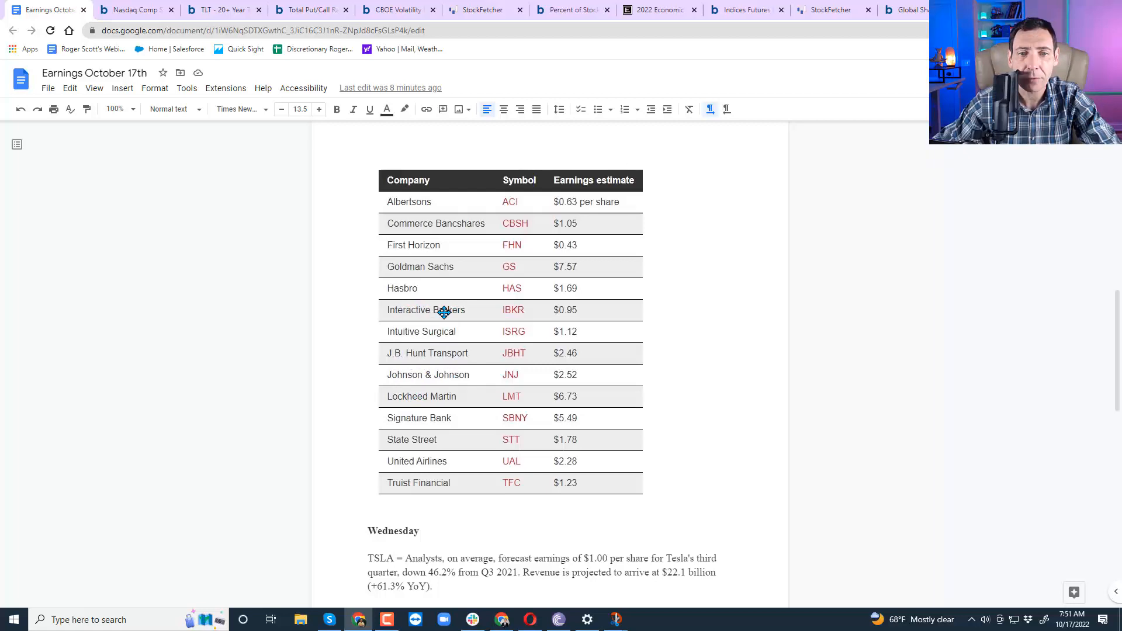
mouse_move(418, 465)
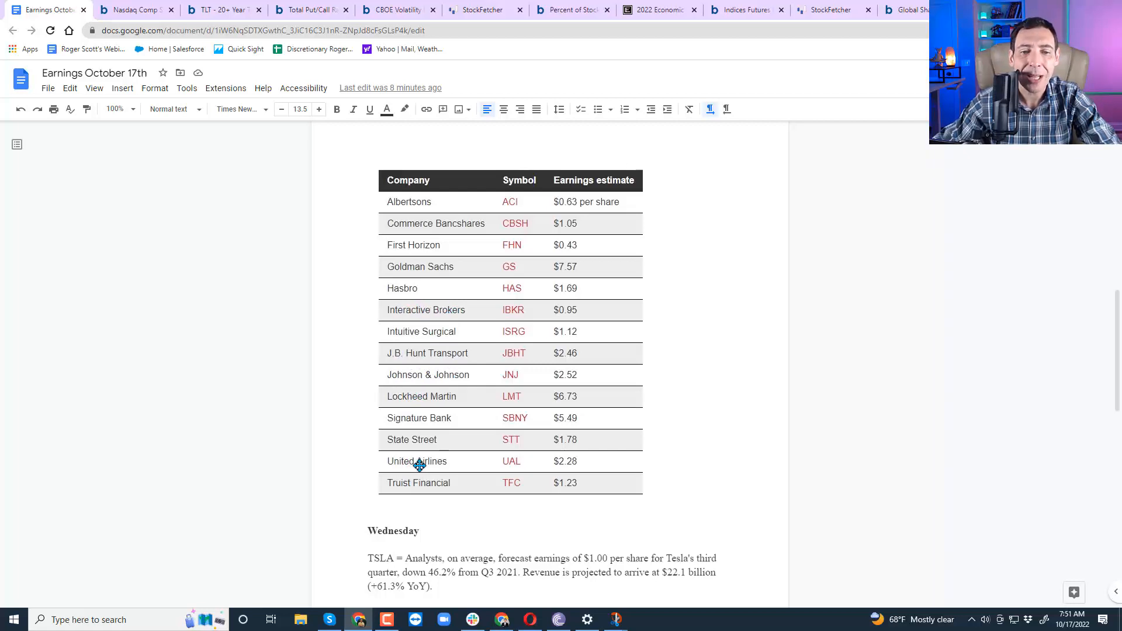
mouse_move(568, 456)
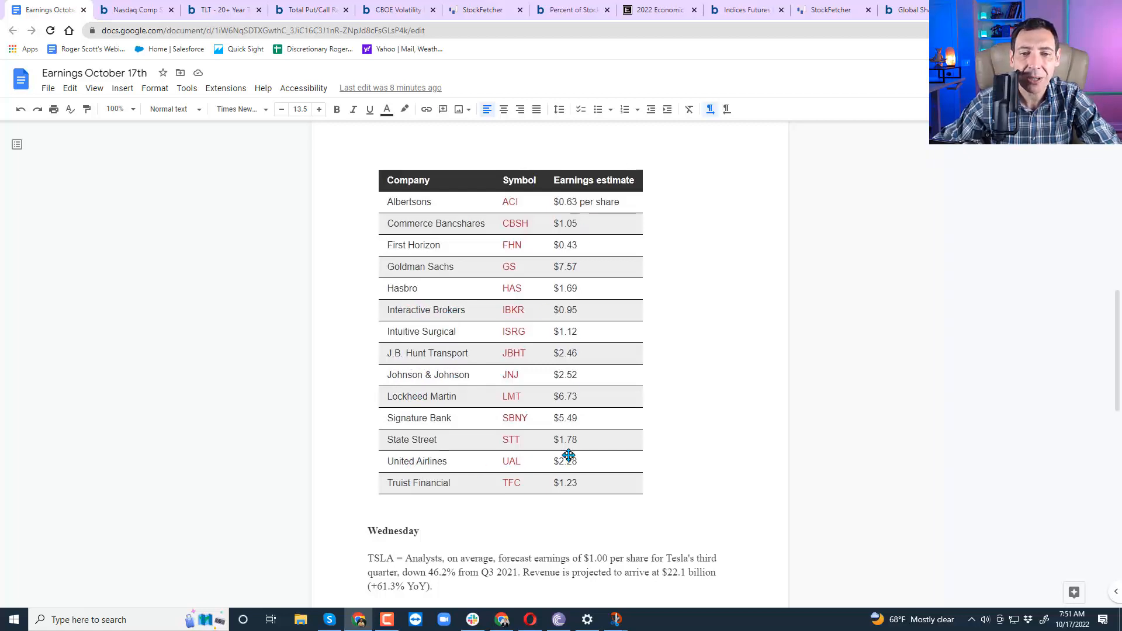
mouse_move(569, 306)
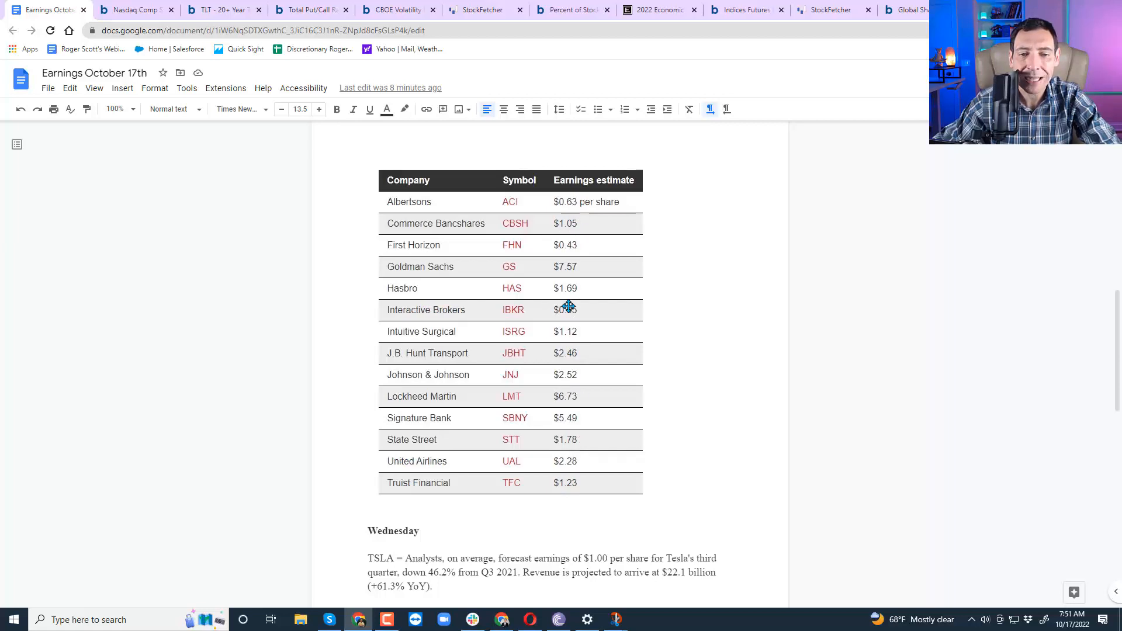
scroll(down, 3)
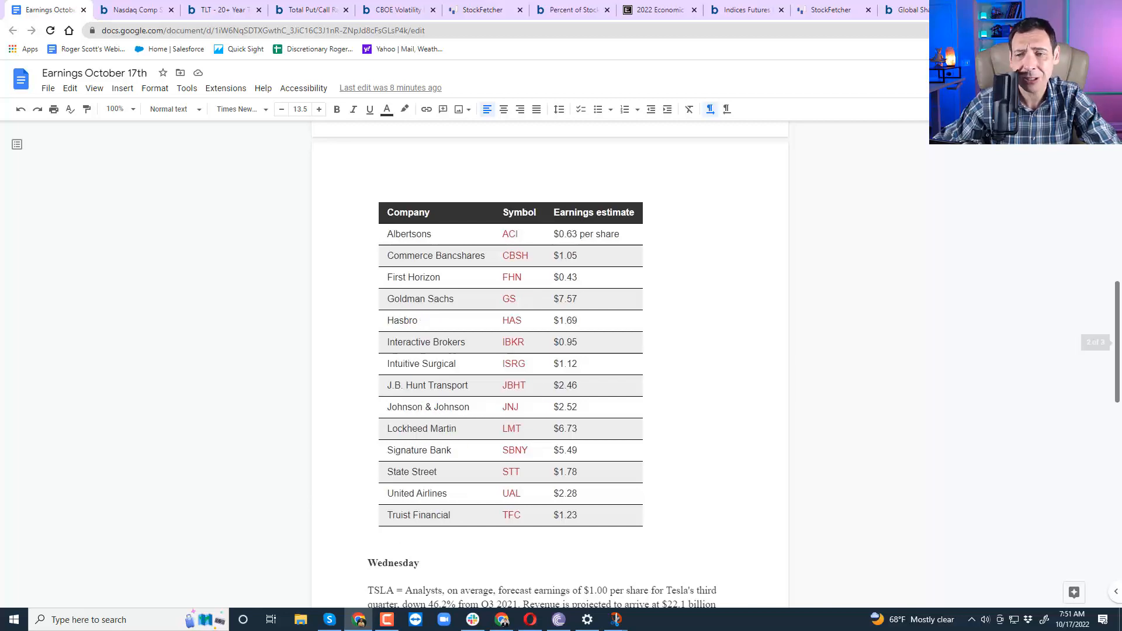
Step: Scroll past Wednesday's Tesla estimate to page 3's Abbott Labs–Winnebago table
scroll(down, 3)
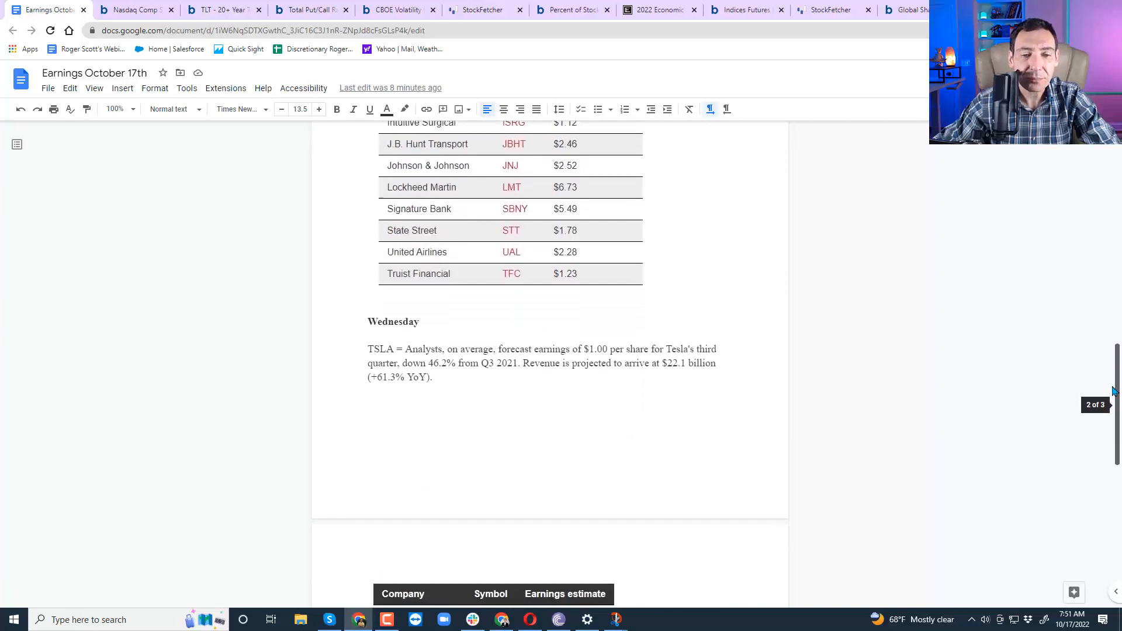
scroll(down, 3)
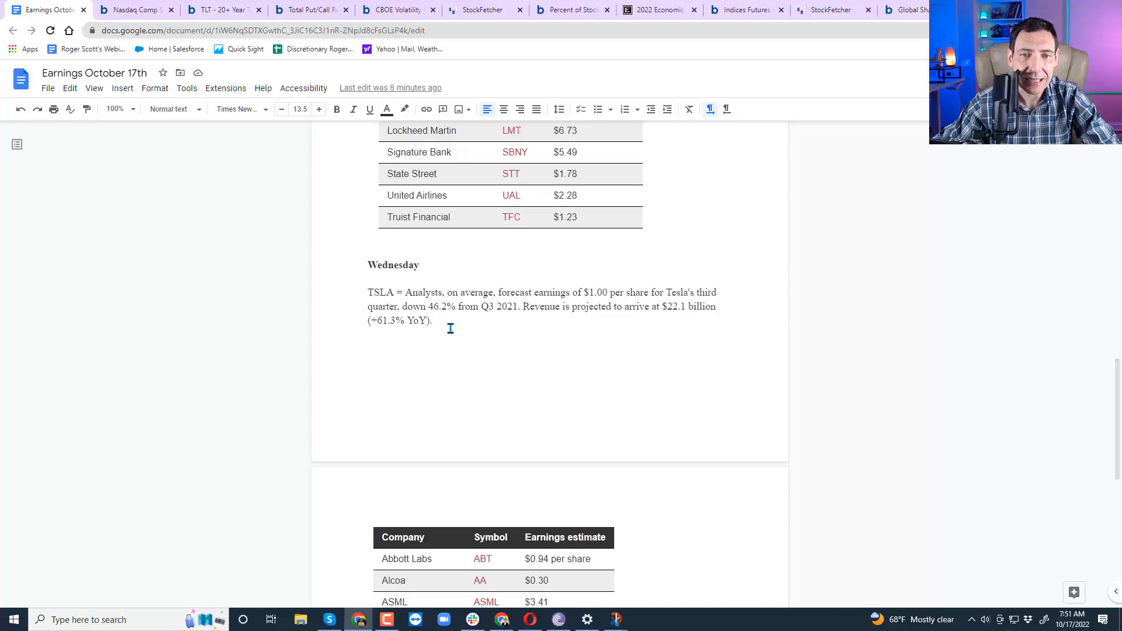
mouse_move(612, 299)
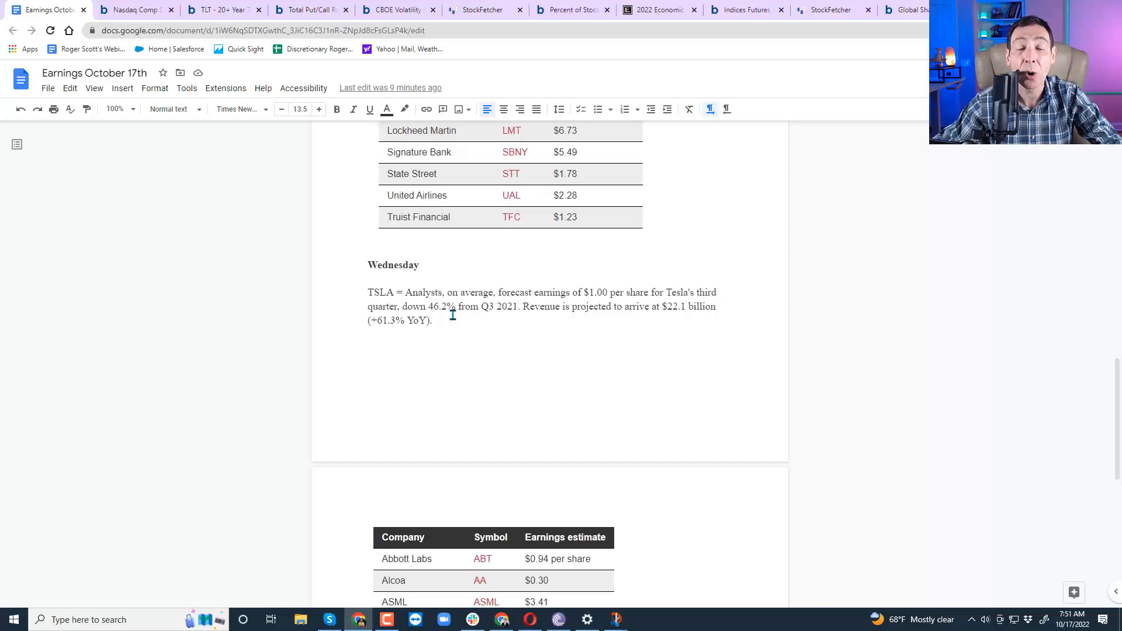
scroll(down, 3)
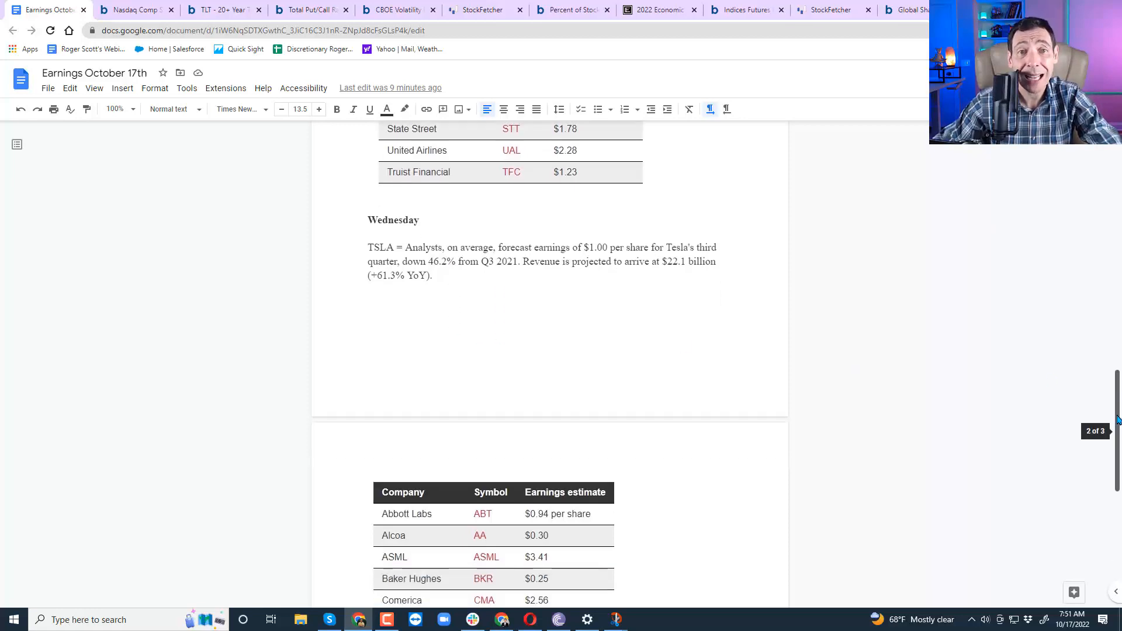
scroll(down, 3)
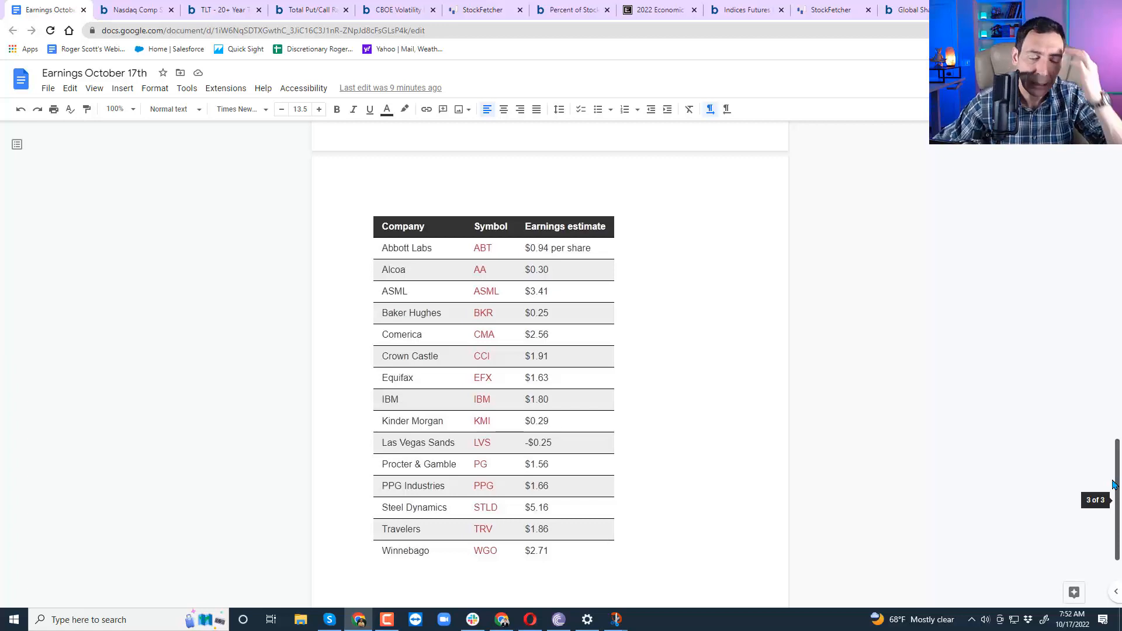
Step: Return to page 1 with Monday's table and the $2.13 NFLX estimate
scroll(down, 3)
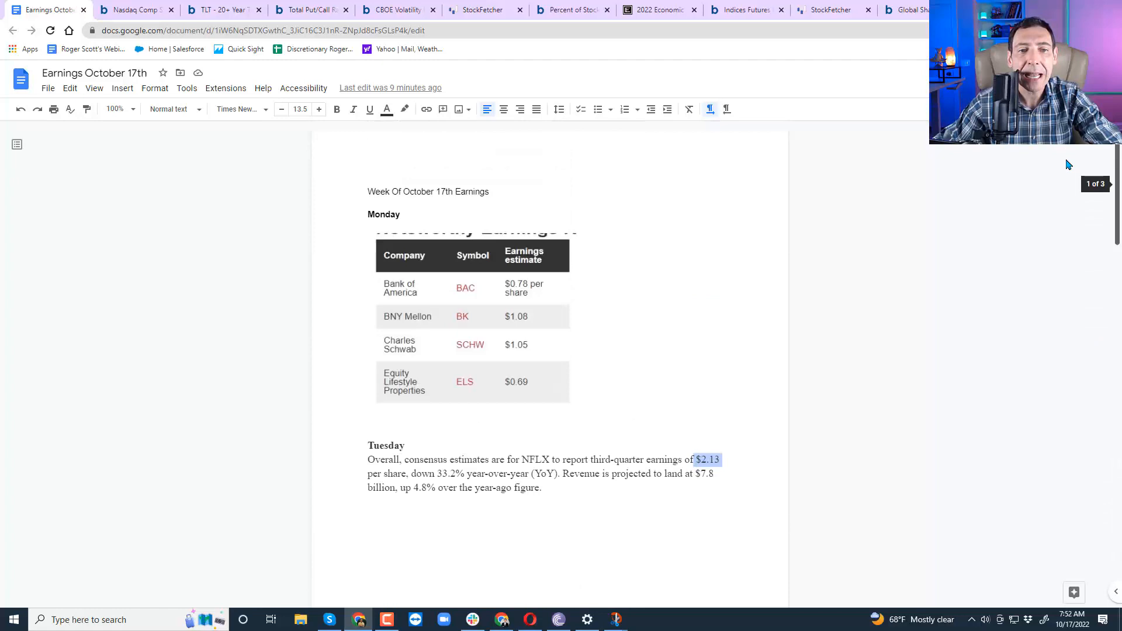
mouse_move(388, 306)
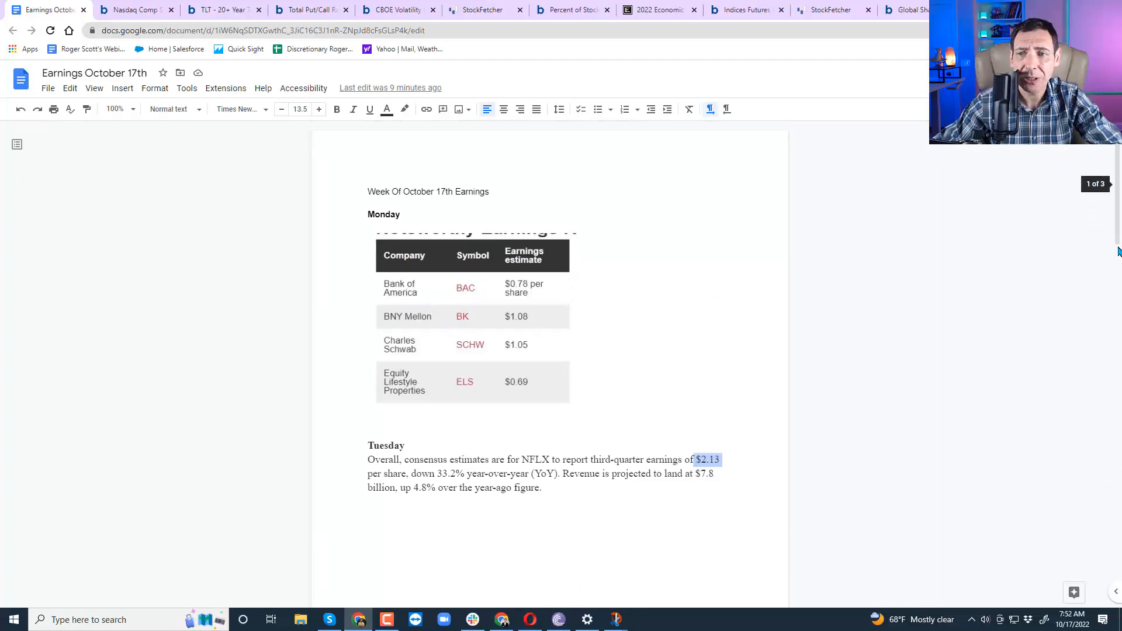
Step: Scroll through Tuesday's earnings table, then switch to the Barchart global shares article
scroll(down, 3)
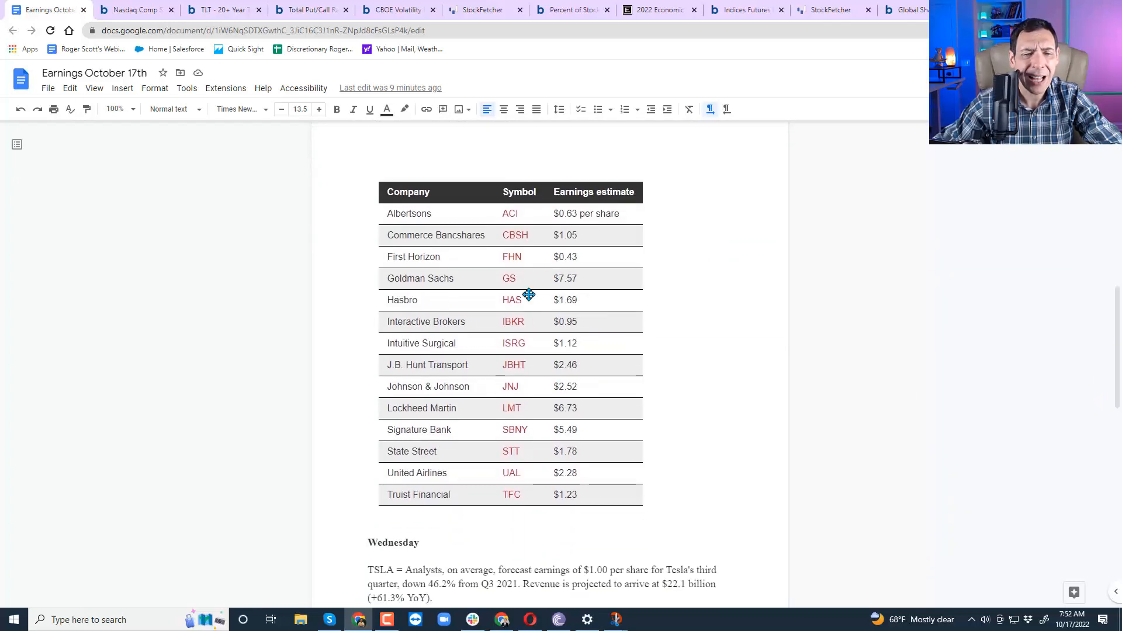
mouse_move(427, 289)
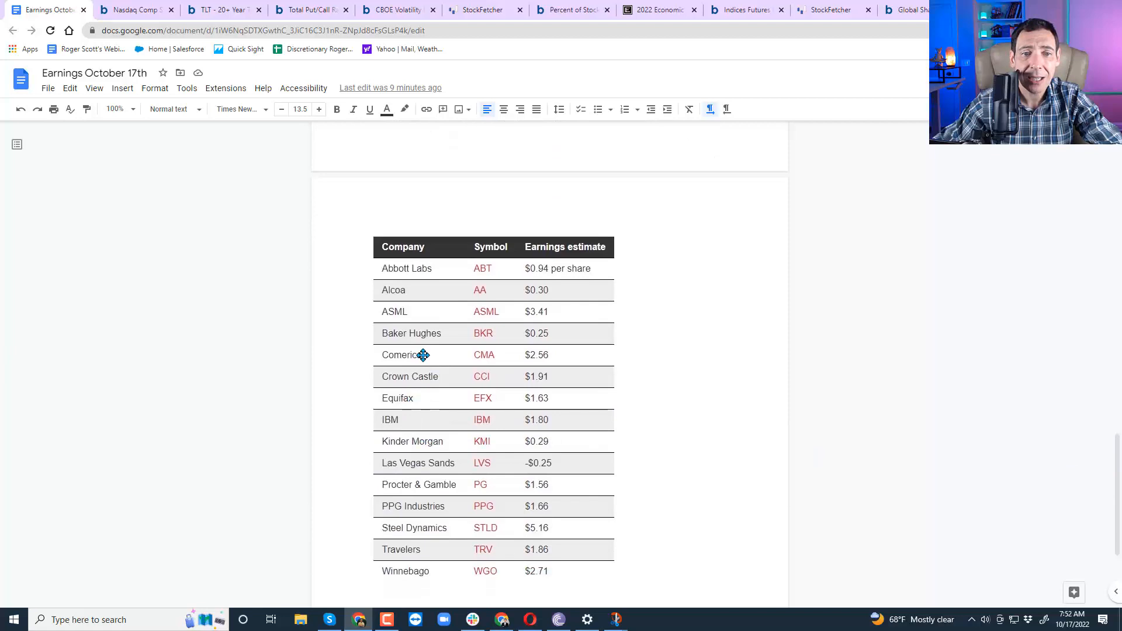
mouse_move(417, 281)
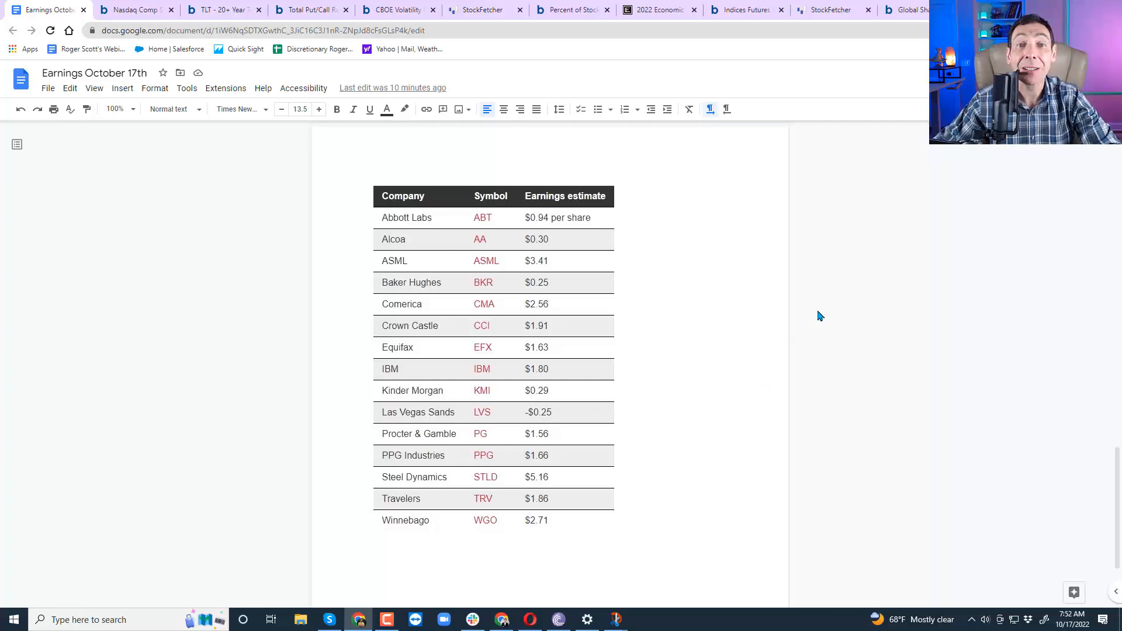
mouse_move(812, 319)
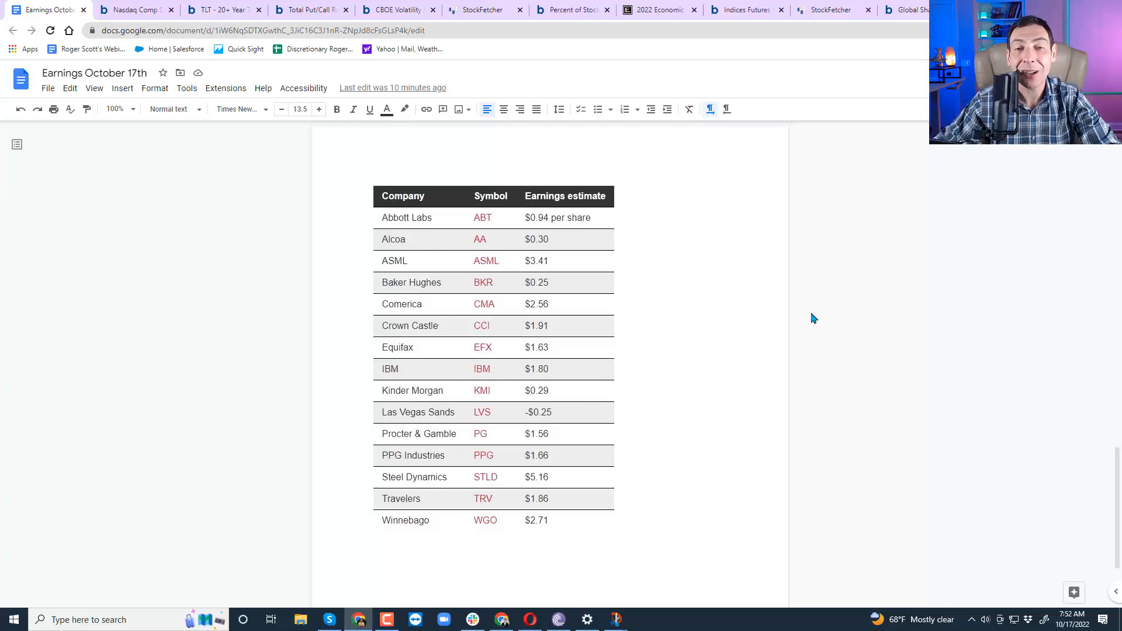
mouse_move(800, 324)
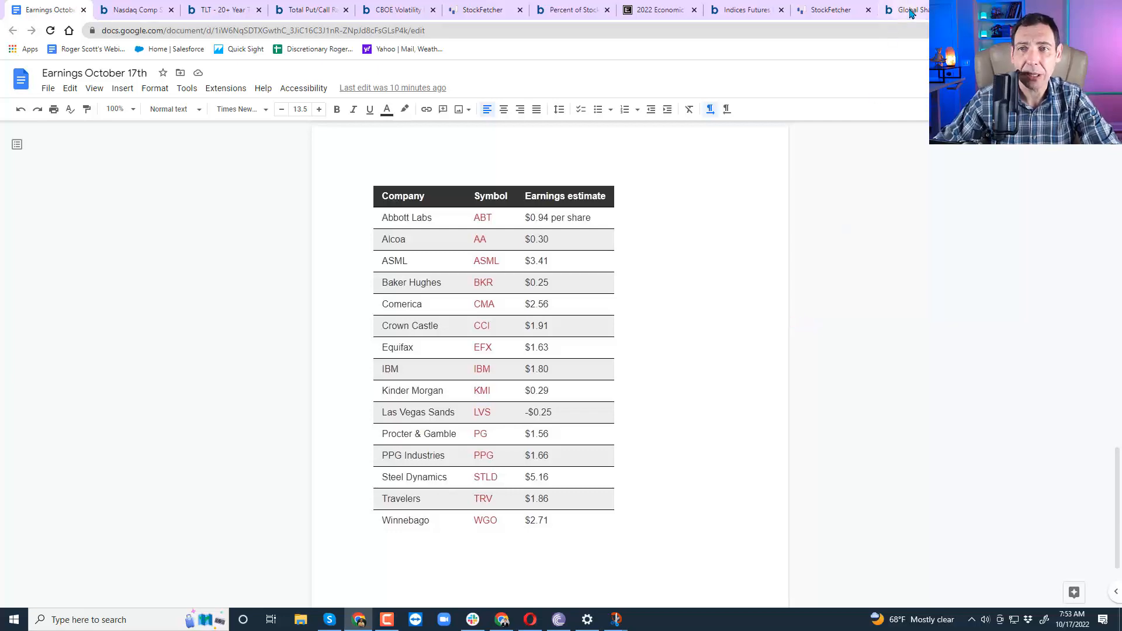
click(908, 9)
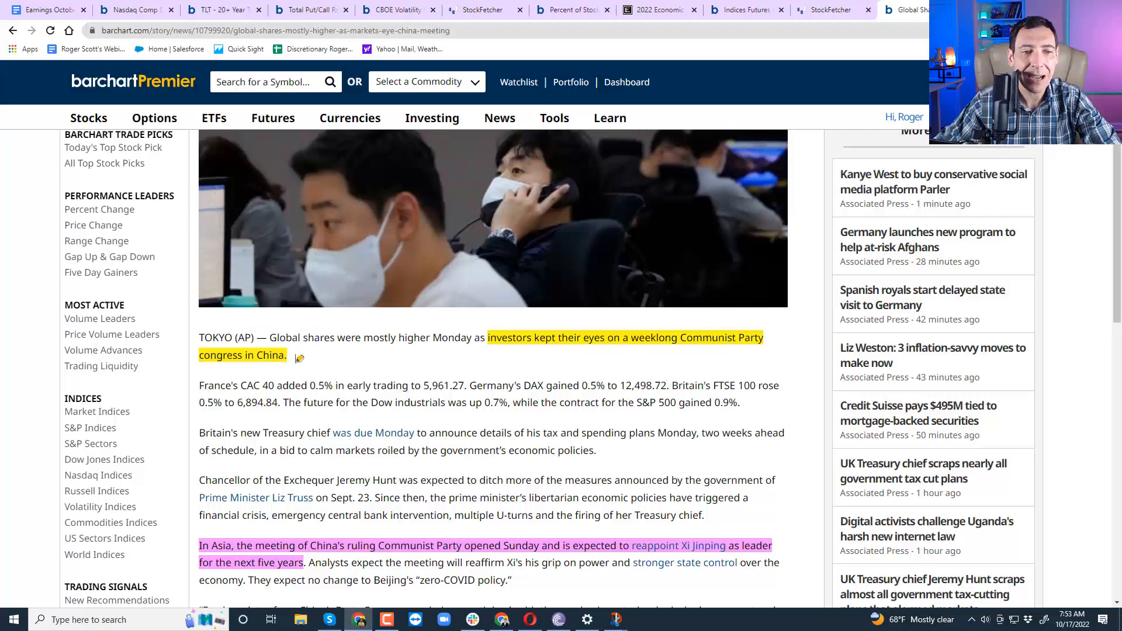
Step: Read the global shares article down to its author line, then bring up Econoday's October 17–20 calendar
scroll(down, 3)
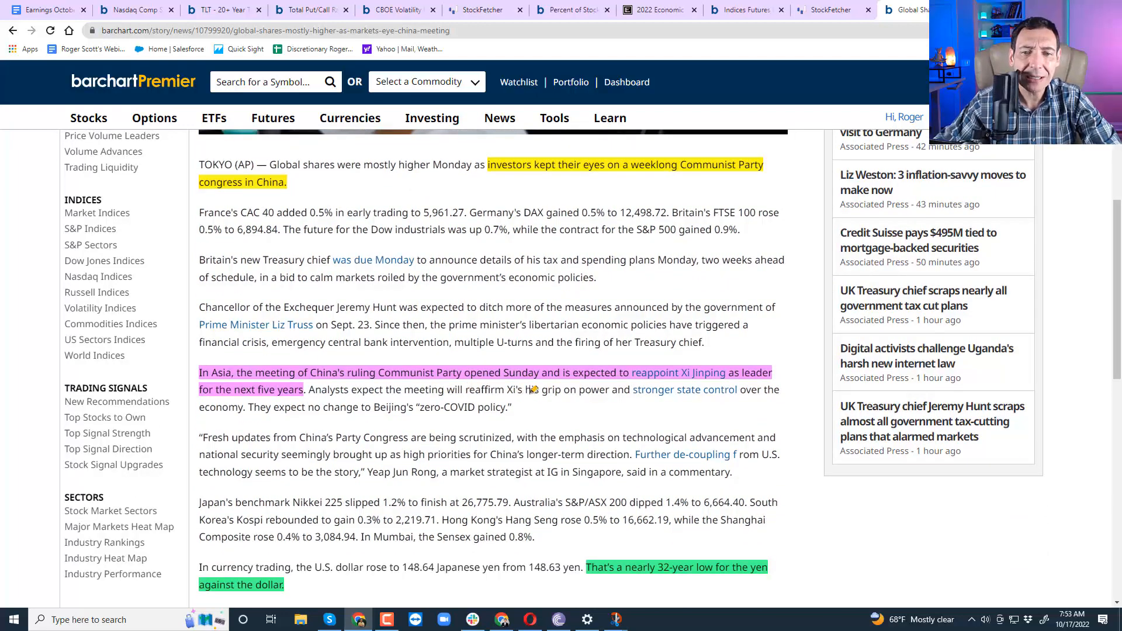
mouse_move(685, 389)
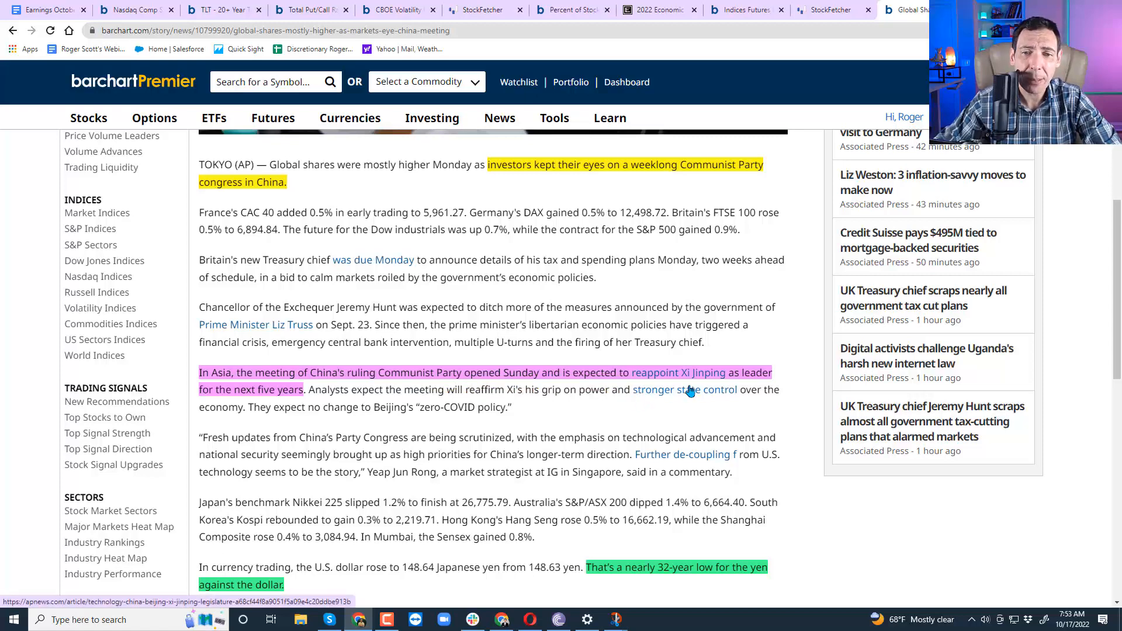
mouse_move(270, 401)
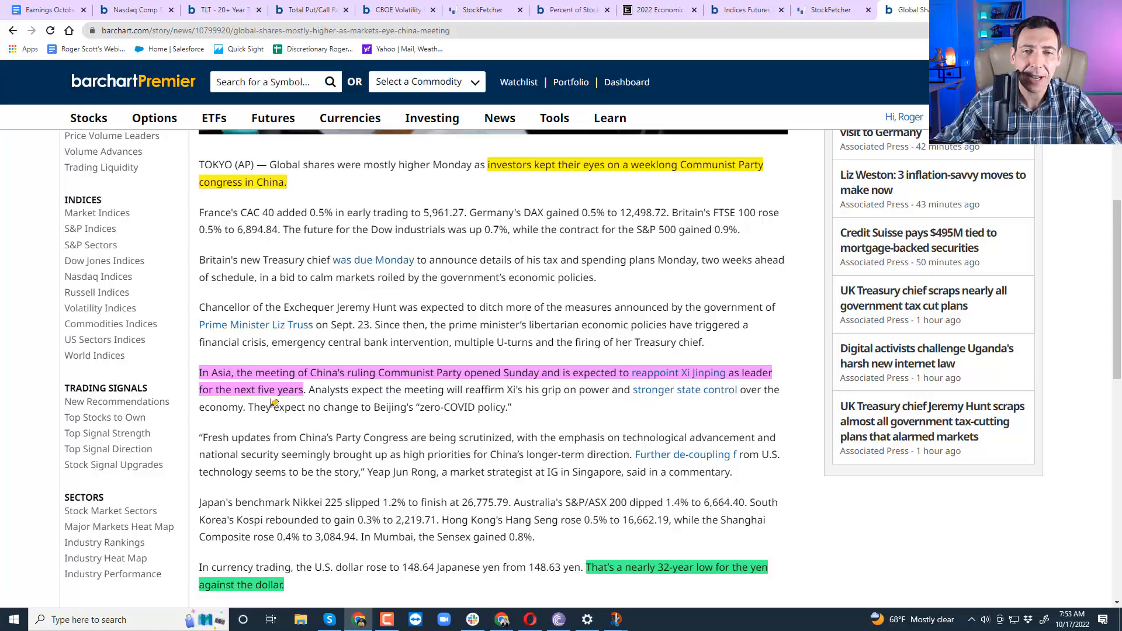
scroll(down, 3)
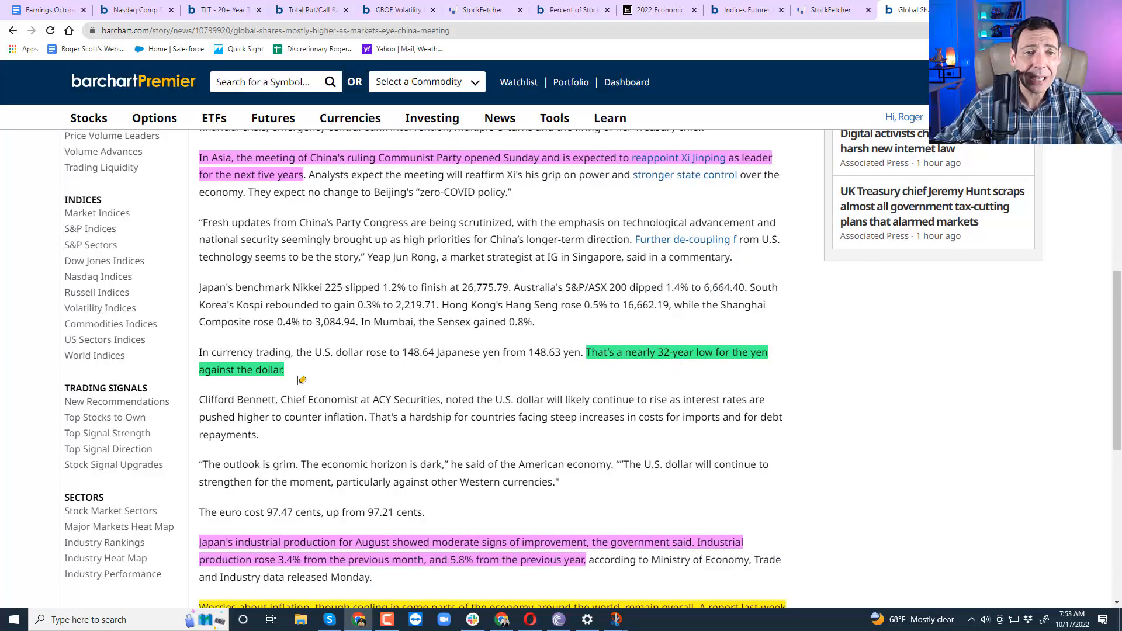
scroll(down, 3)
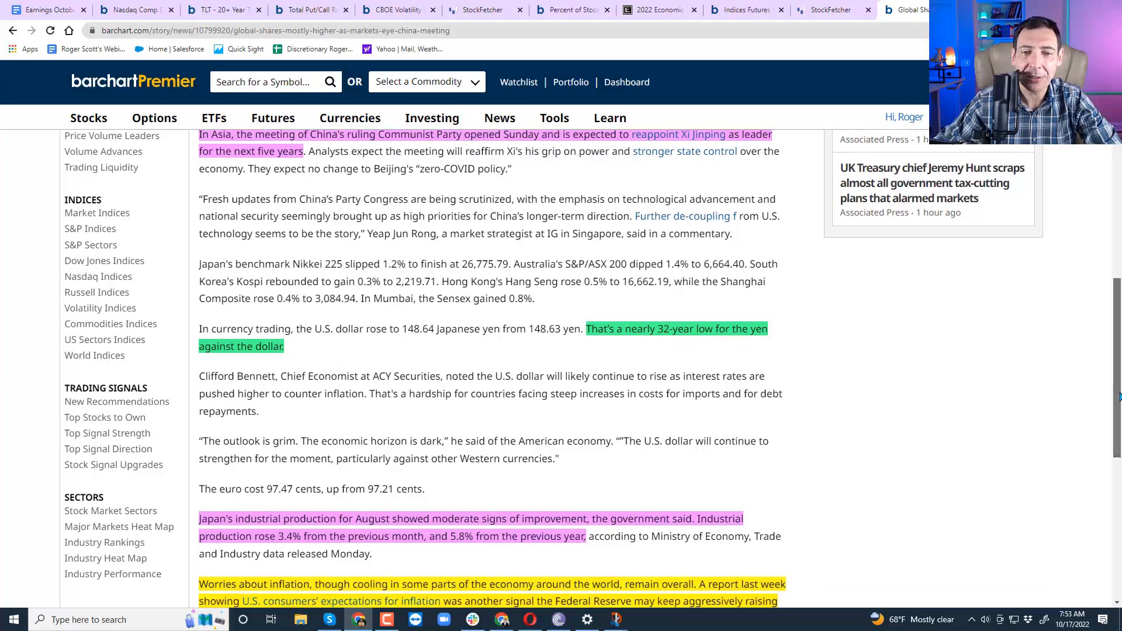
scroll(down, 3)
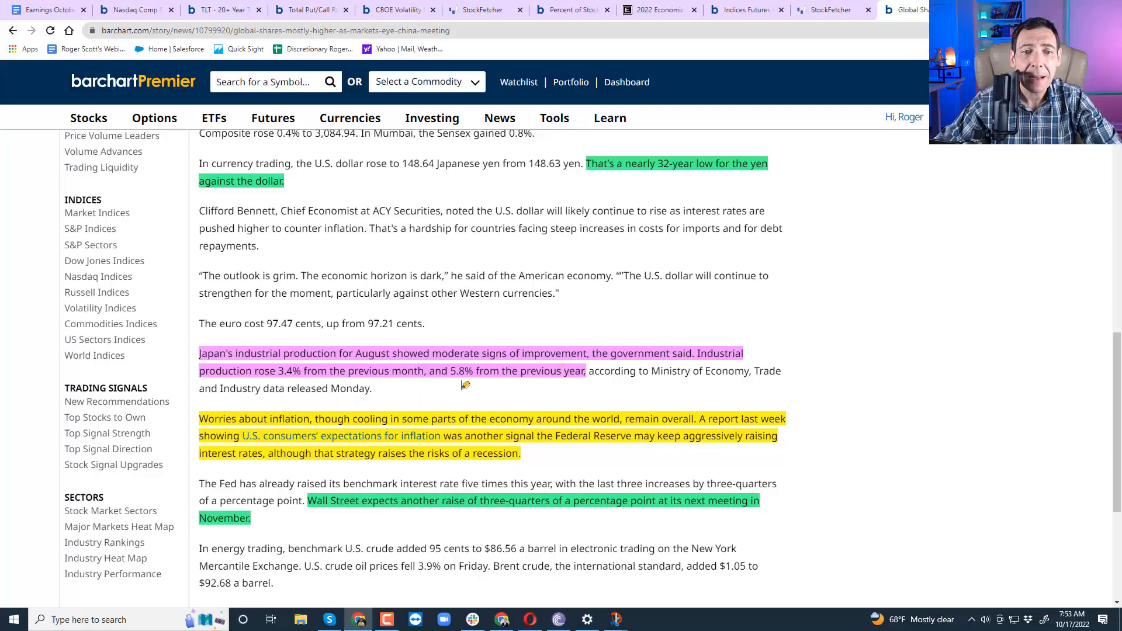
mouse_move(578, 388)
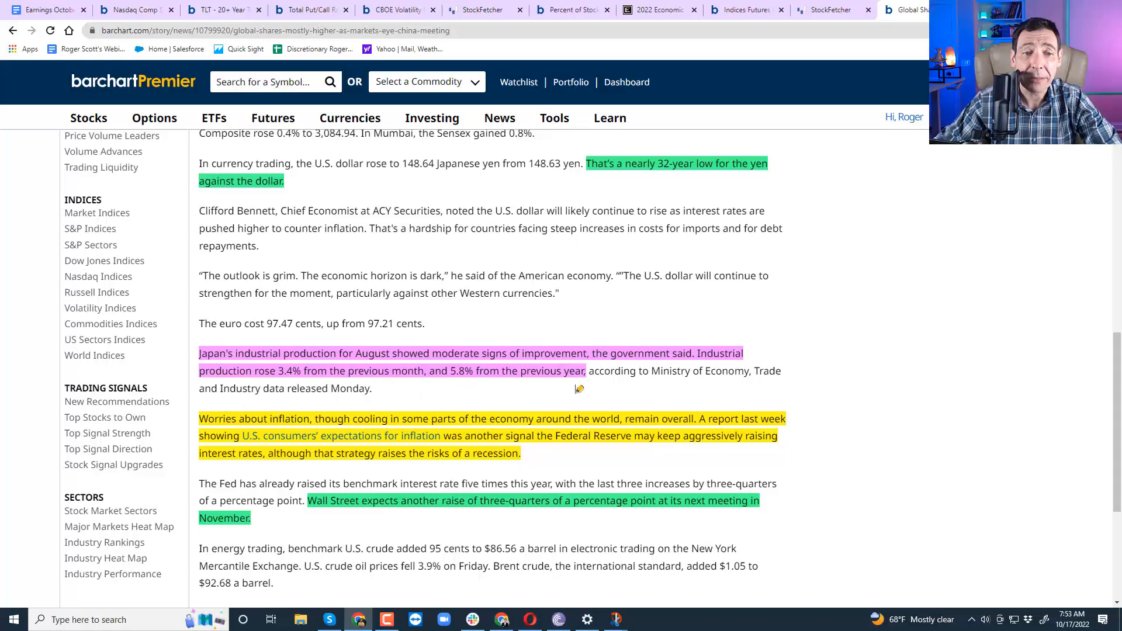
scroll(down, 3)
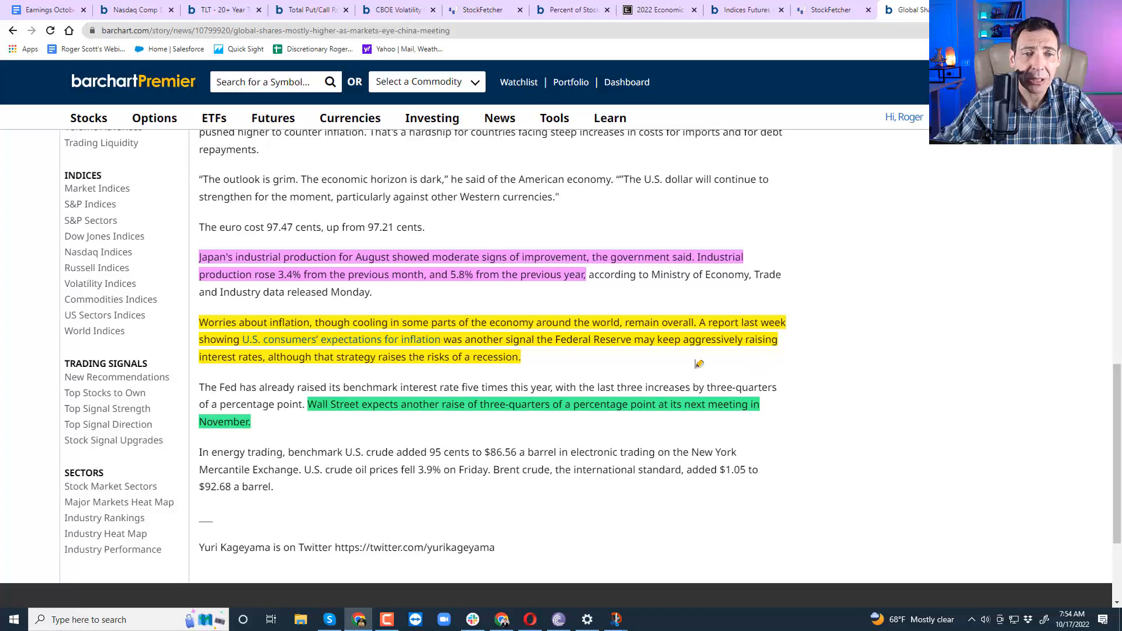
mouse_move(548, 360)
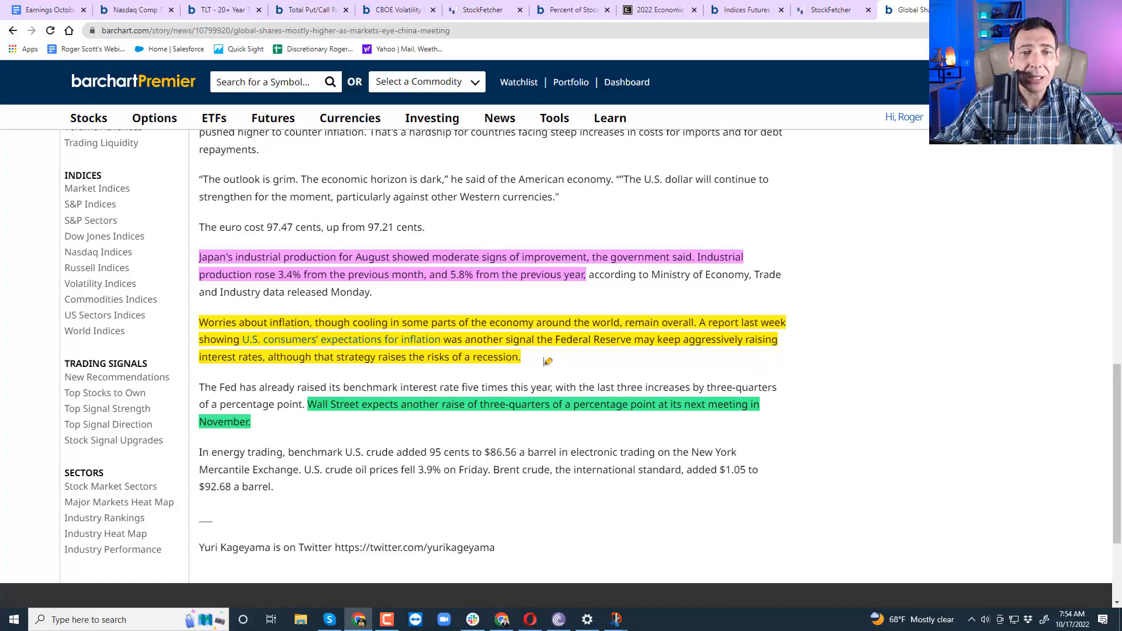
scroll(down, 3)
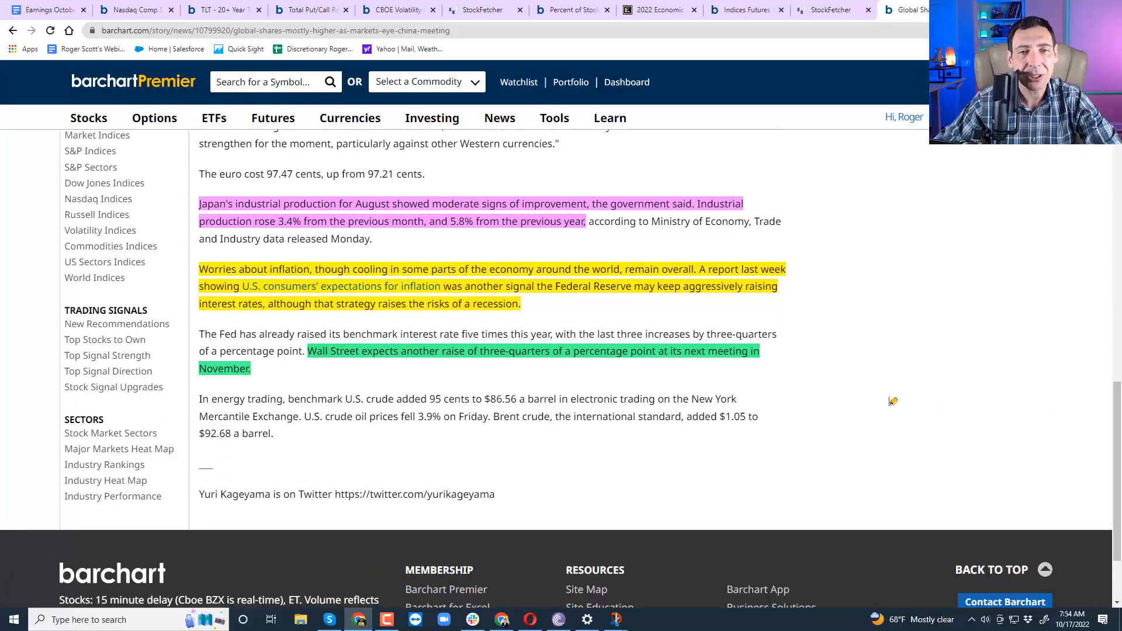
mouse_move(427, 368)
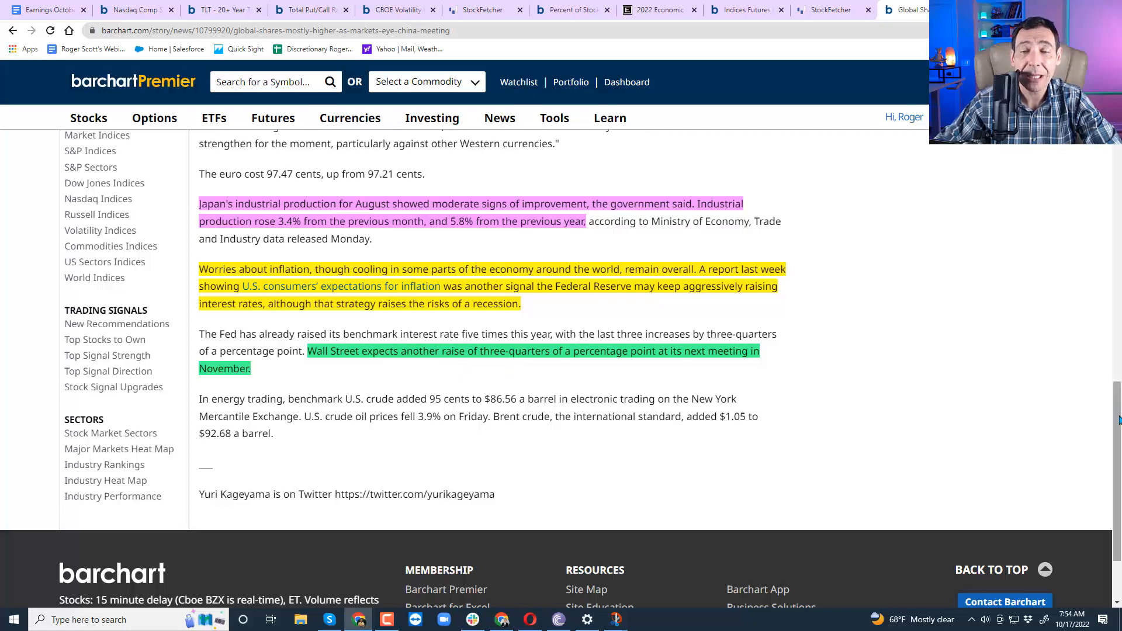
scroll(up, 3)
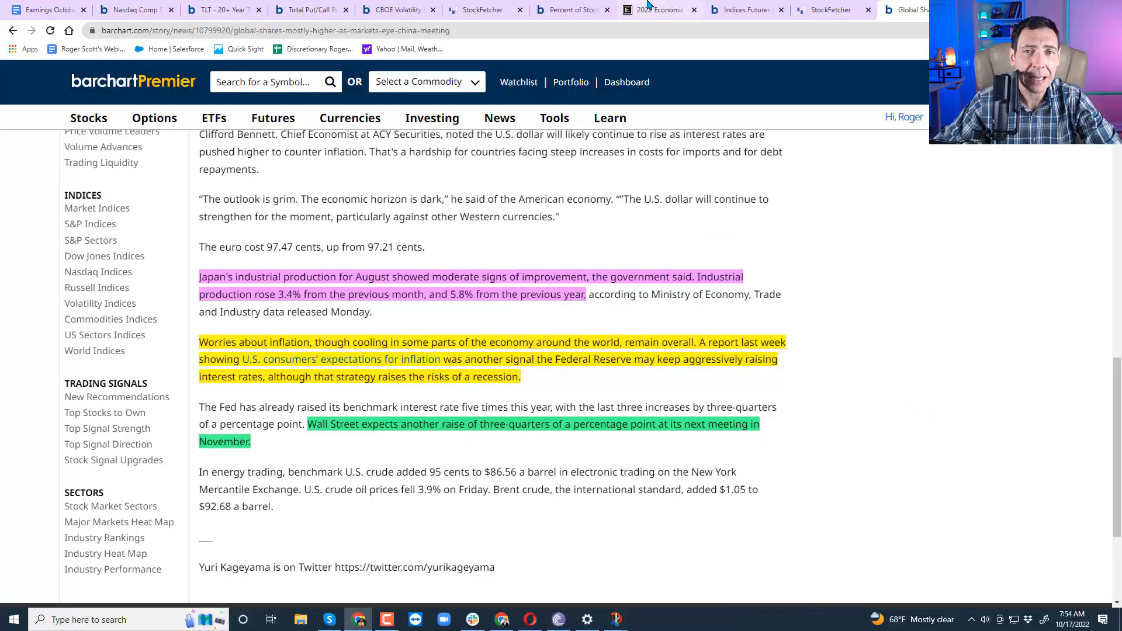
click(656, 9)
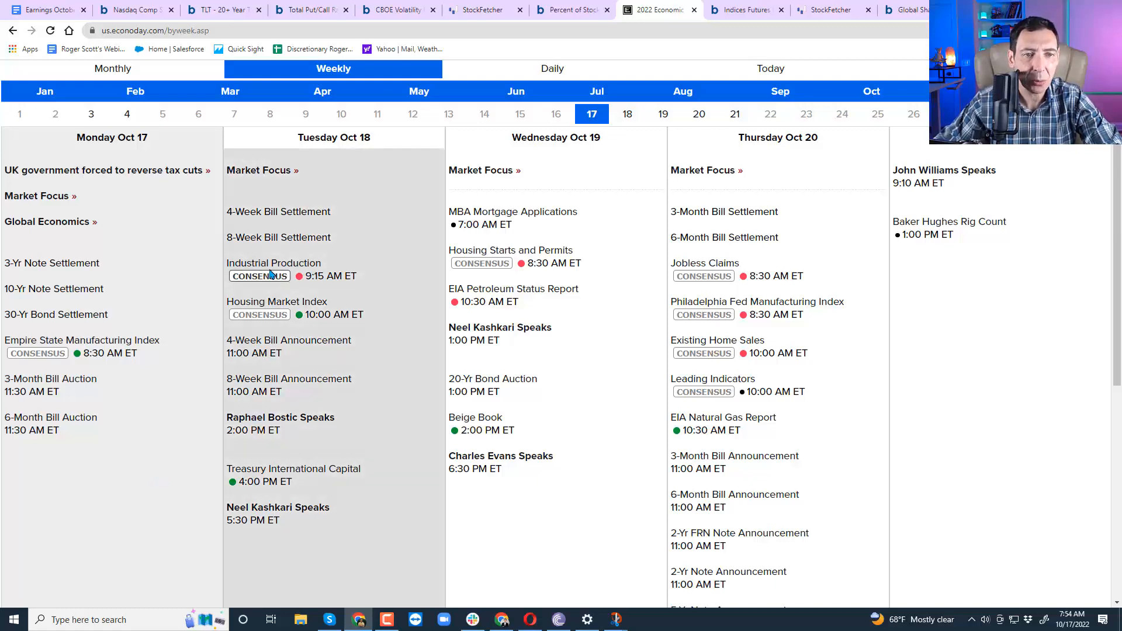
mouse_move(325, 294)
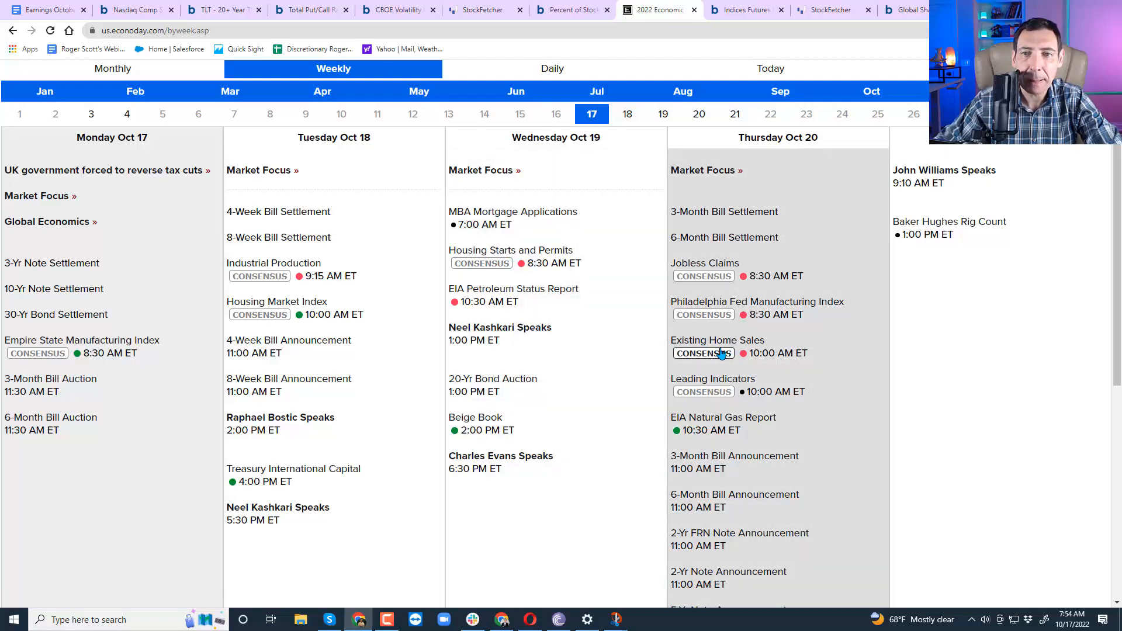
mouse_move(702, 353)
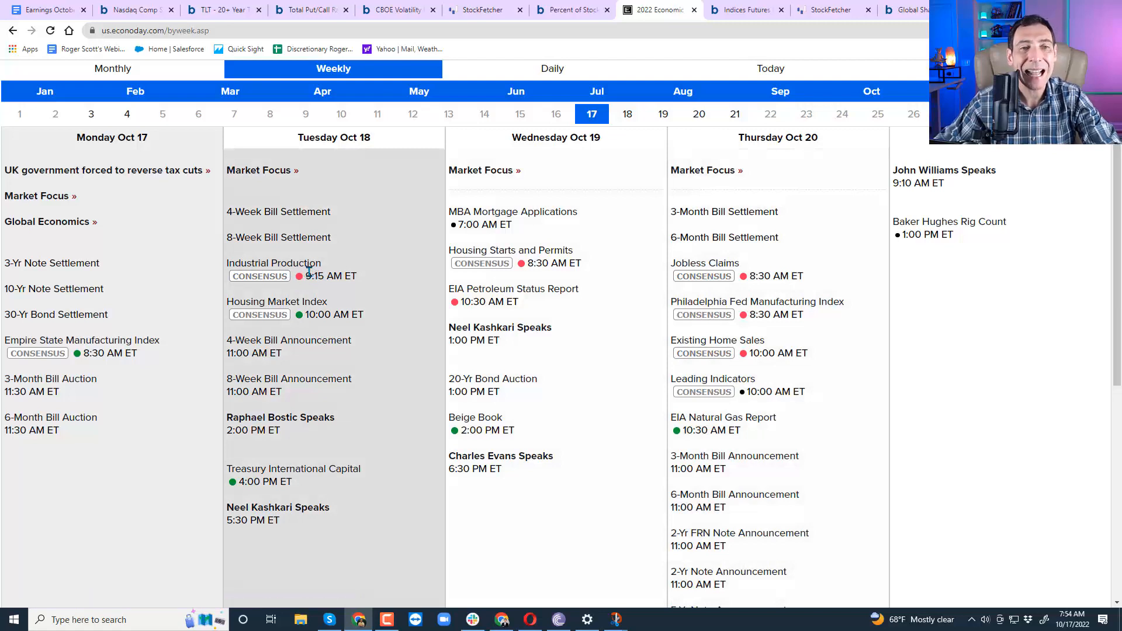
mouse_move(573, 568)
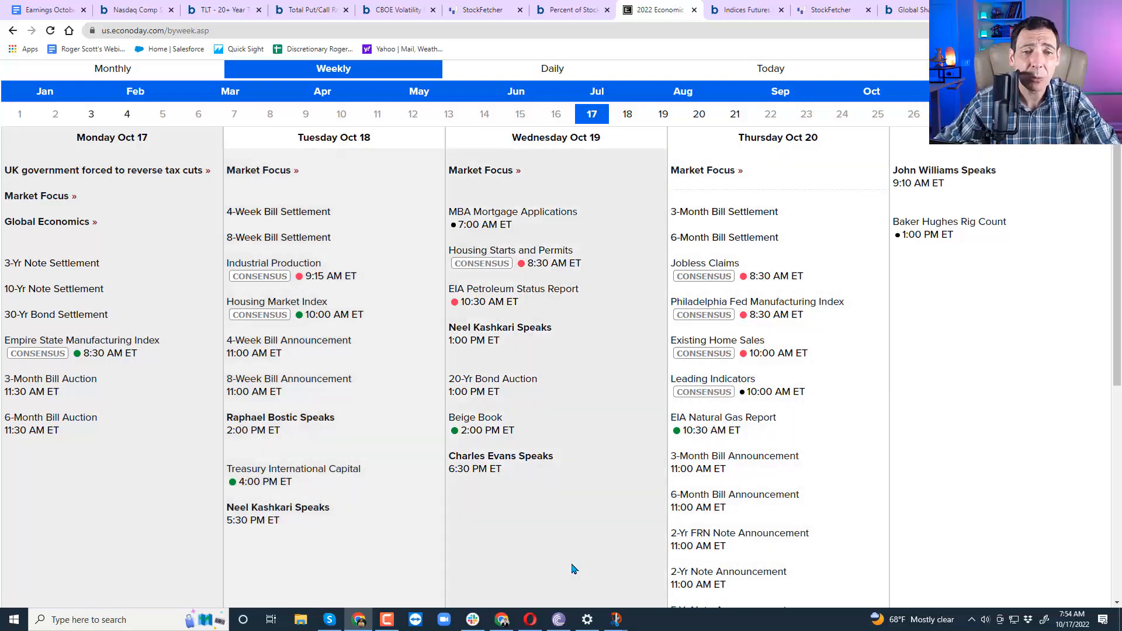
mouse_move(527, 541)
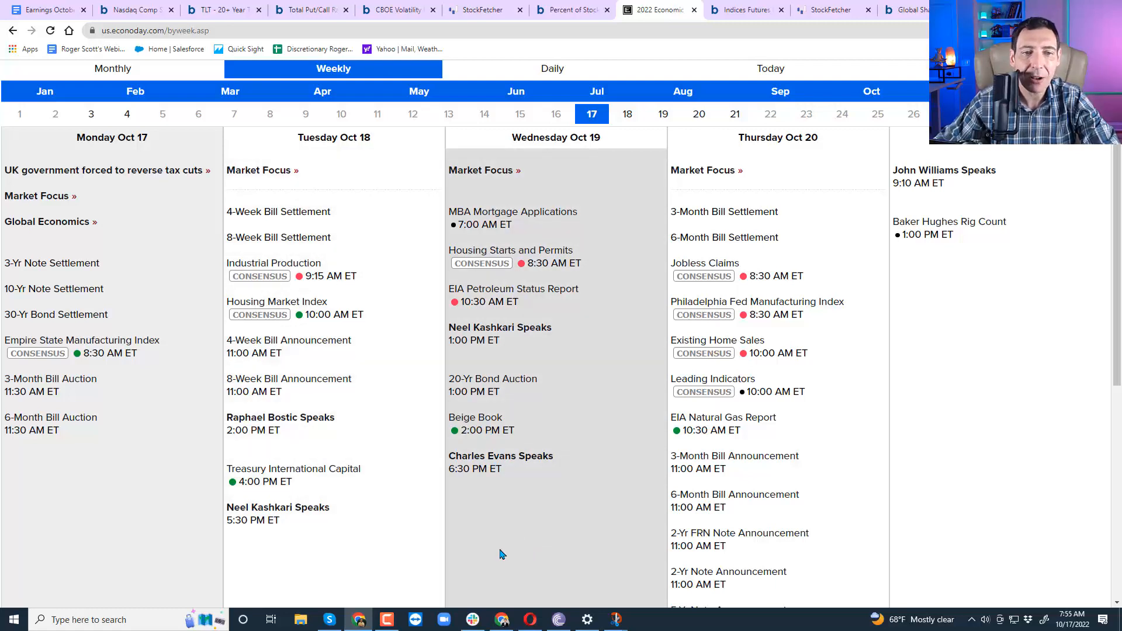
mouse_move(308, 347)
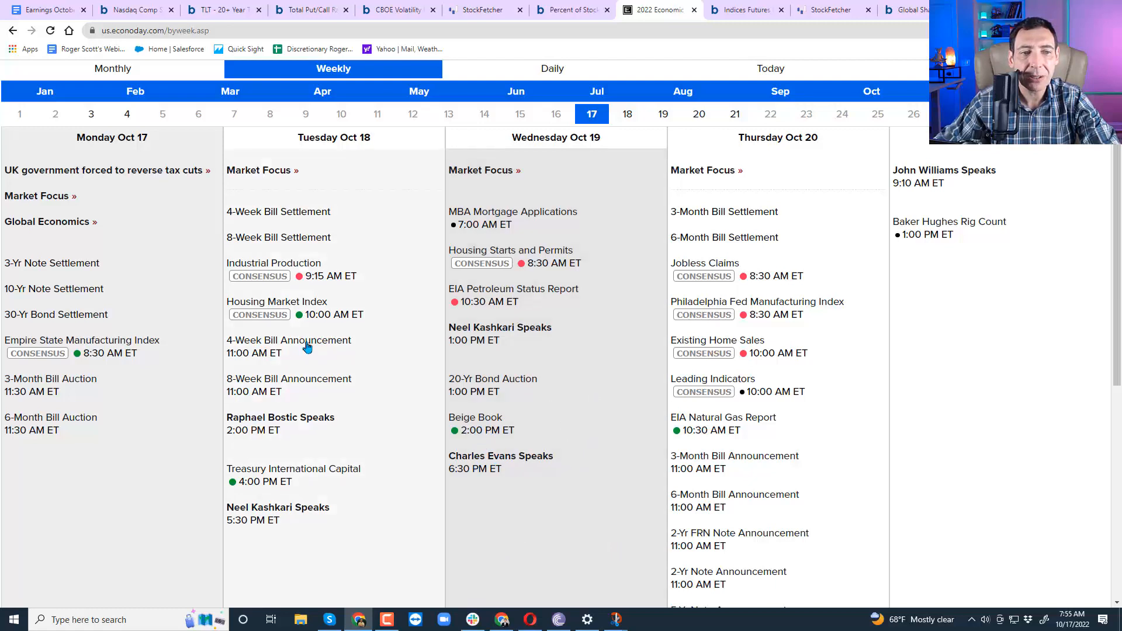
mouse_move(636, 429)
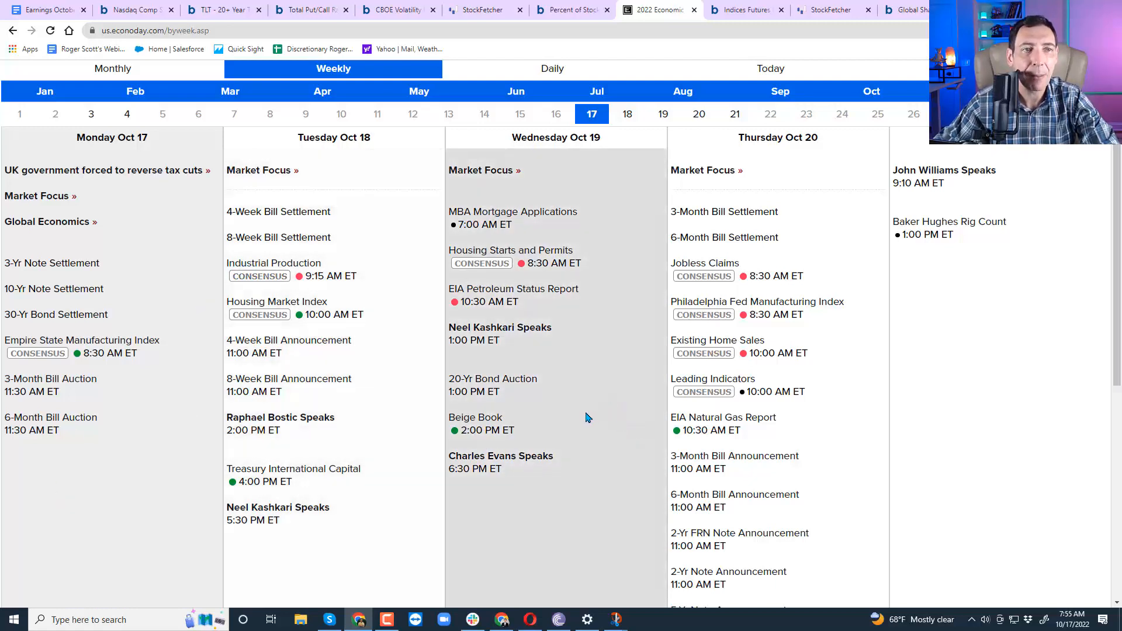
Step: Look over the TLT chart with Templates closed, the VIX chart, then the $CPC put/call chart
click(215, 9)
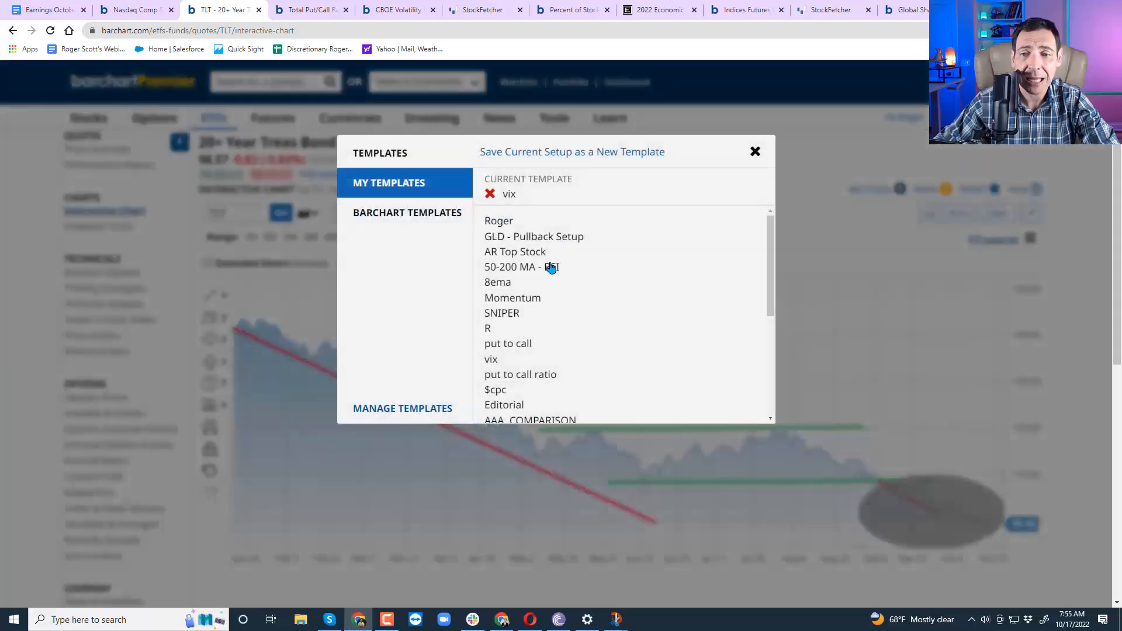
click(755, 152)
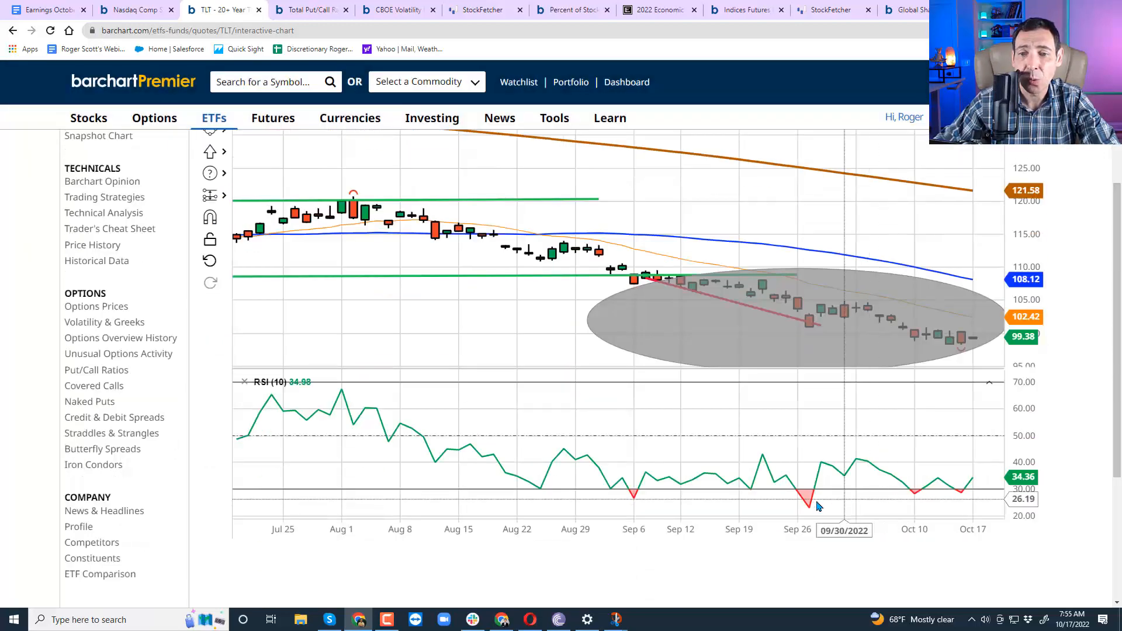
mouse_move(886, 348)
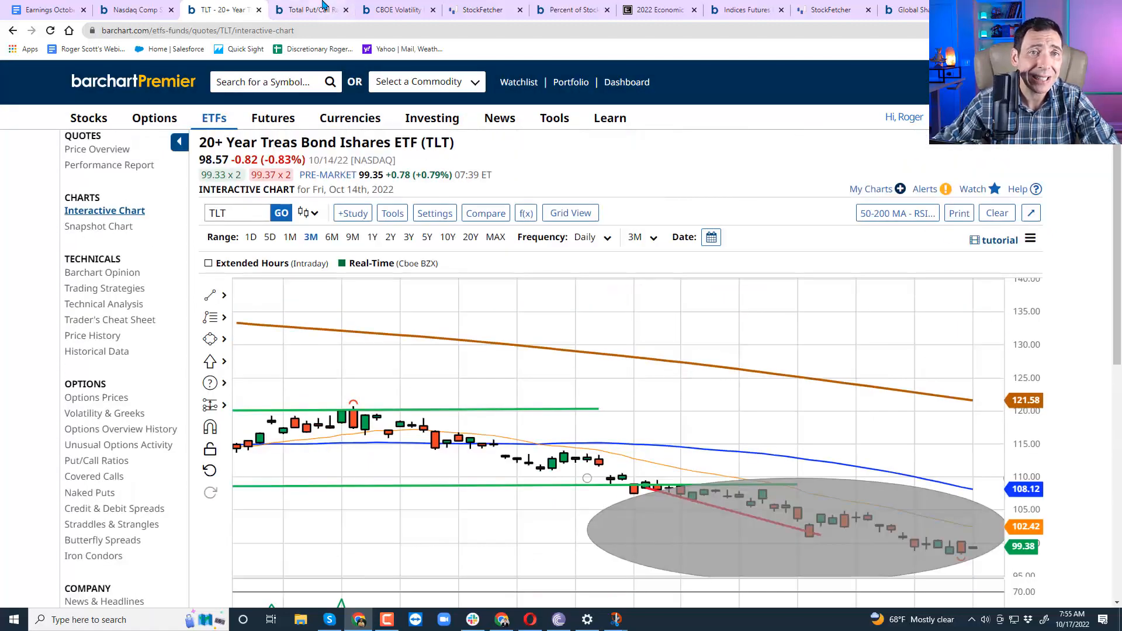
click(392, 9)
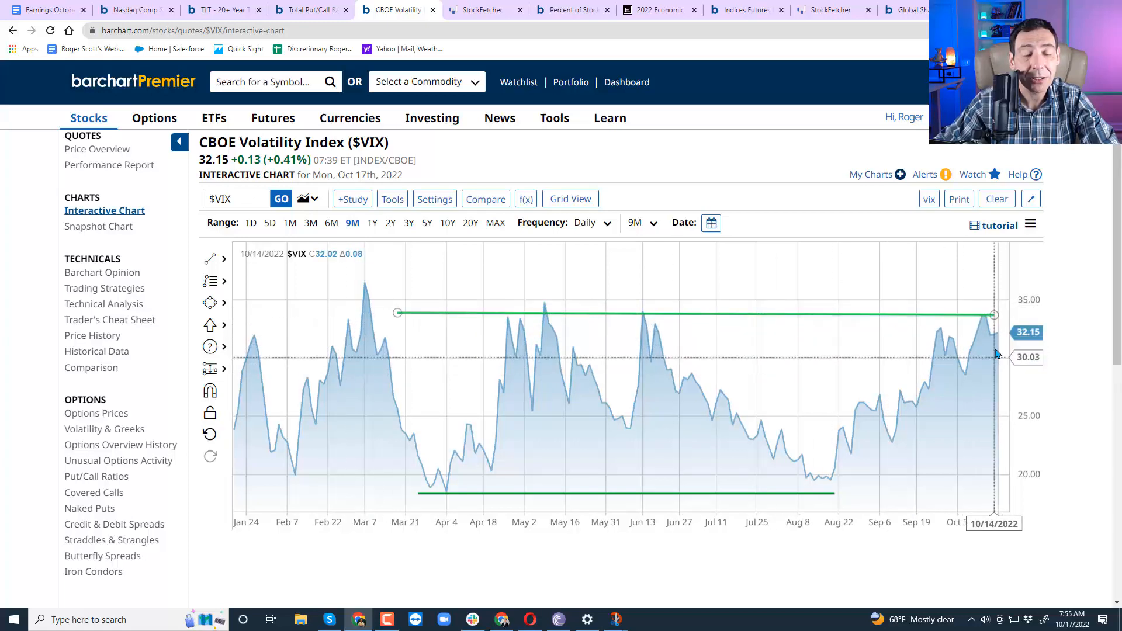
click(309, 9)
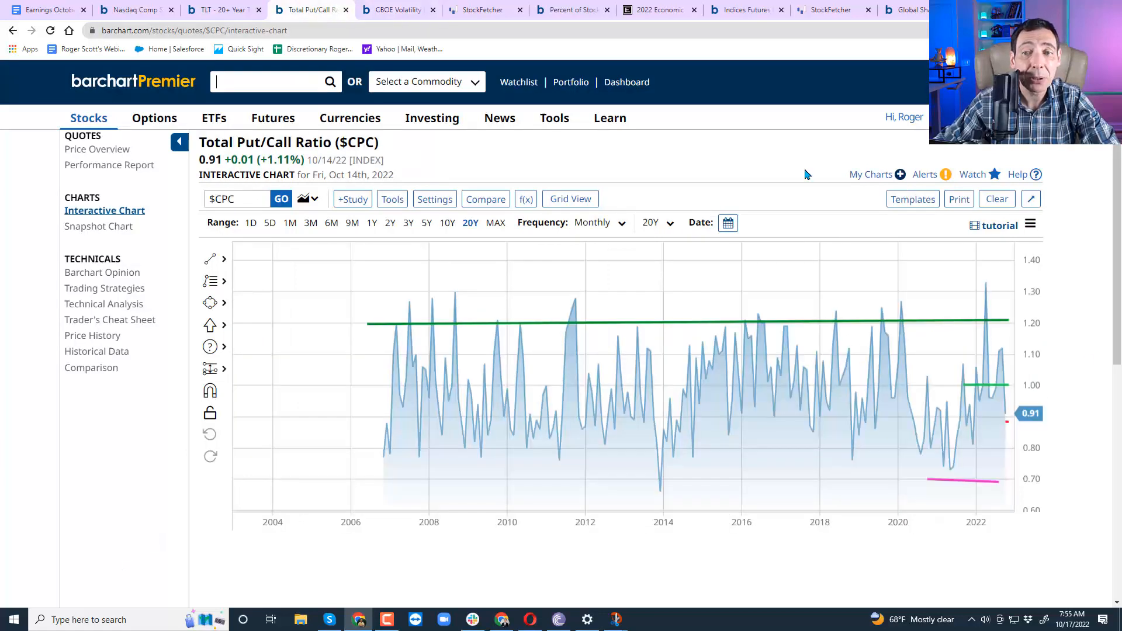
mouse_move(1005, 420)
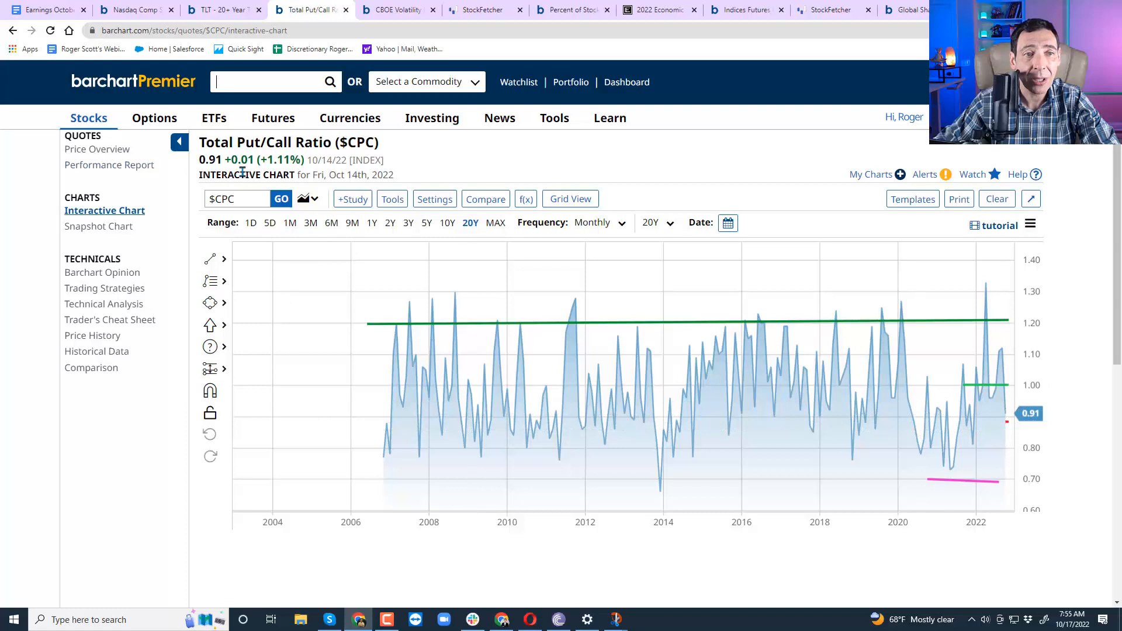
mouse_move(1005, 399)
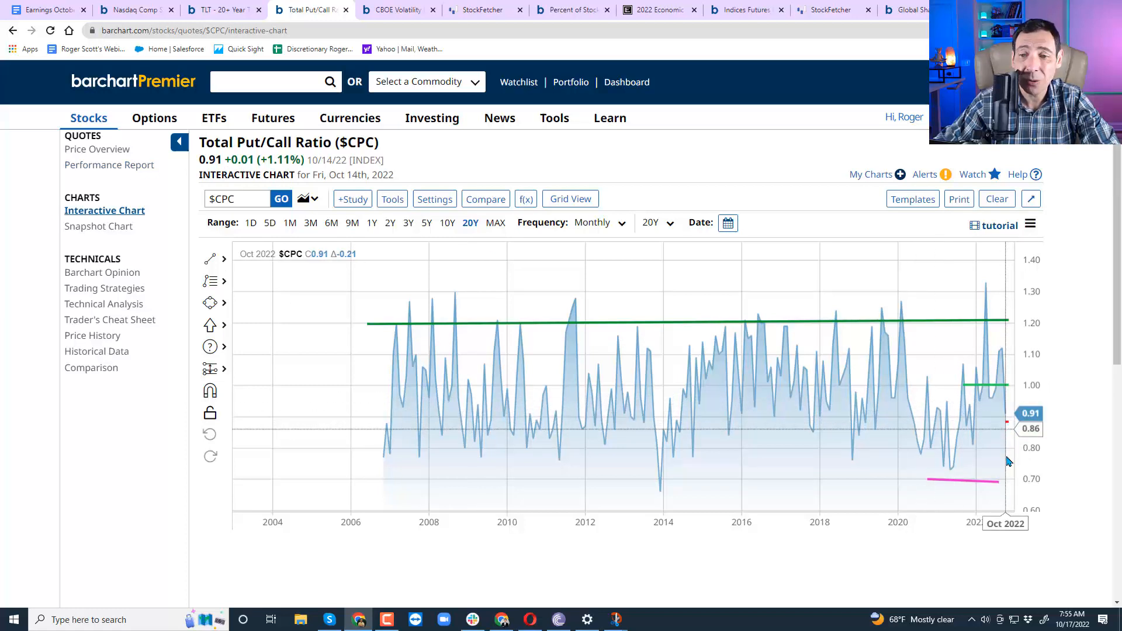
mouse_move(585, 165)
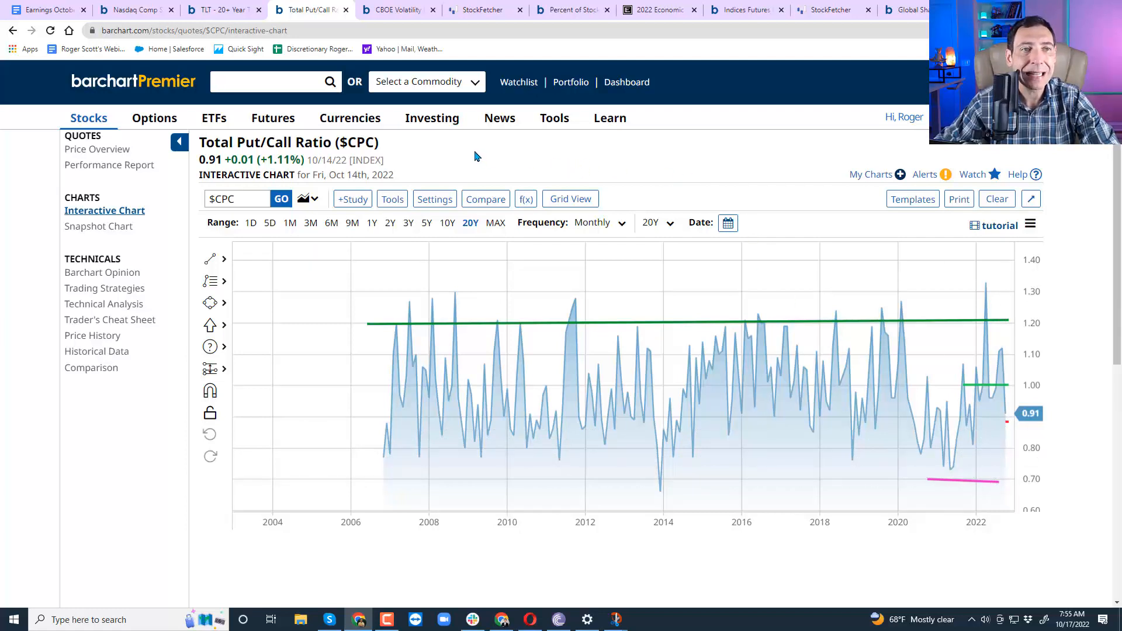
Step: View the $NCFI 50-day and $MMTH 200-day breadth charts, then the Indices Futures Prices table
click(133, 10)
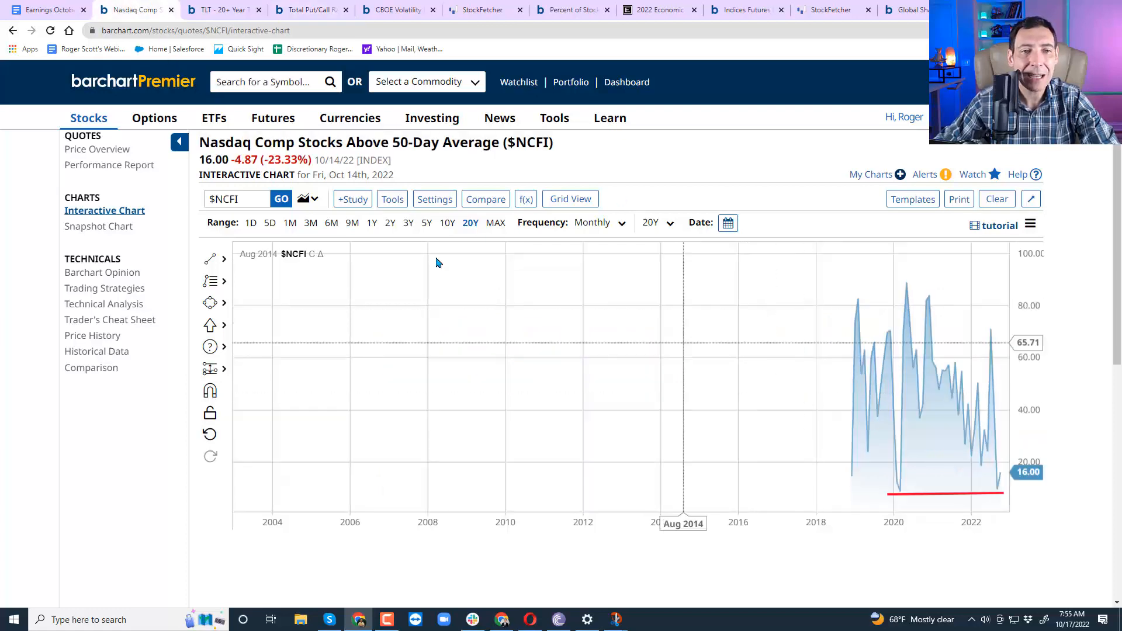
mouse_move(395, 159)
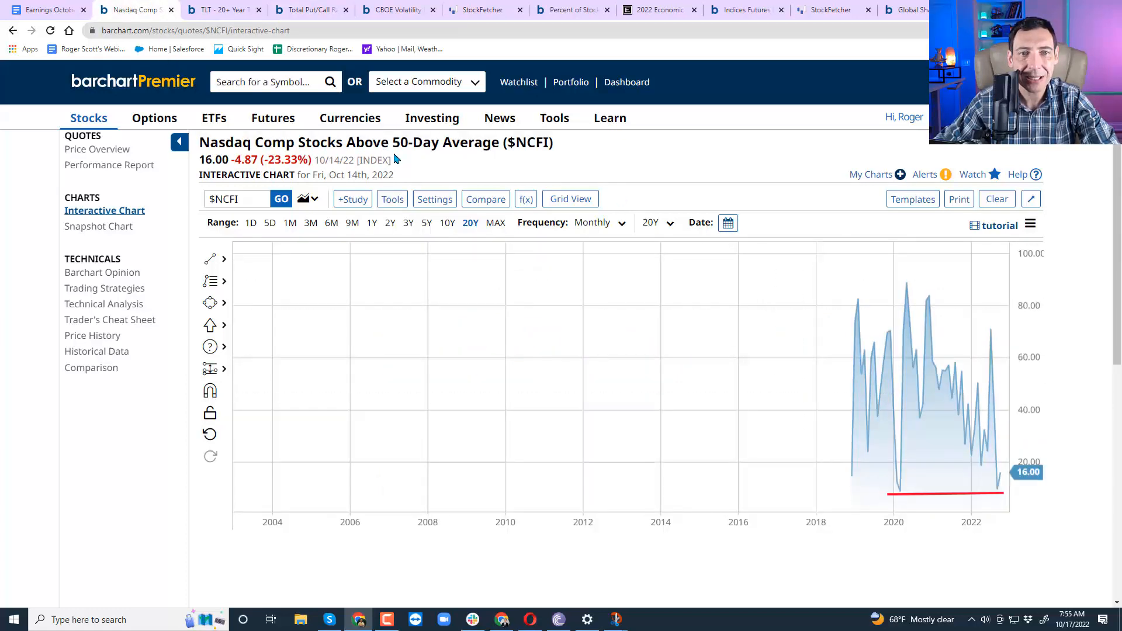
mouse_move(994, 494)
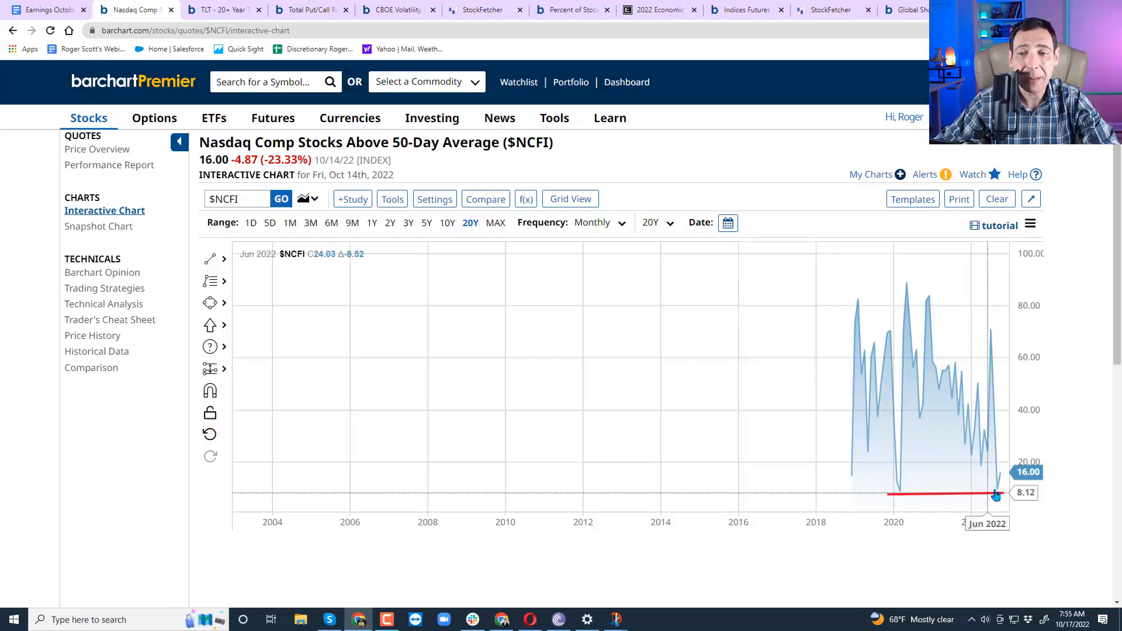
mouse_move(997, 492)
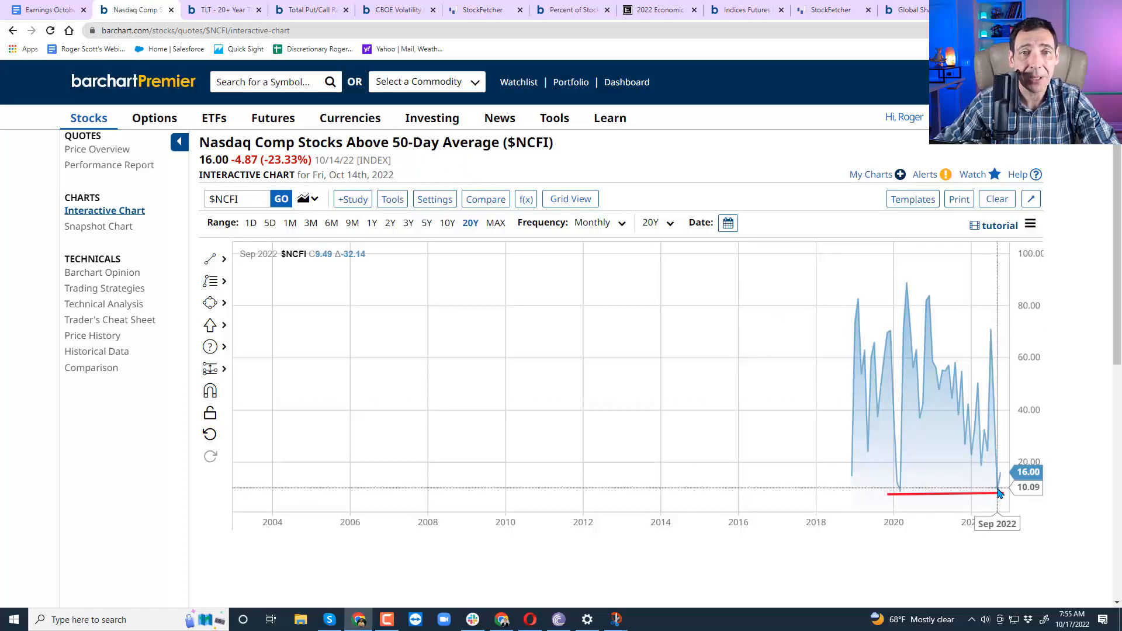
mouse_move(769, 47)
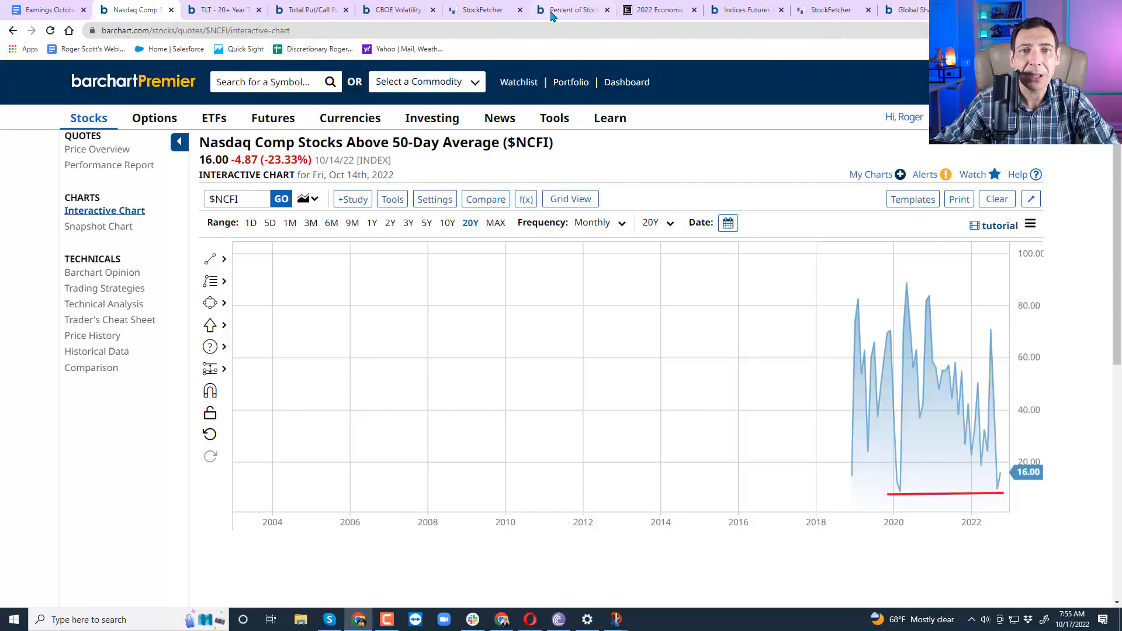
click(573, 9)
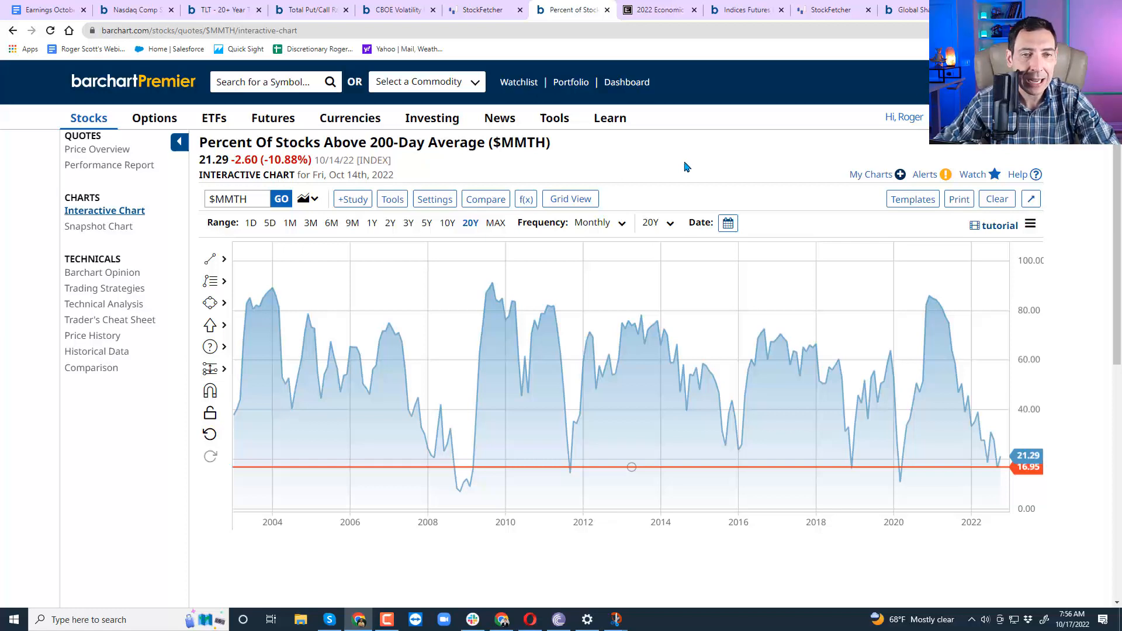
mouse_move(683, 167)
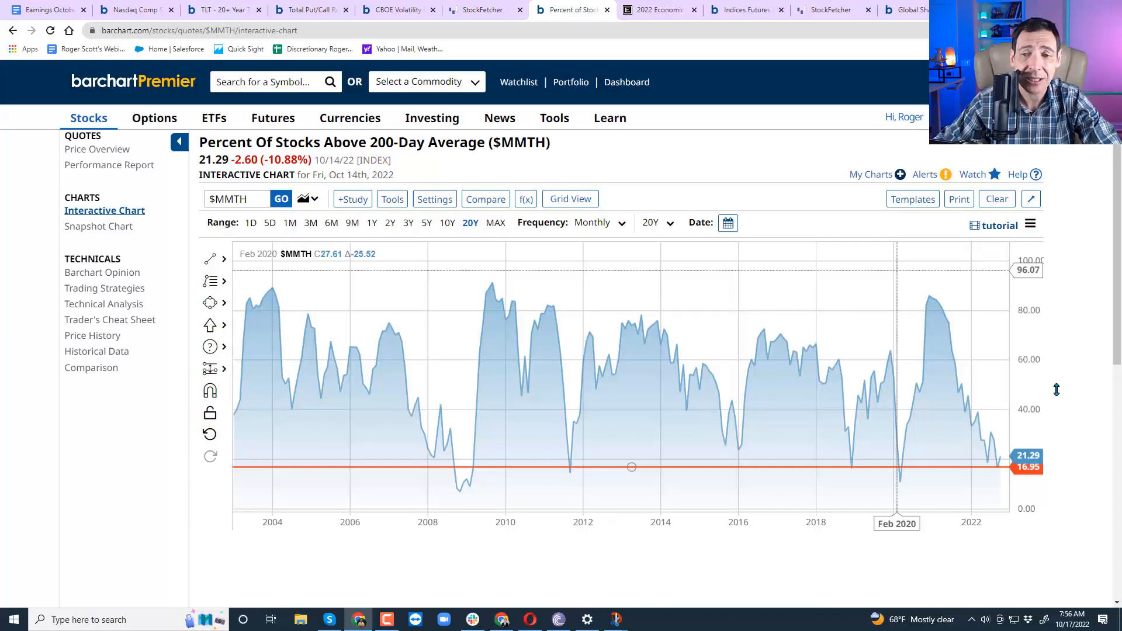
mouse_move(903, 485)
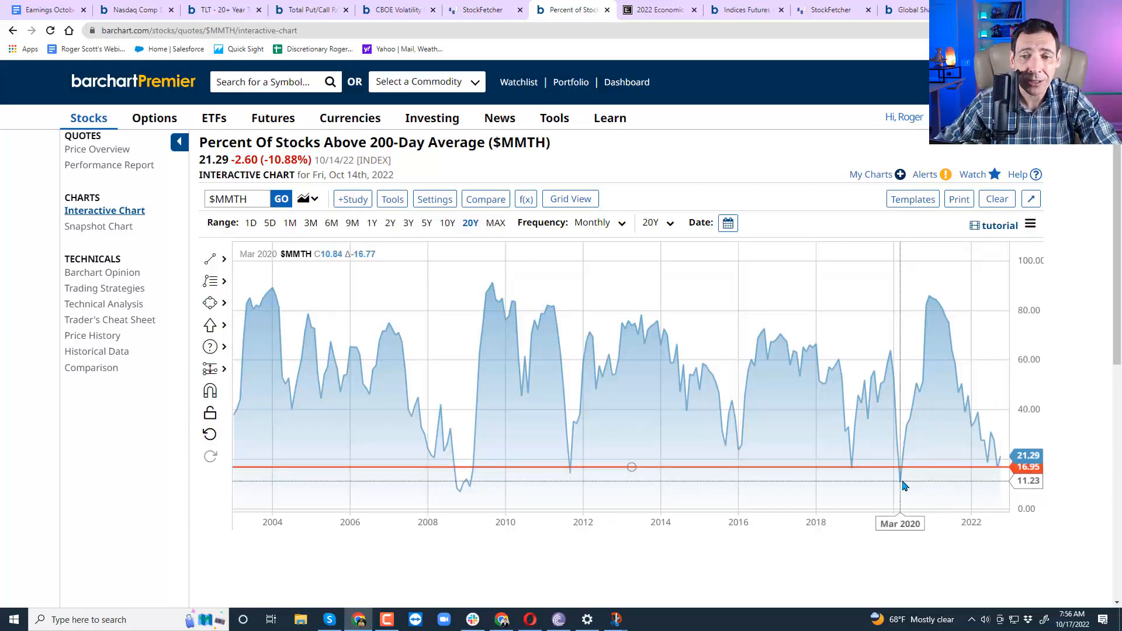
mouse_move(569, 468)
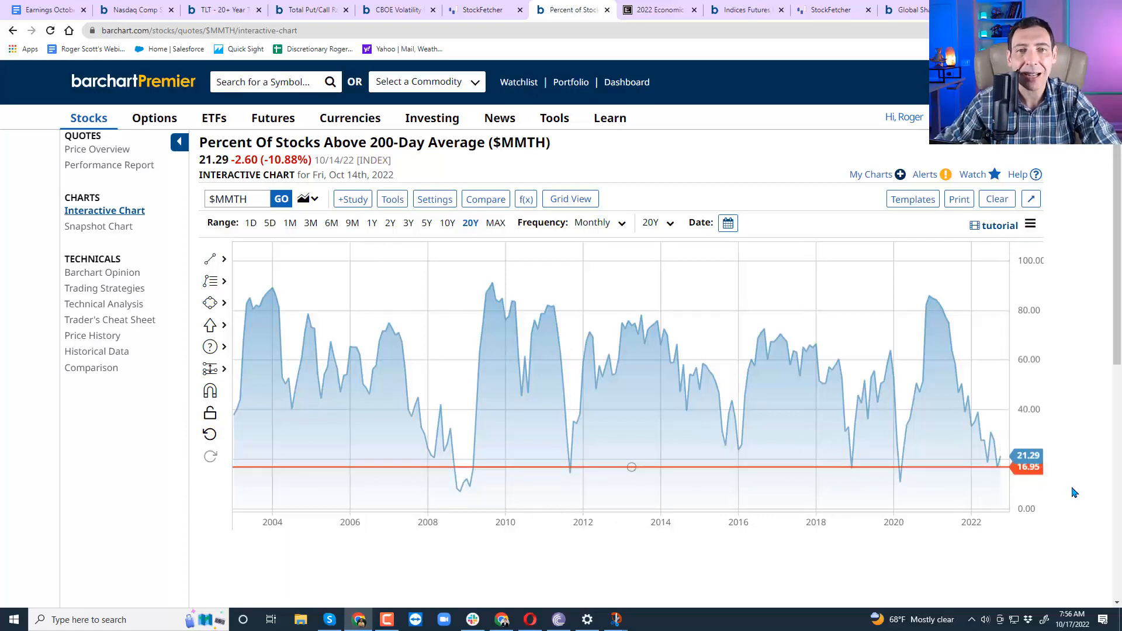
mouse_move(994, 496)
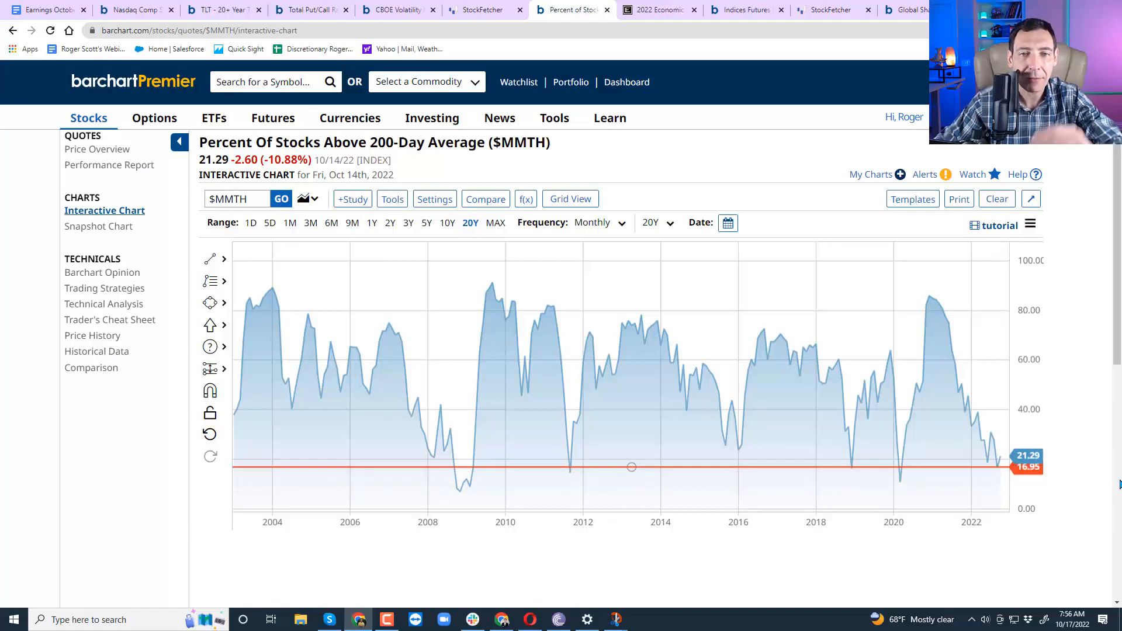
mouse_move(1000, 485)
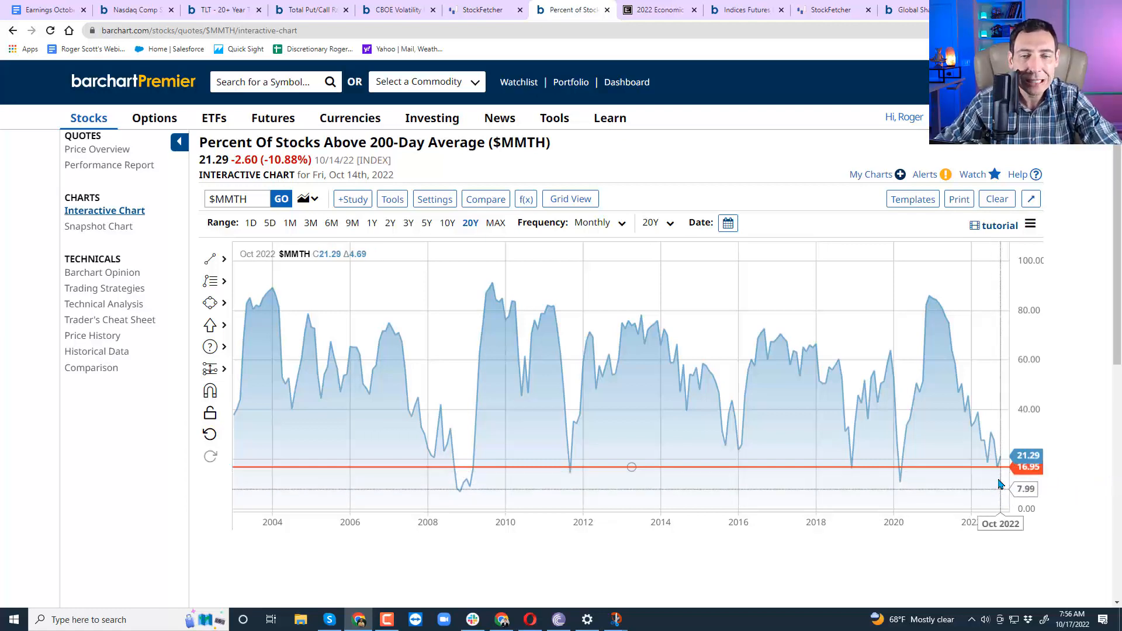
mouse_move(1083, 461)
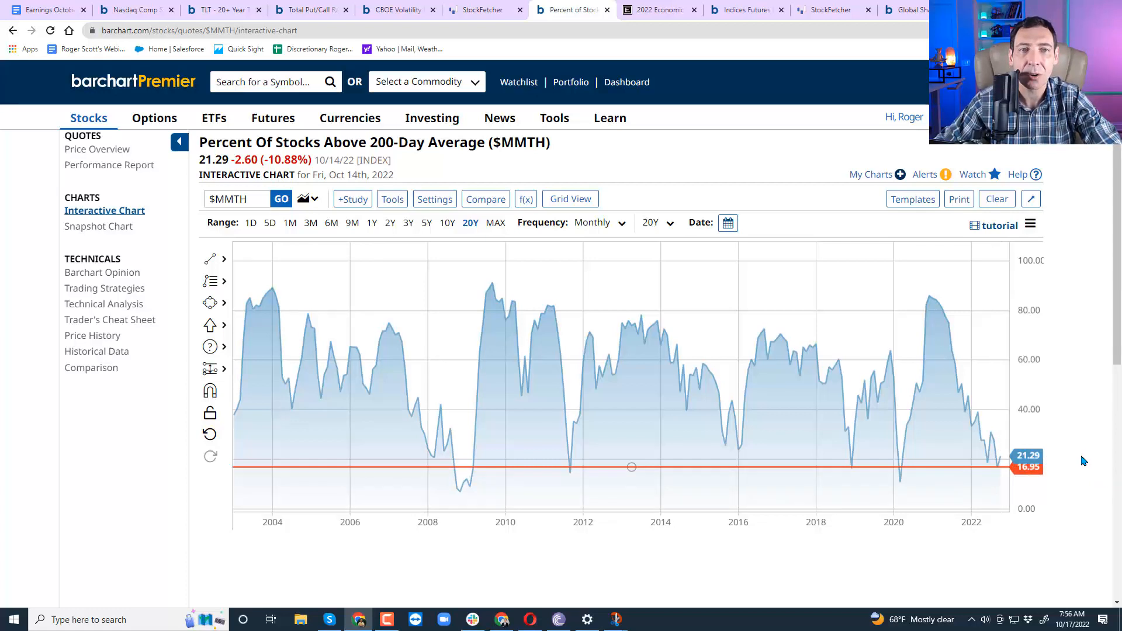
click(746, 9)
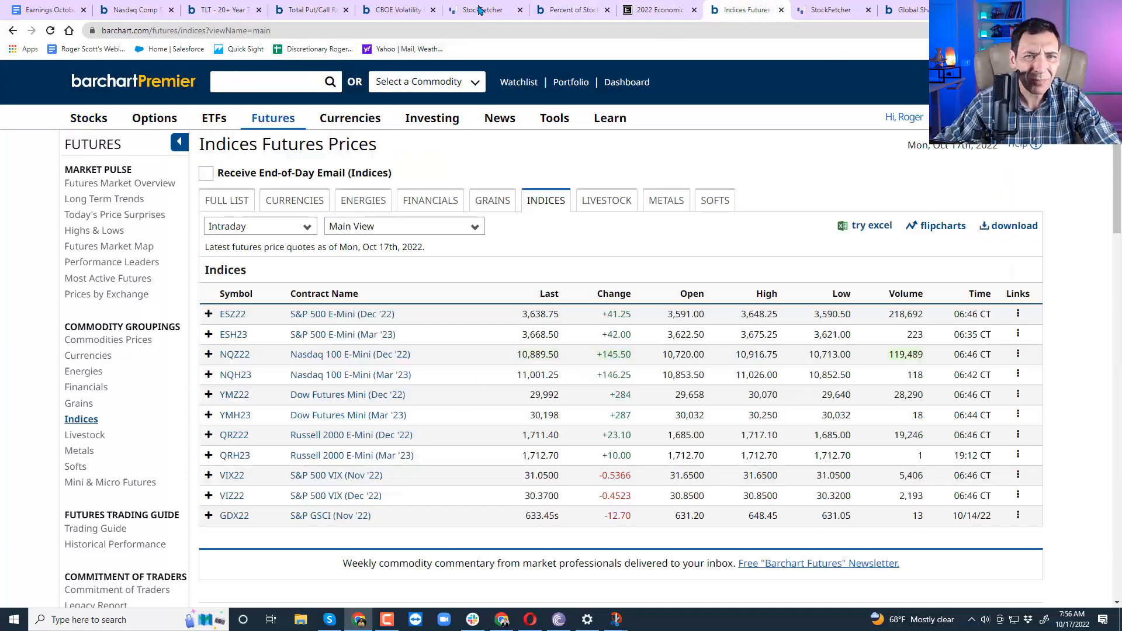
Step: Run the saved 20-day breakdown and breakout filters, showing the 15 breakout charts
click(485, 9)
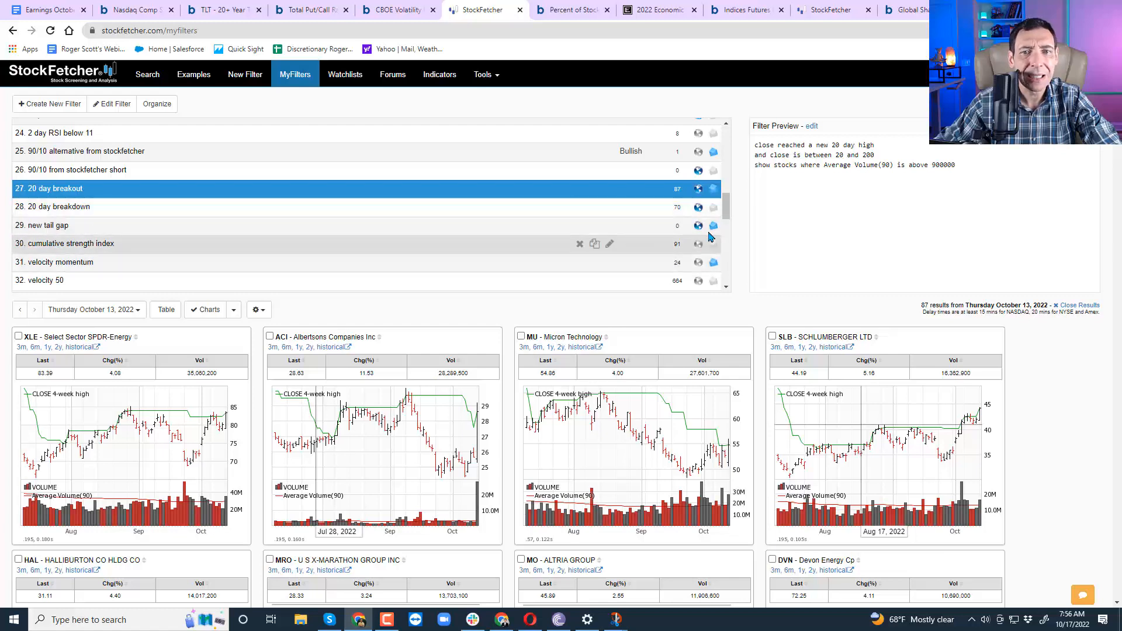
click(57, 207)
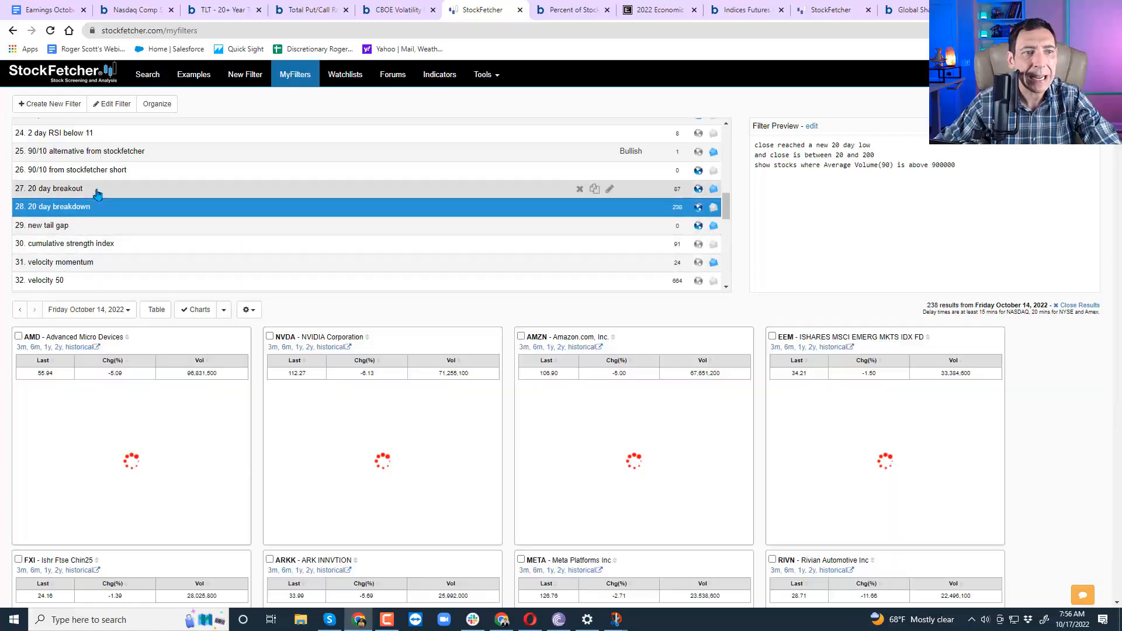
click(56, 188)
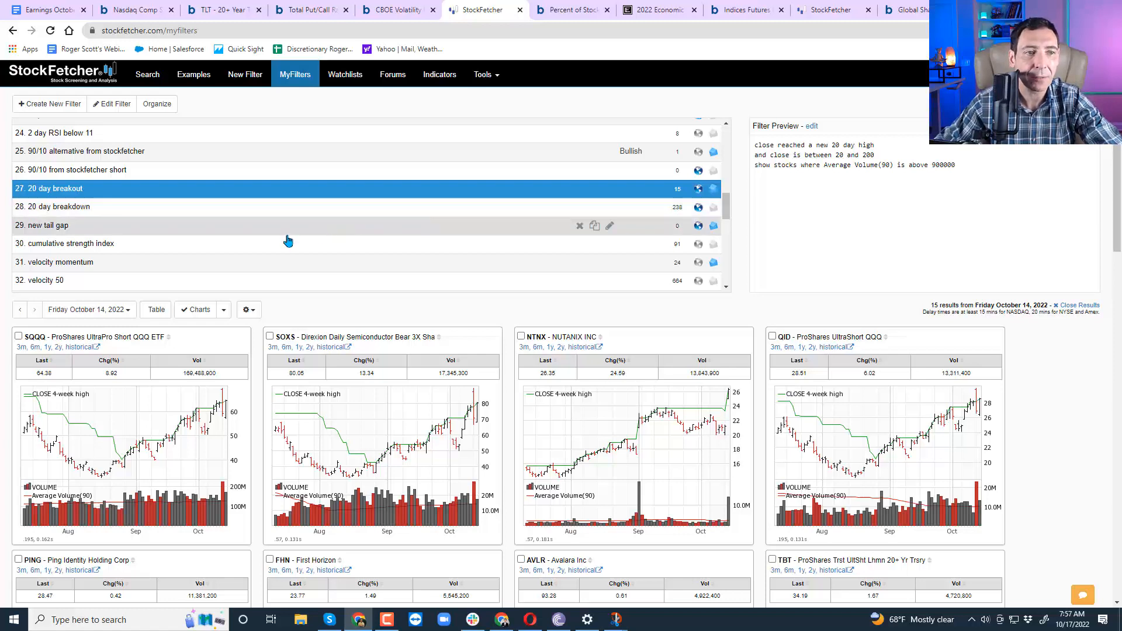
scroll(down, 3)
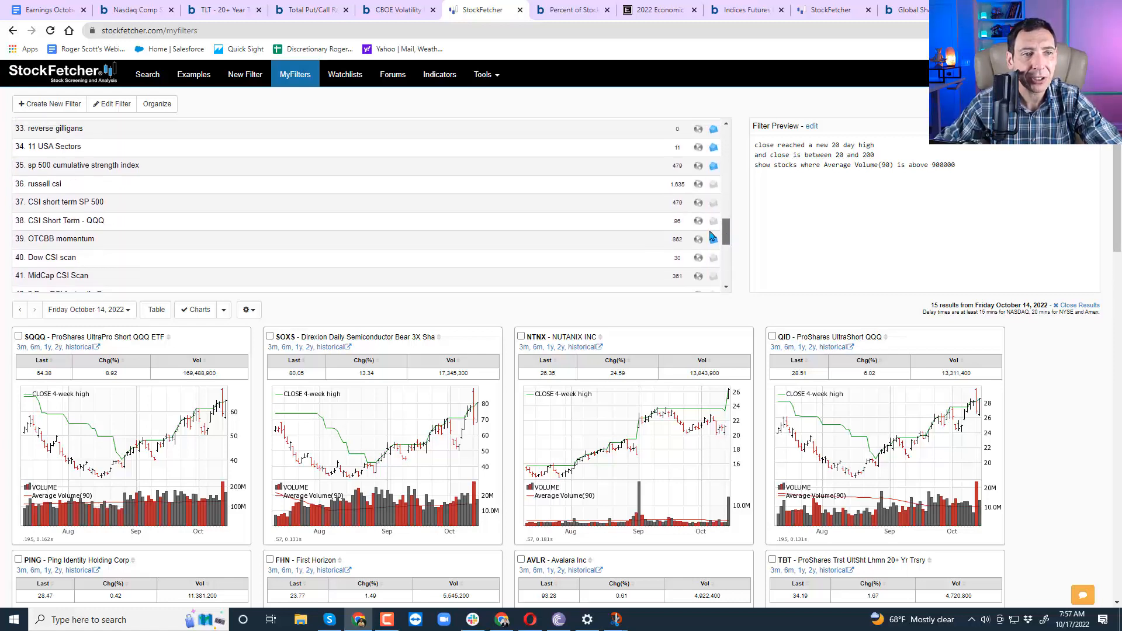
Step: Show the 11 USA Sectors filter results as a table, then switch to Barchart's sector breadth table
click(54, 146)
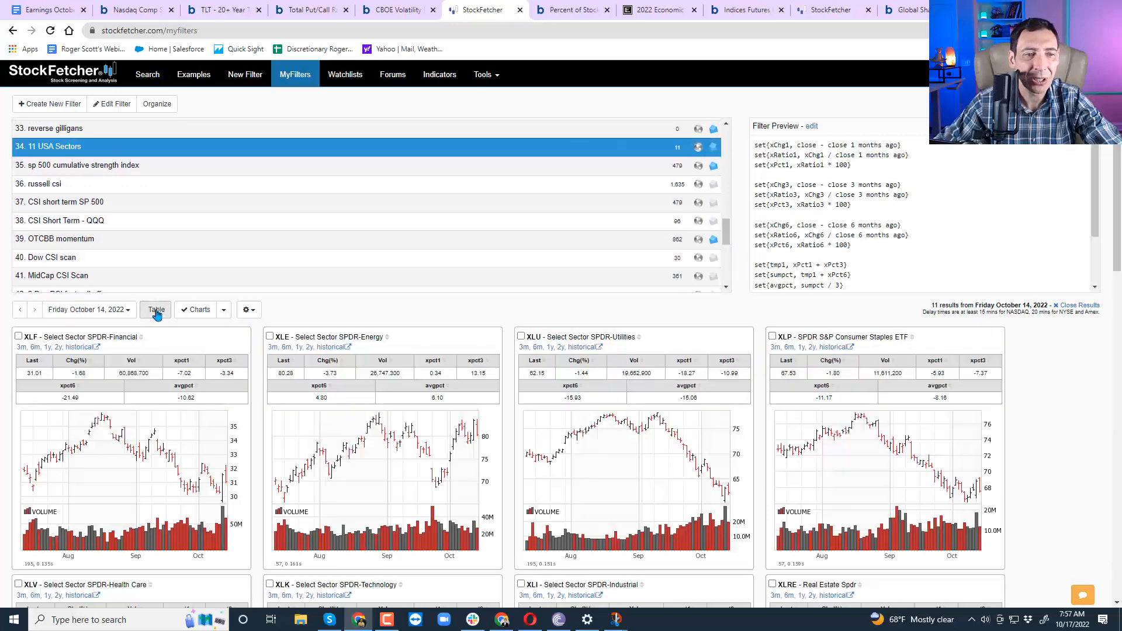
click(155, 309)
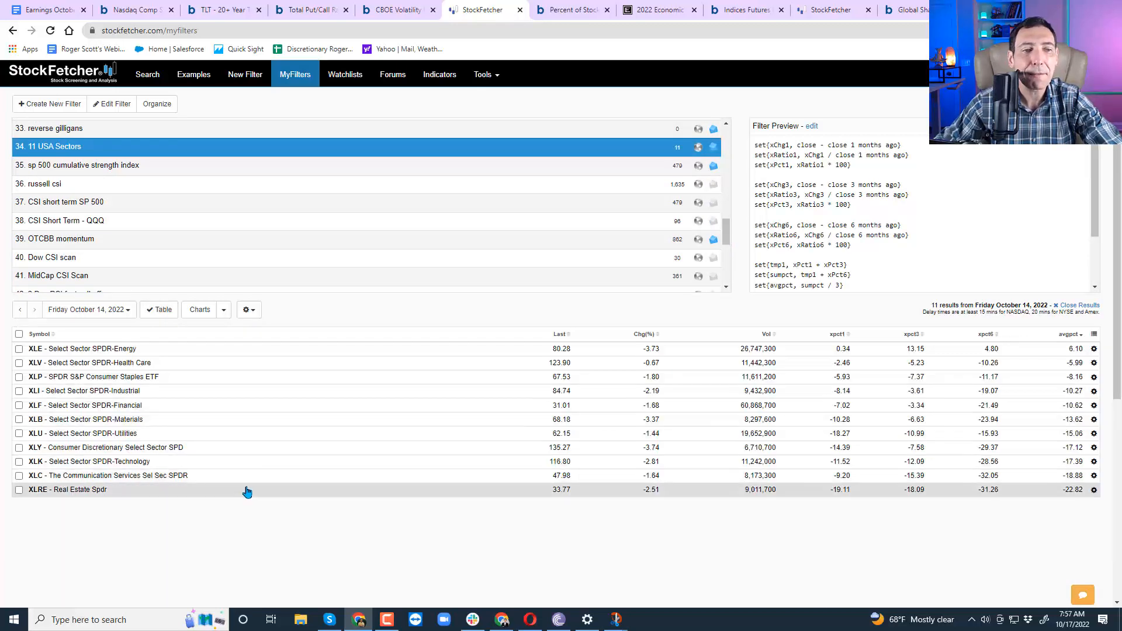
mouse_move(224, 528)
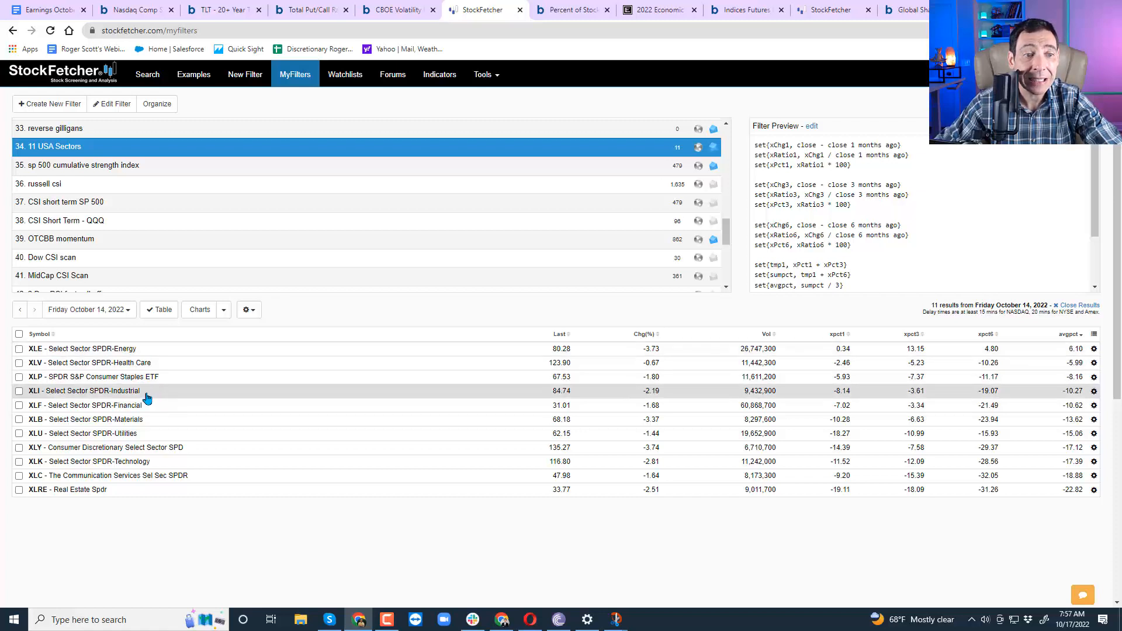
mouse_move(150, 420)
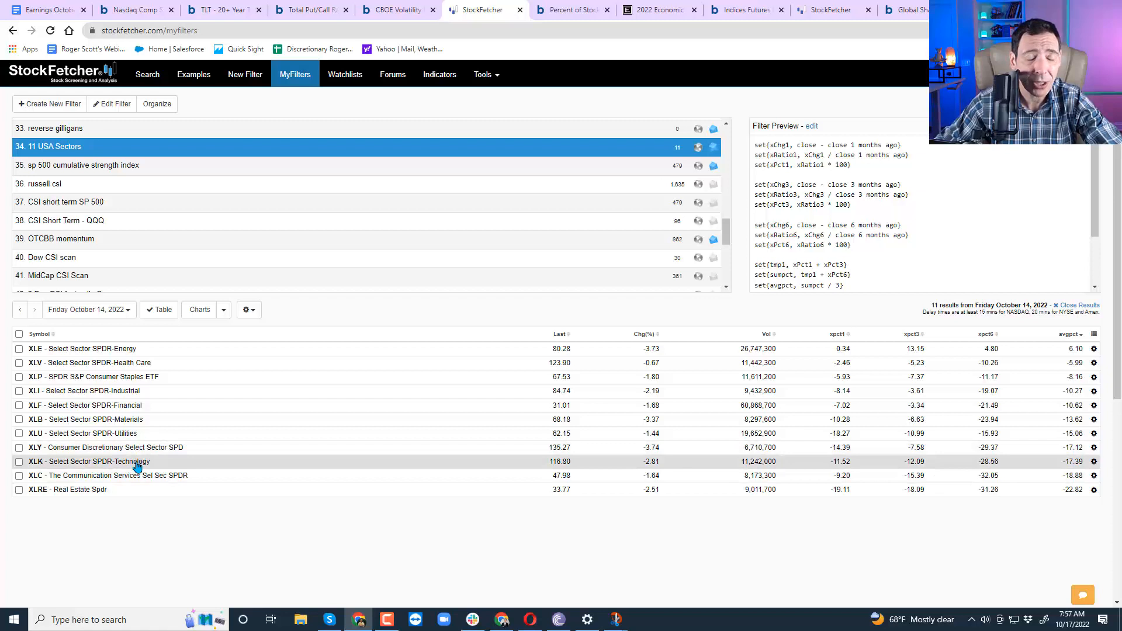
mouse_move(136, 433)
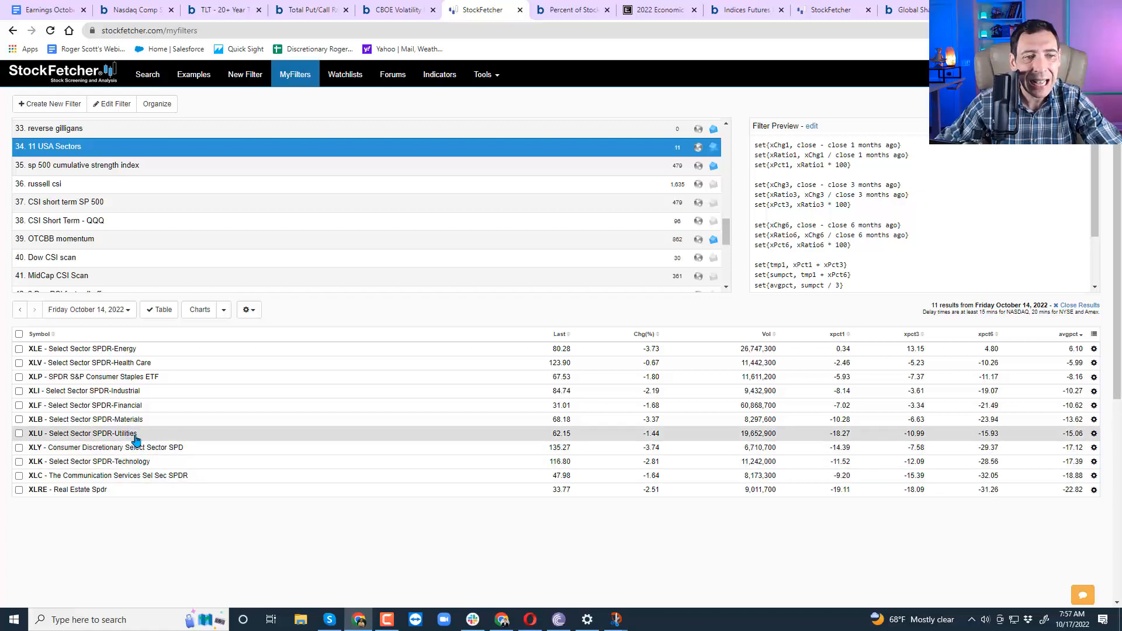
mouse_move(121, 494)
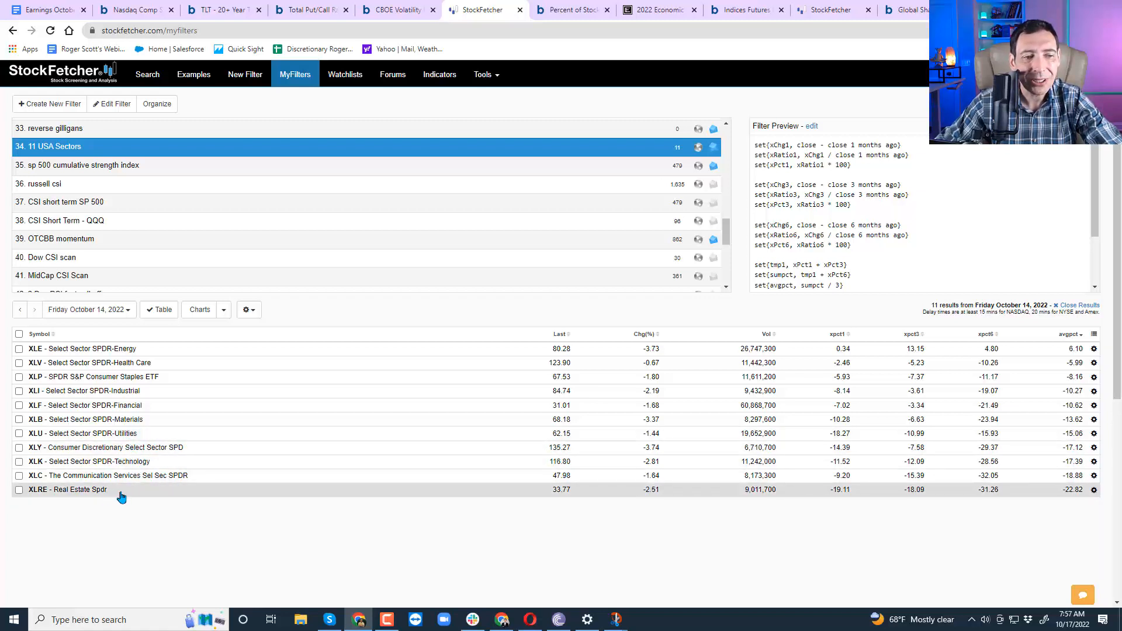
mouse_move(122, 447)
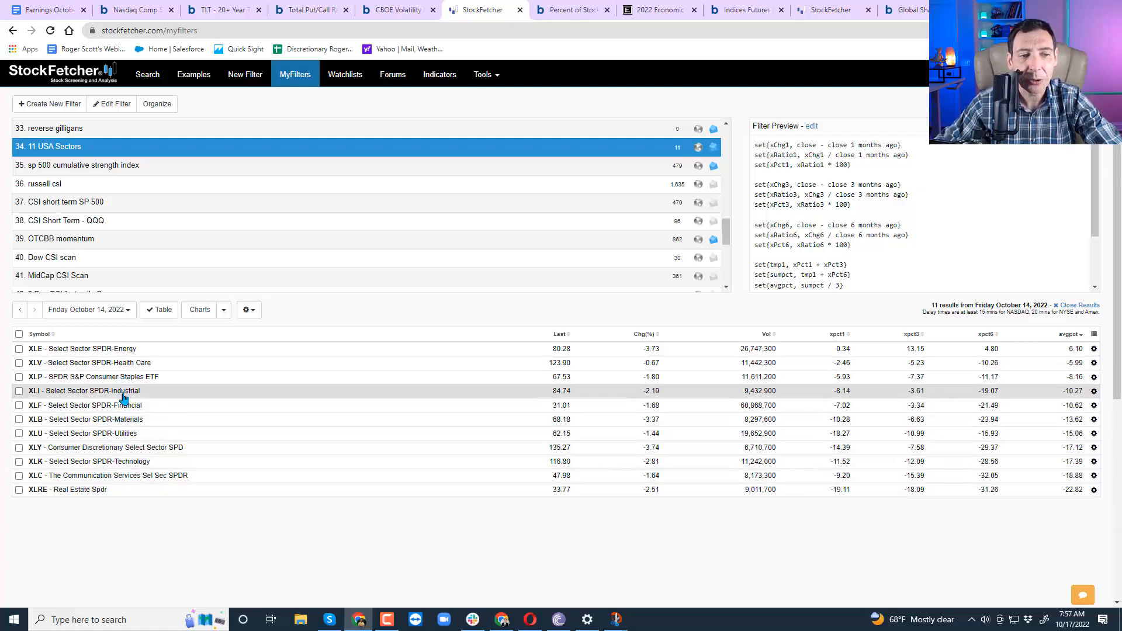
mouse_move(151, 461)
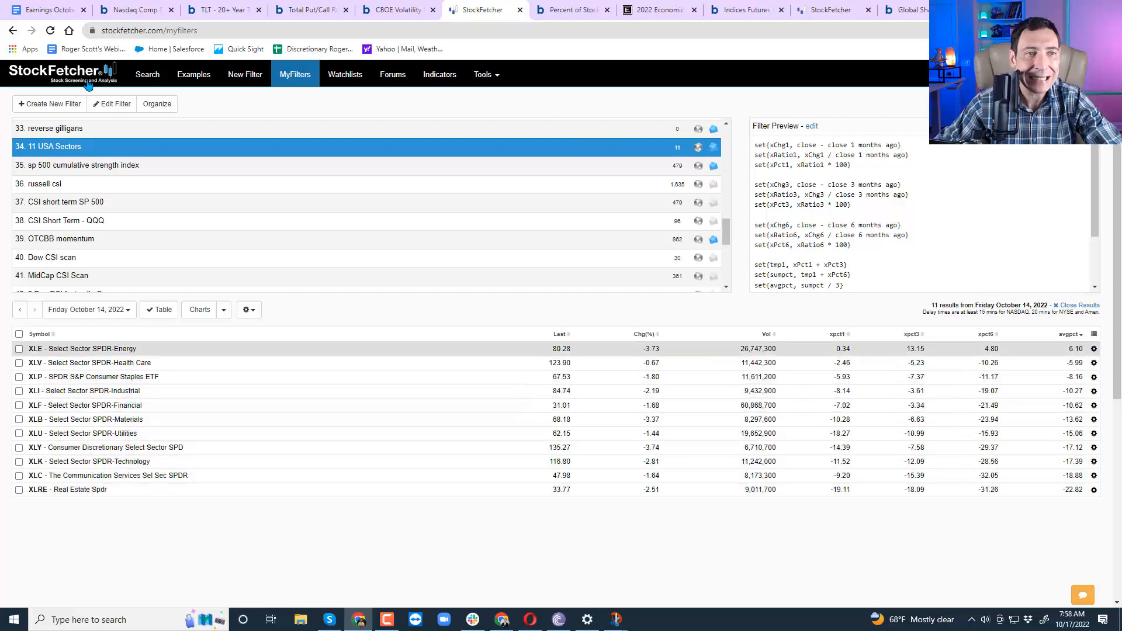
click(309, 9)
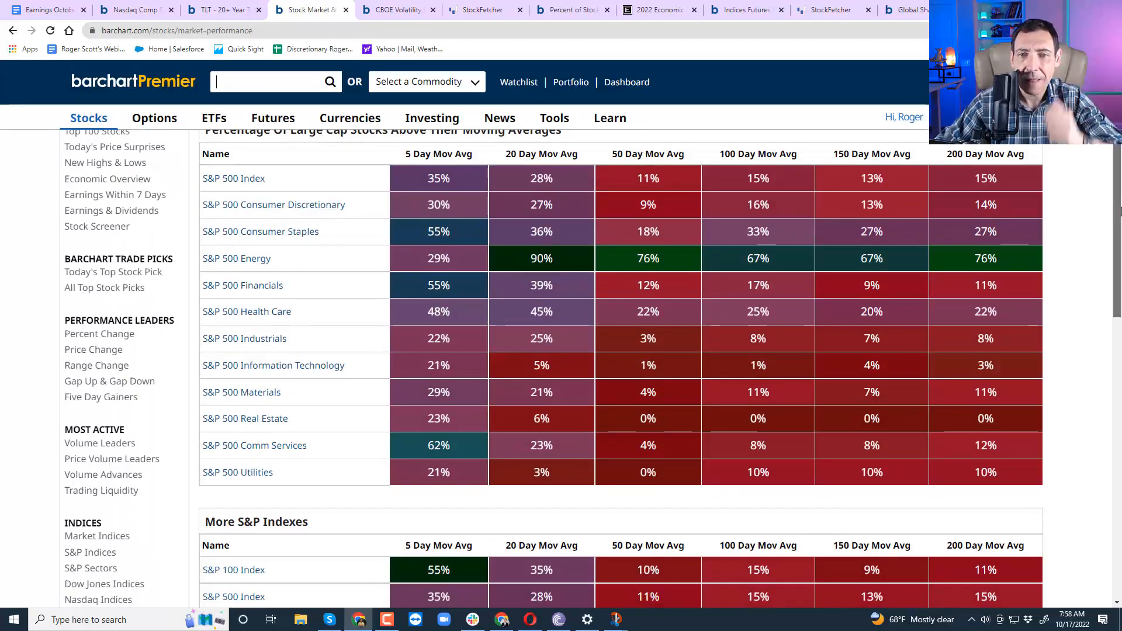
mouse_move(1021, 178)
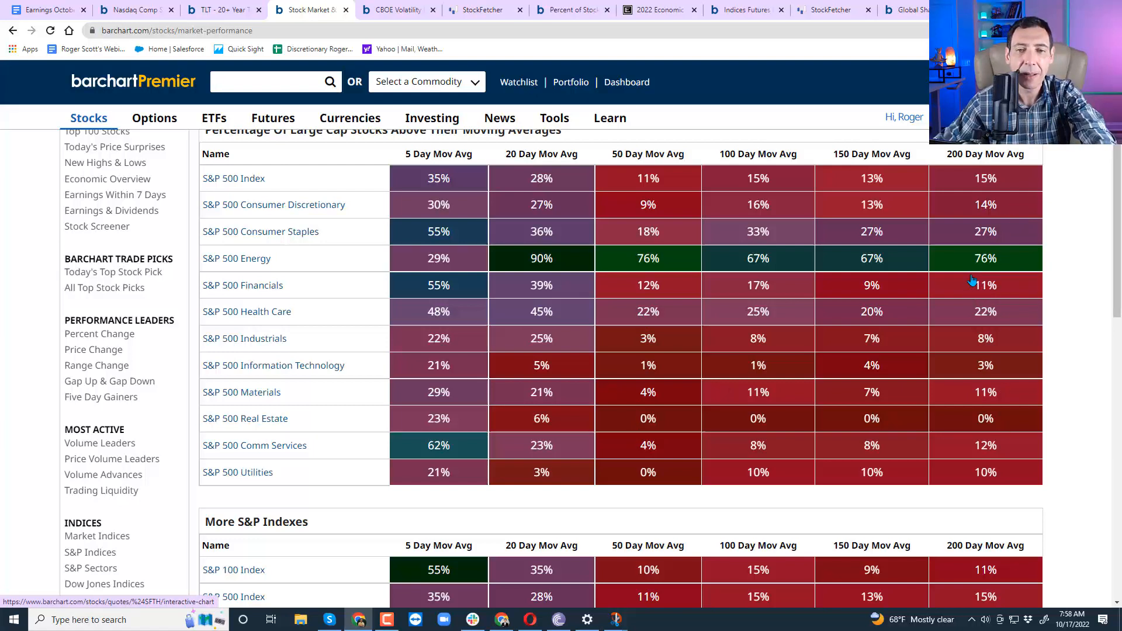
mouse_move(641, 205)
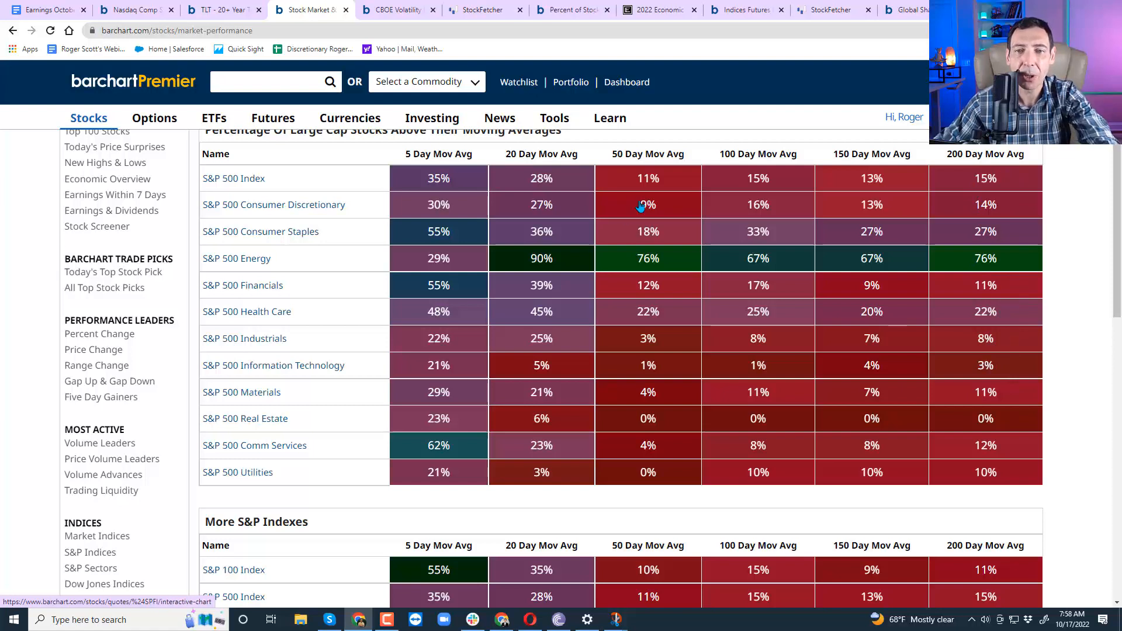
mouse_move(662, 255)
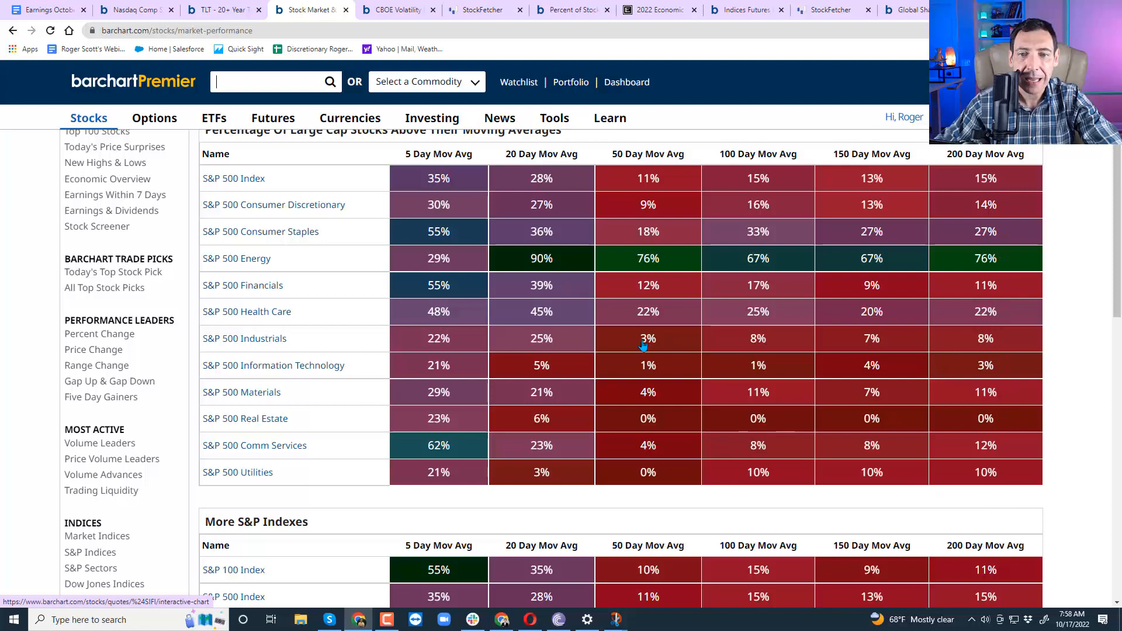
mouse_move(653, 327)
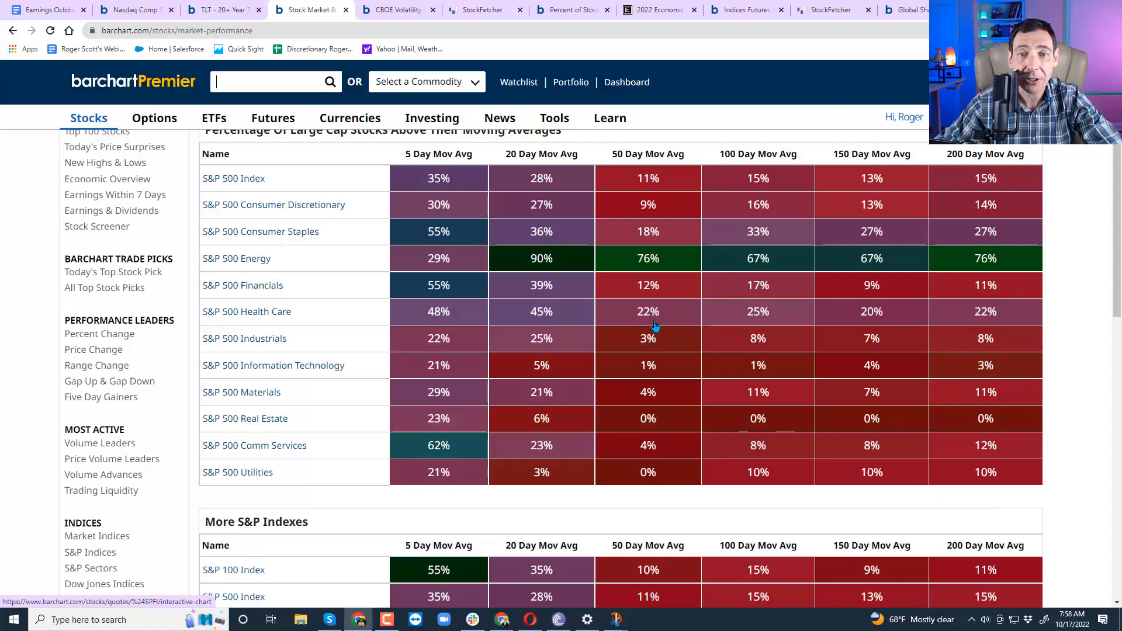
mouse_move(644, 211)
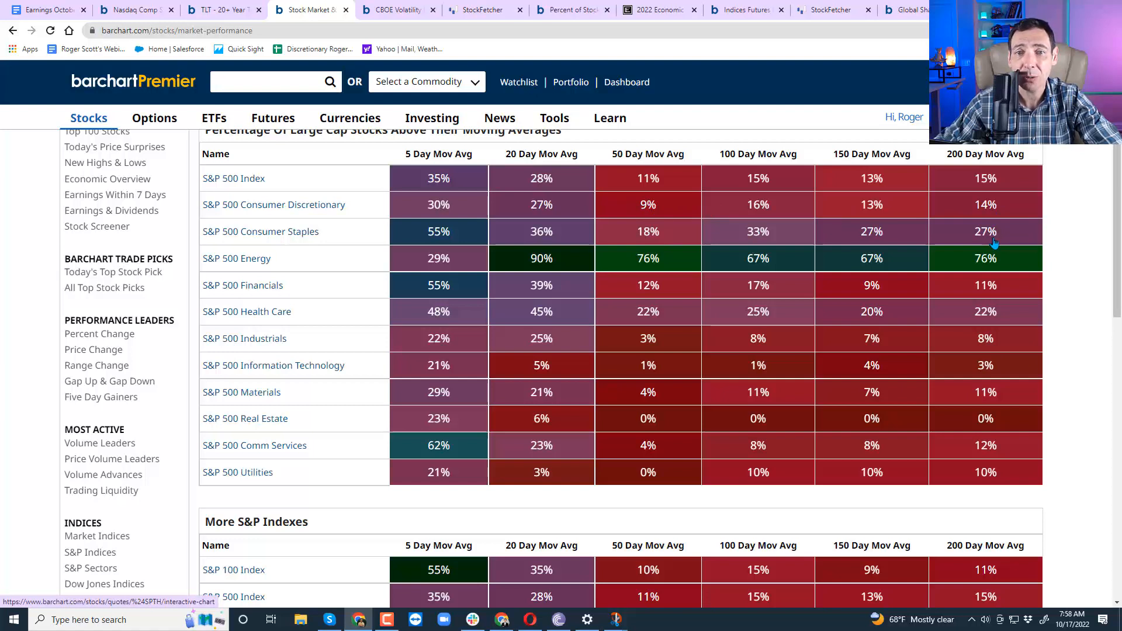
mouse_move(711, 323)
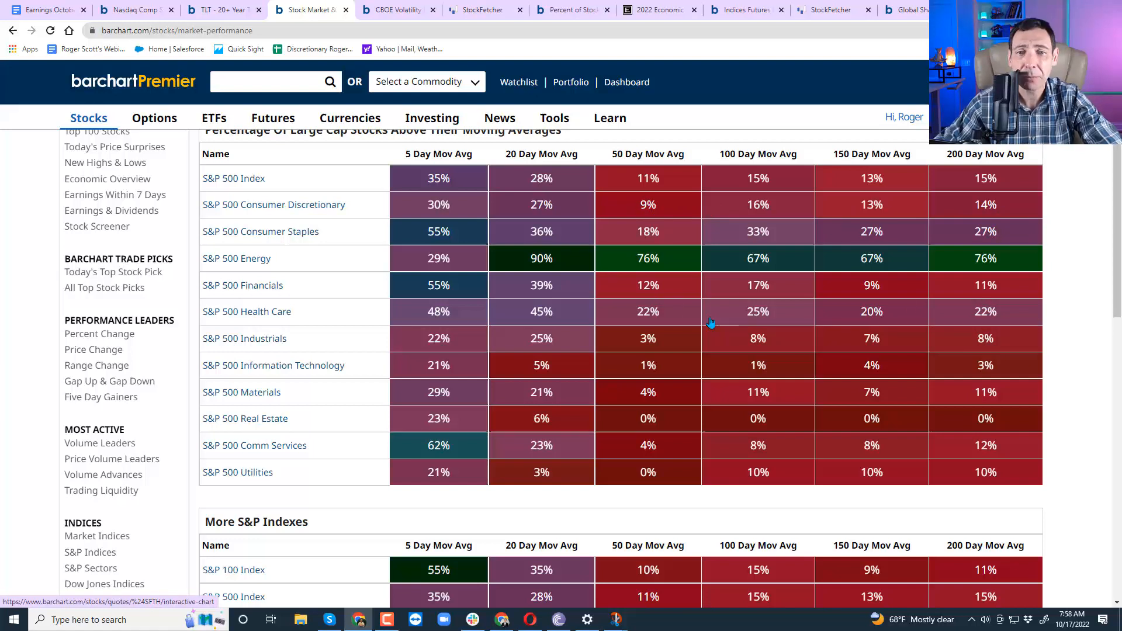
mouse_move(647, 349)
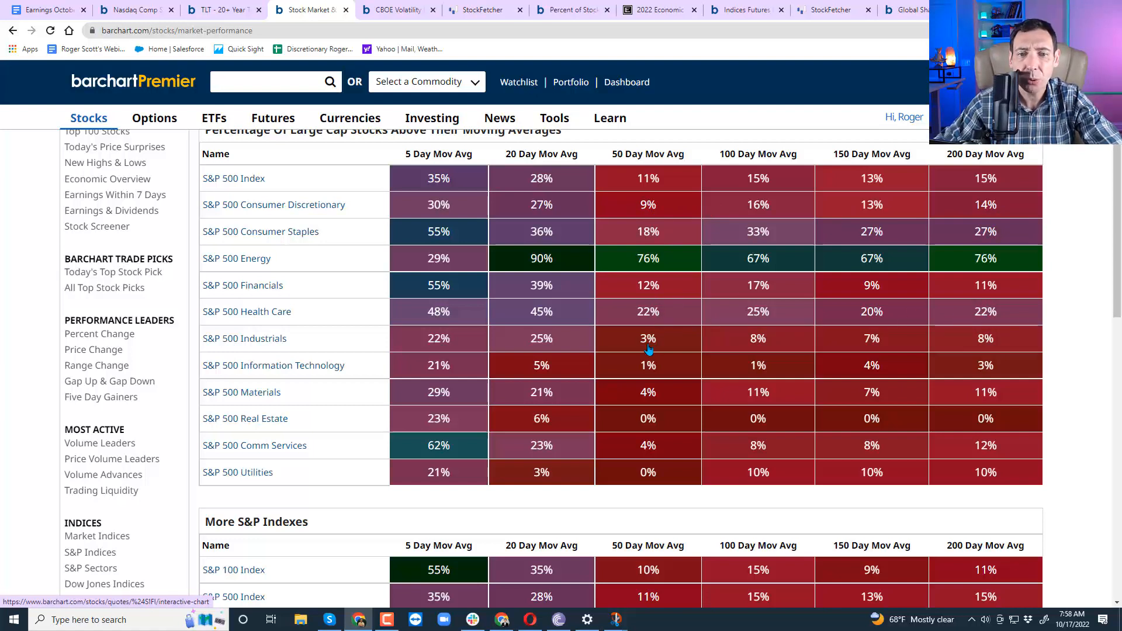
mouse_move(651, 399)
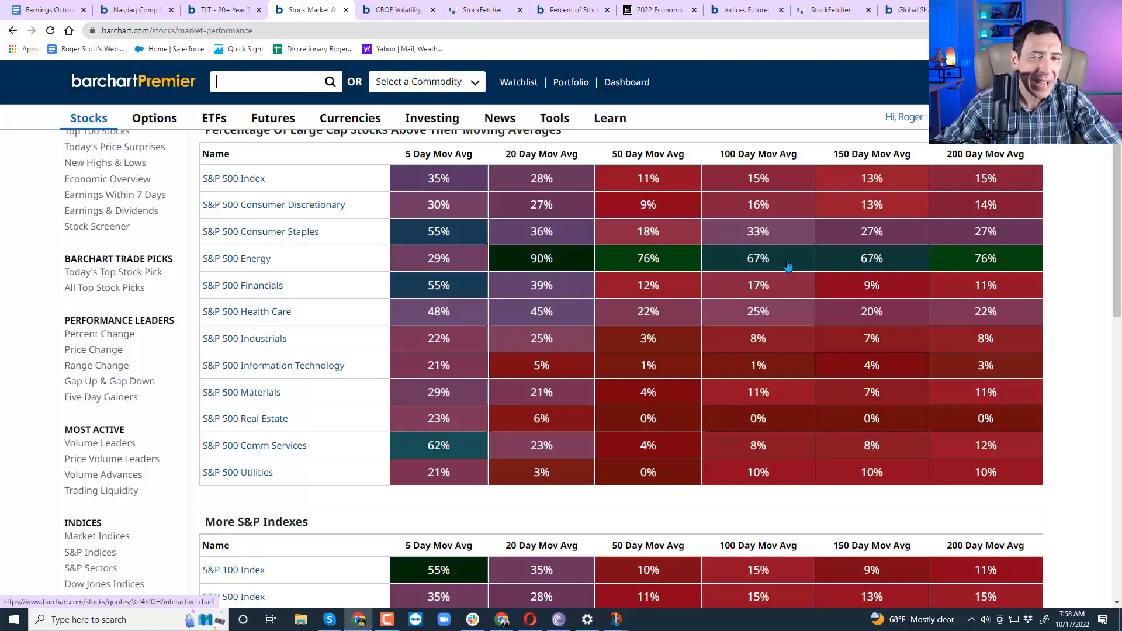
mouse_move(658, 179)
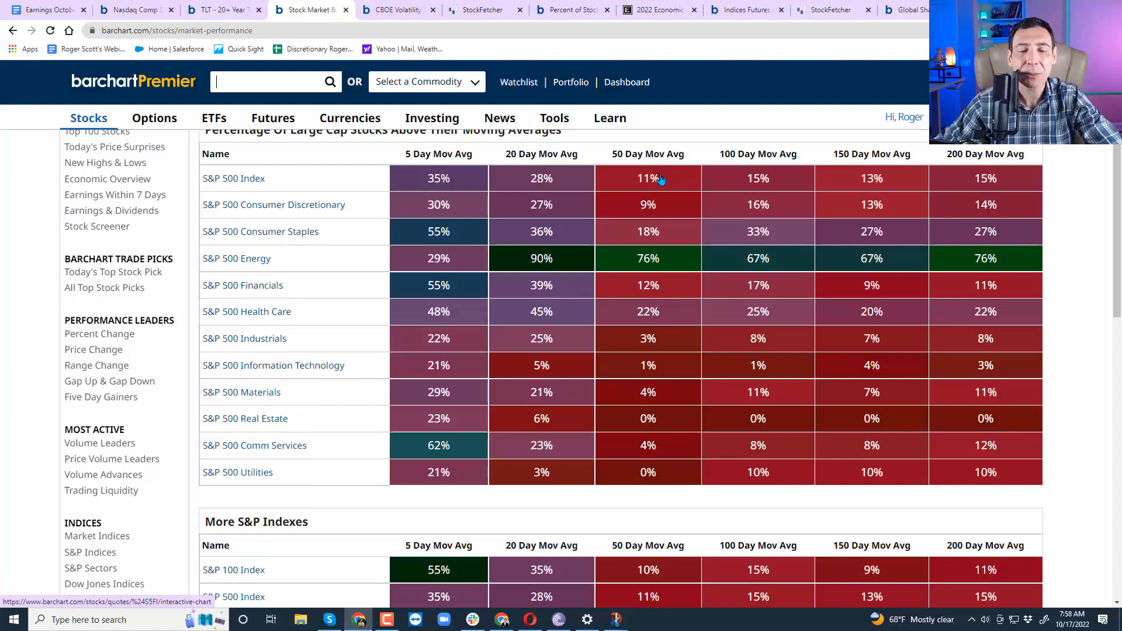
mouse_move(1002, 309)
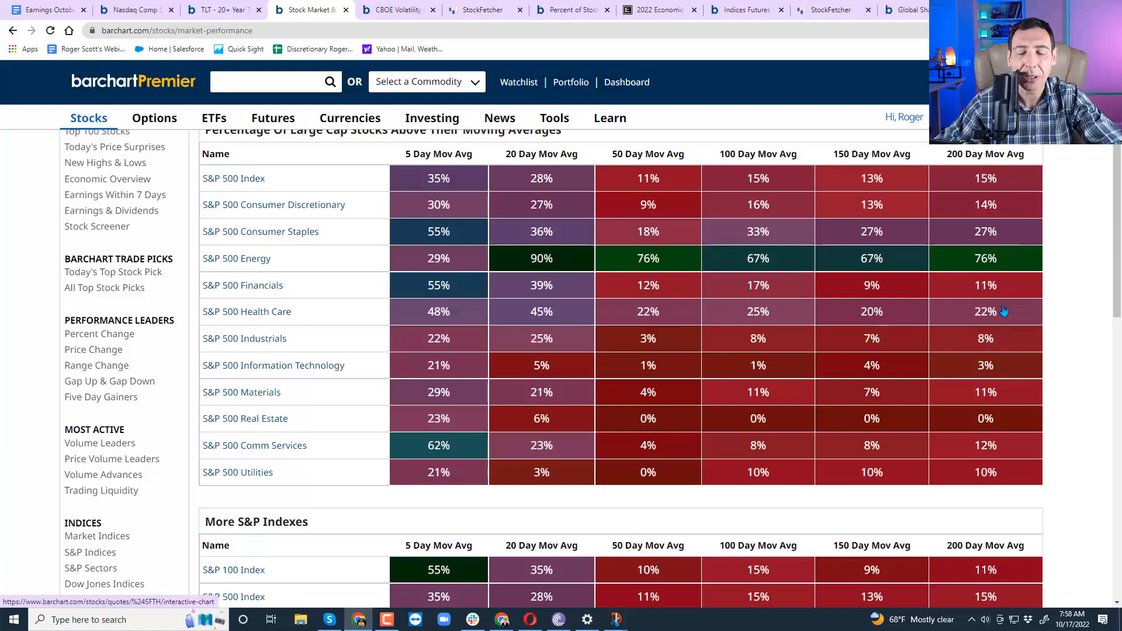
mouse_move(1043, 336)
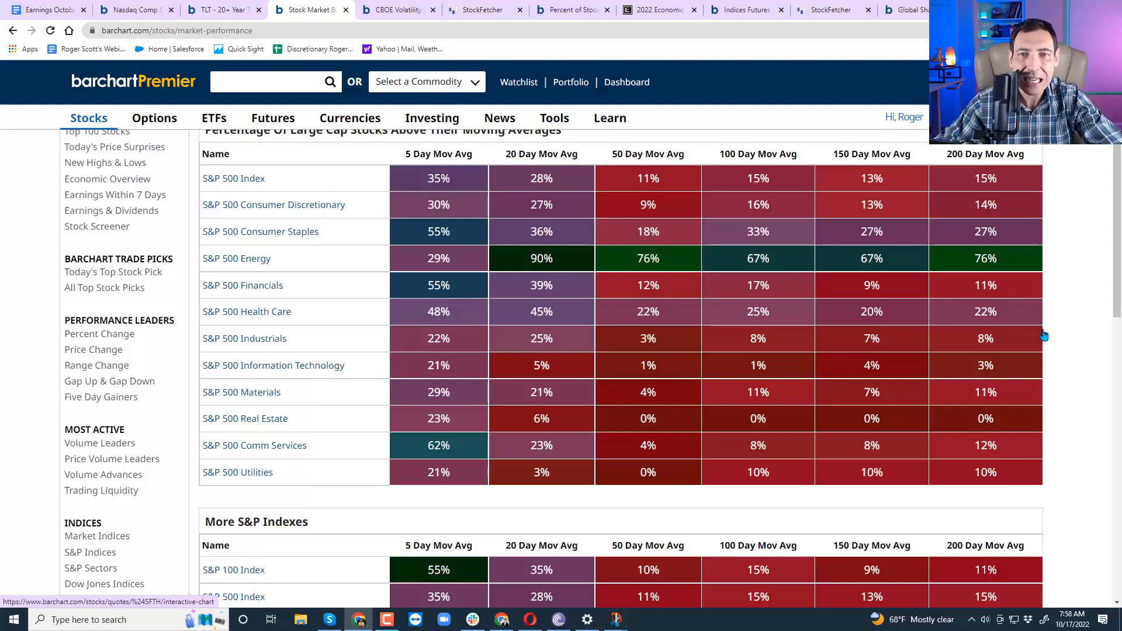
mouse_move(625, 293)
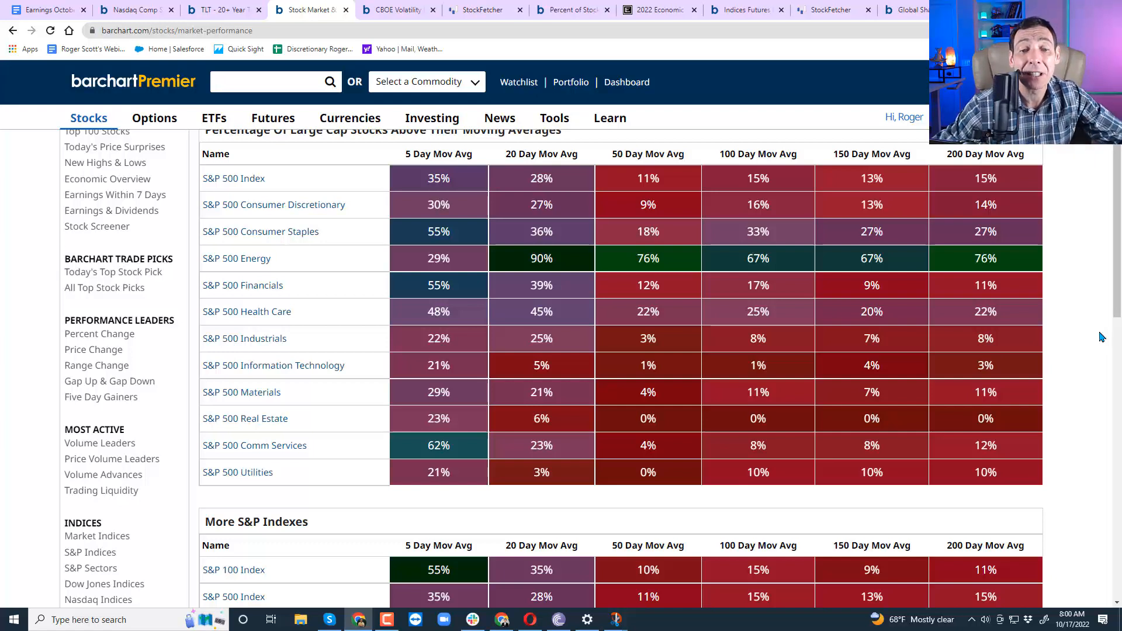
mouse_move(1101, 337)
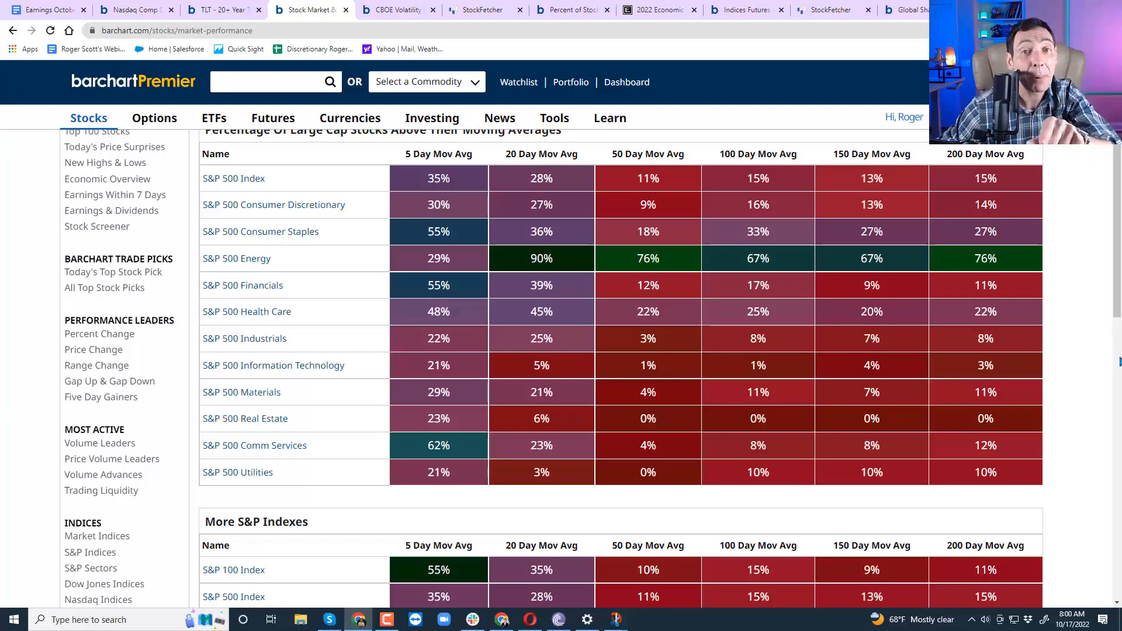